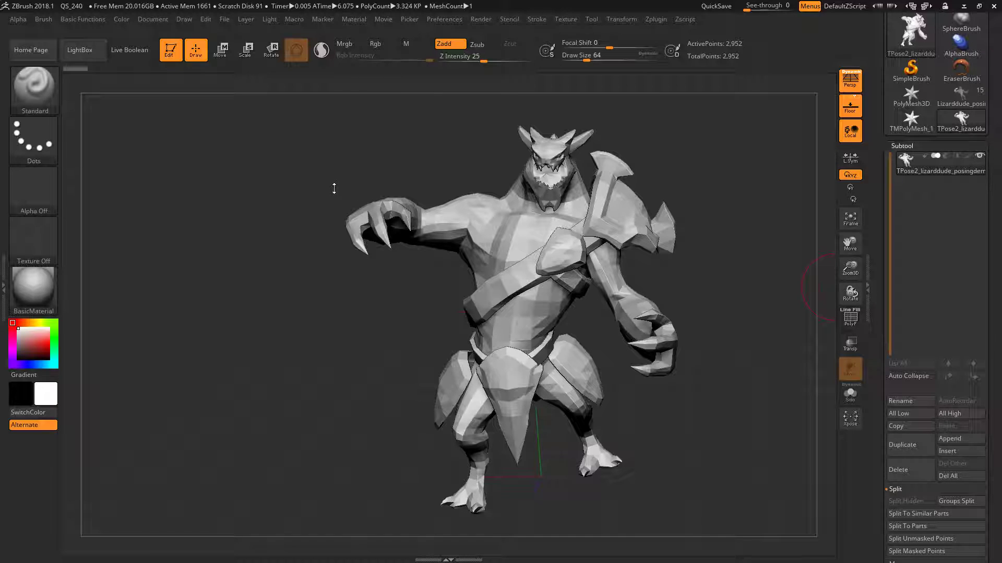
{"action": "mouse_move", "coordinate": [689, 398]}
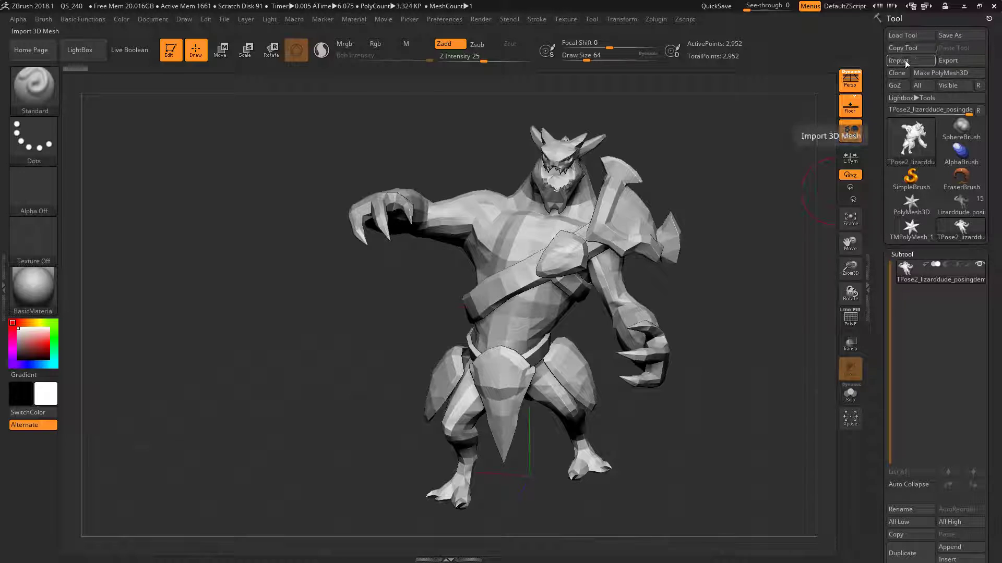
Import the LizardDude_PosingDemo_.obj mesh as the active ZBrush tool
{"action": "left_click", "coordinate": [908, 60]}
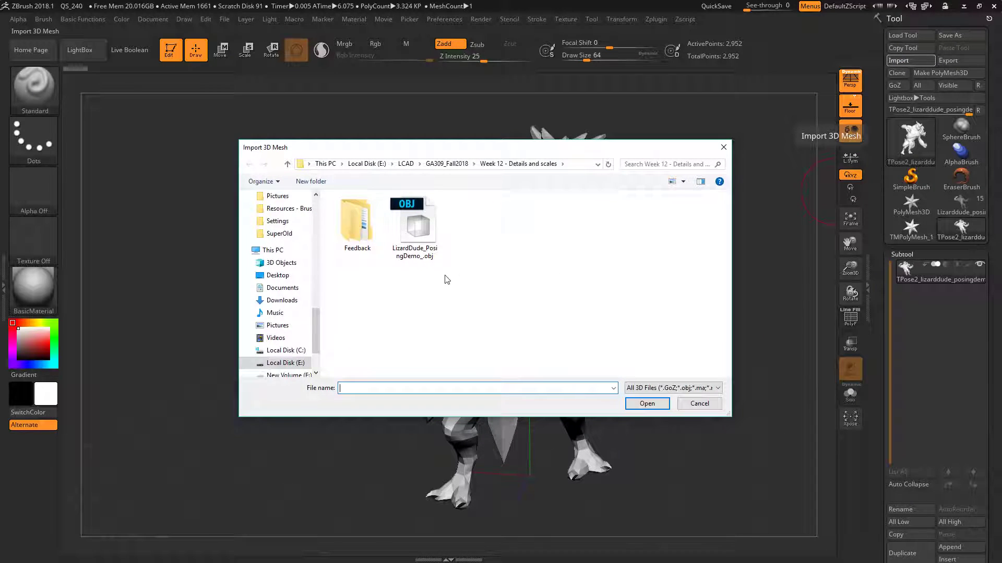
{"action": "left_click", "coordinate": [414, 227]}
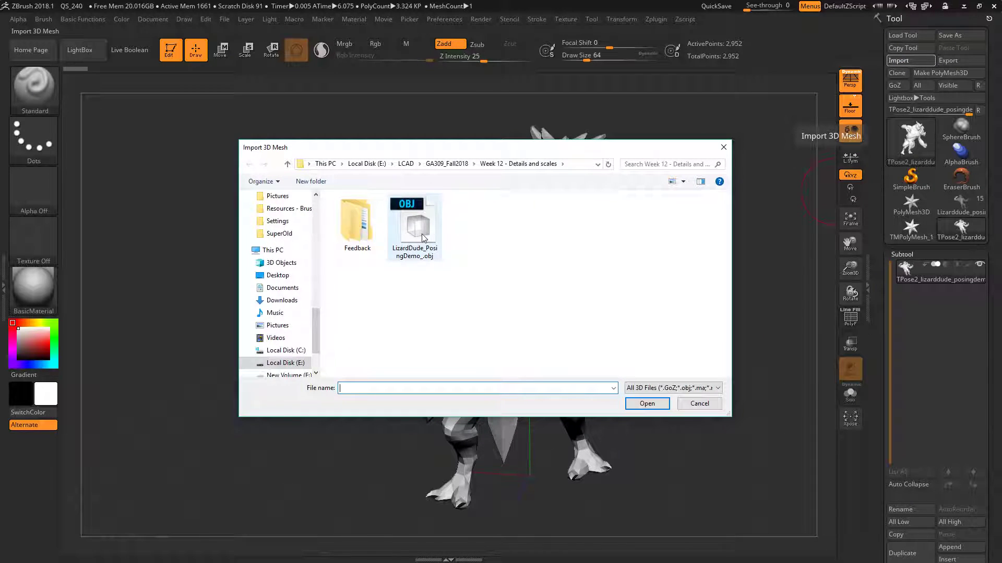
{"action": "left_click", "coordinate": [414, 223]}
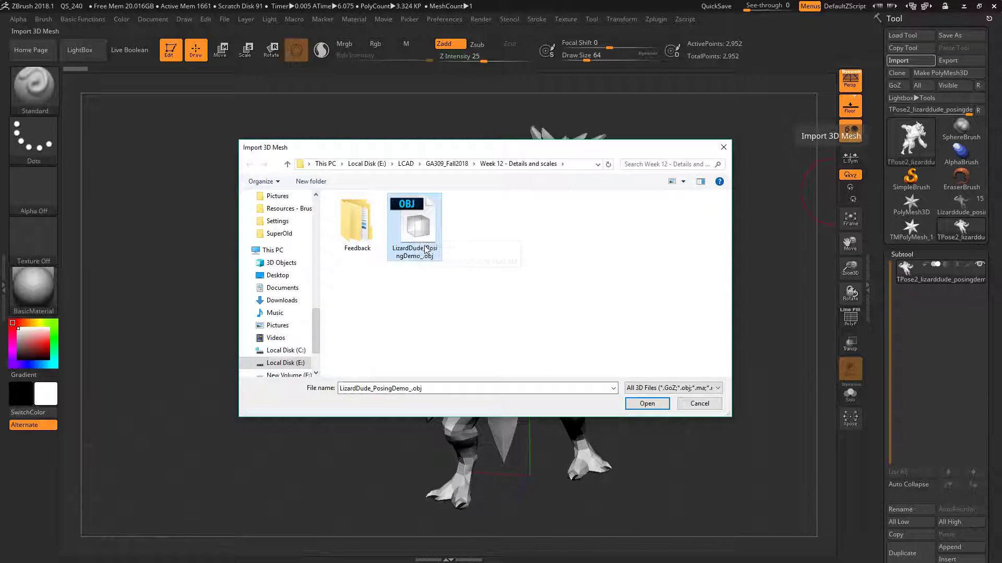
{"action": "left_click", "coordinate": [646, 403]}
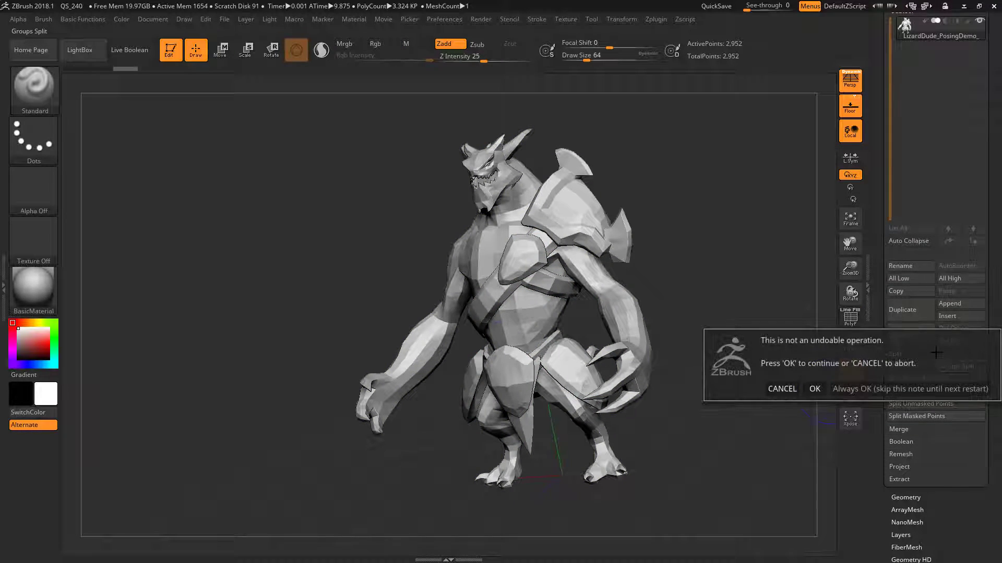
Confirm the Groups Split warning and orbit around the separated lizard subtools
{"action": "left_click", "coordinate": [814, 388]}
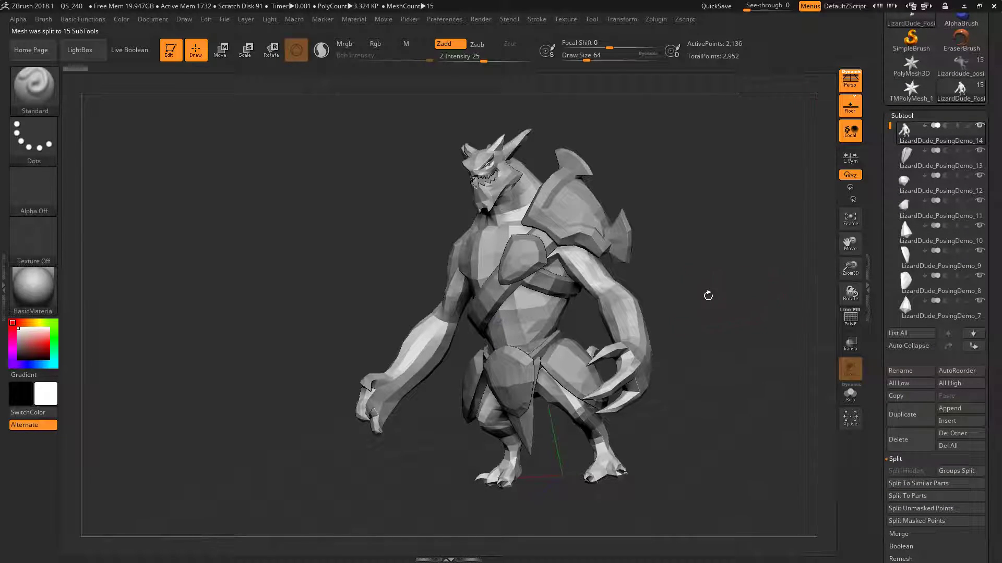
{"action": "left_click_drag", "start_coordinate": [708, 296], "coordinate": [726, 372]}
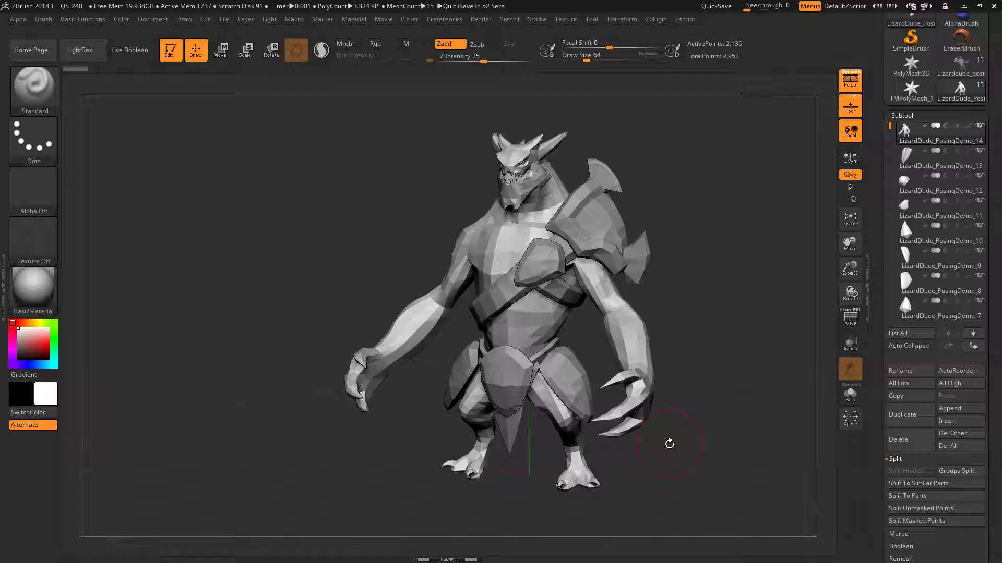
{"action": "left_click_drag", "start_coordinate": [670, 444], "coordinate": [735, 350]}
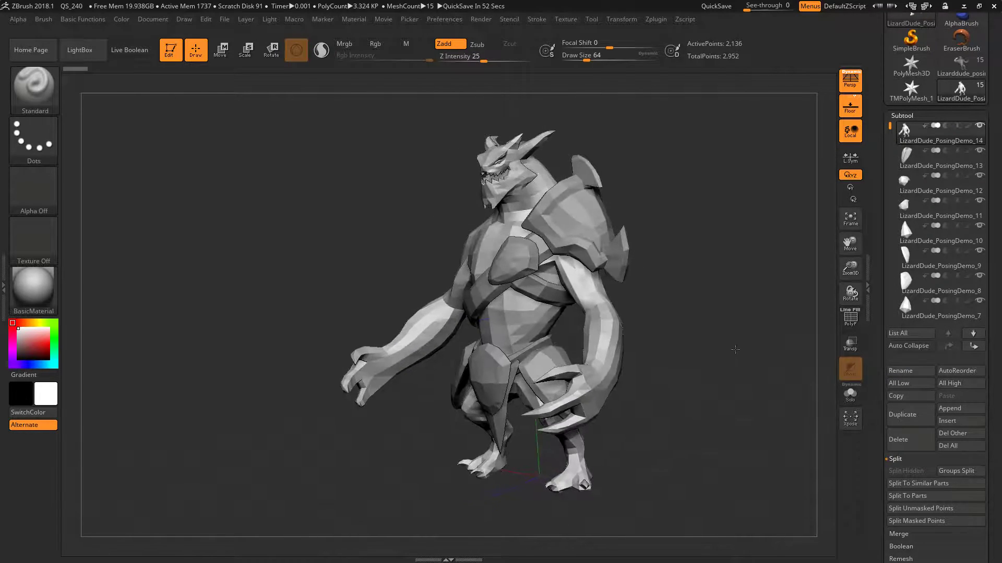
{"action": "left_click_drag", "start_coordinate": [735, 349], "coordinate": [780, 386]}
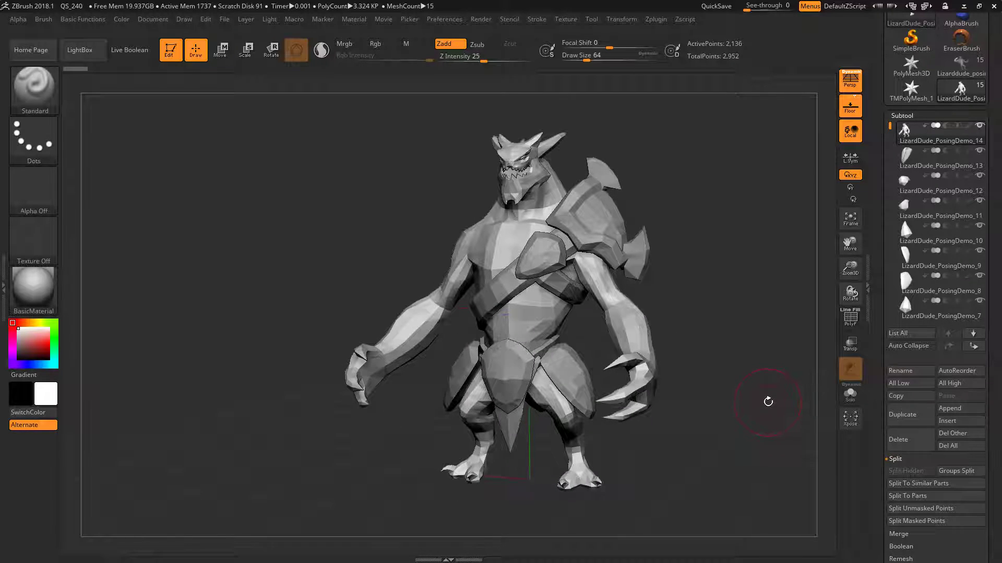
{"action": "mouse_move", "coordinate": [773, 424]}
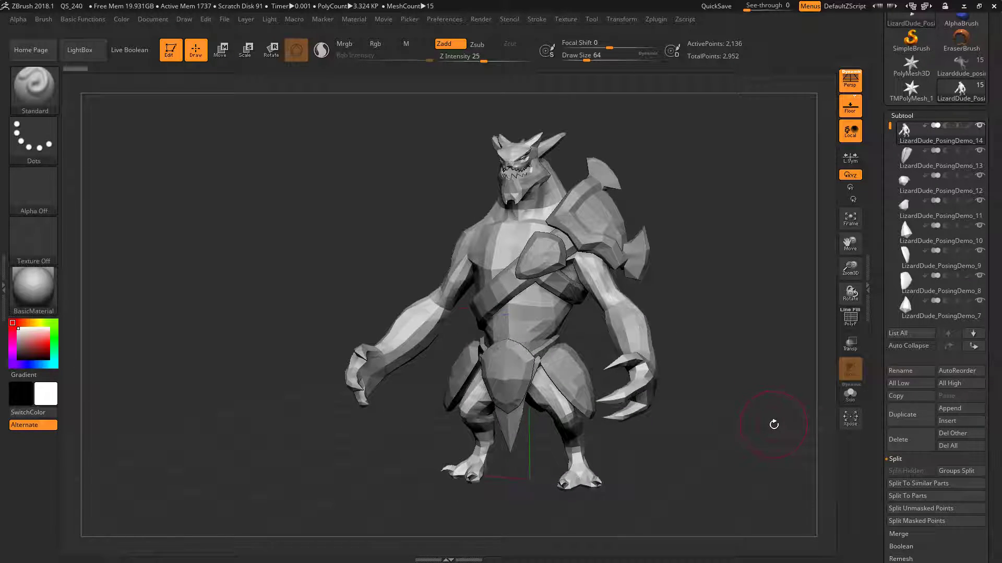
{"action": "left_click_drag", "start_coordinate": [773, 424], "coordinate": [653, 349]}
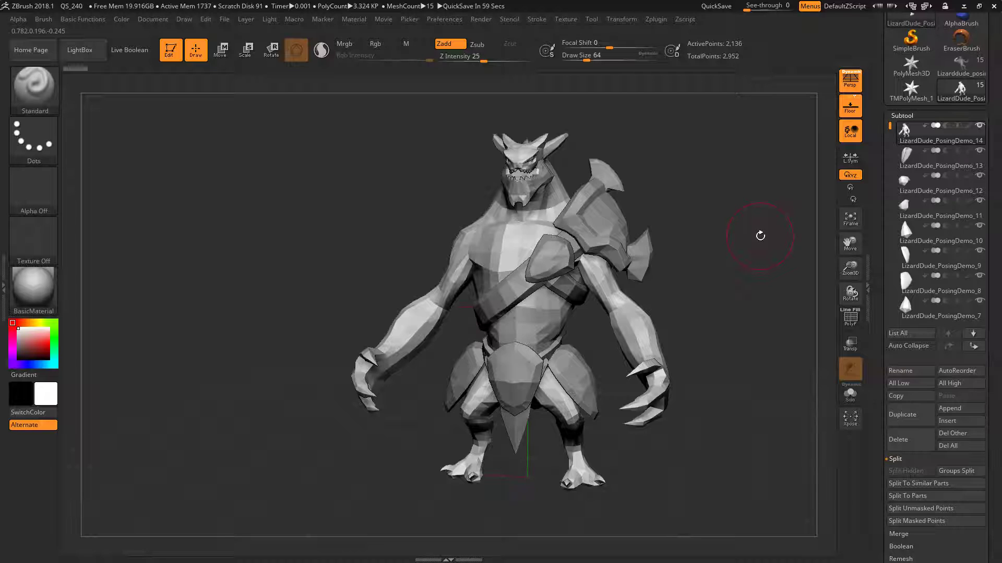
{"action": "mouse_move", "coordinate": [720, 320]}
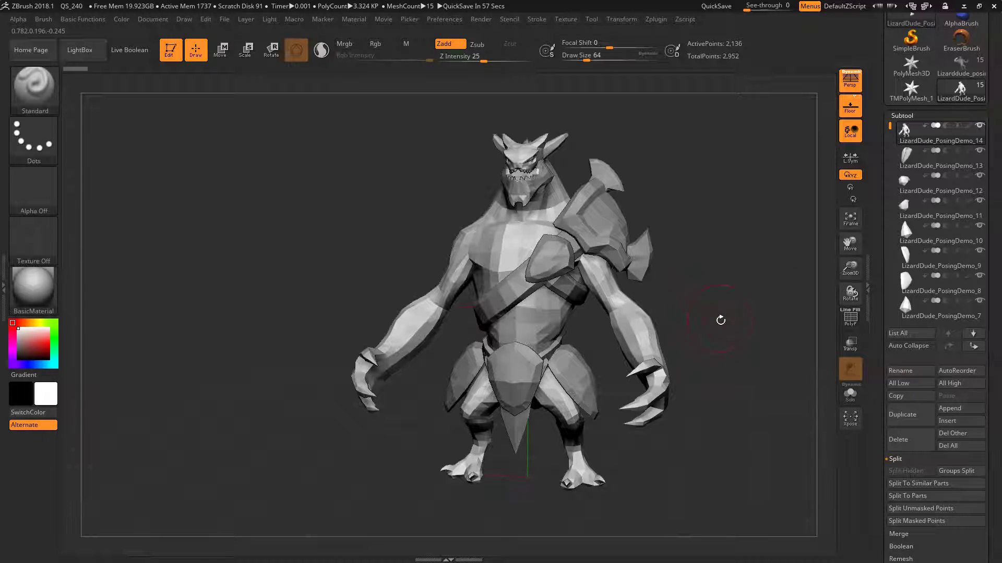
{"action": "left_click_drag", "start_coordinate": [720, 320], "coordinate": [694, 344]}
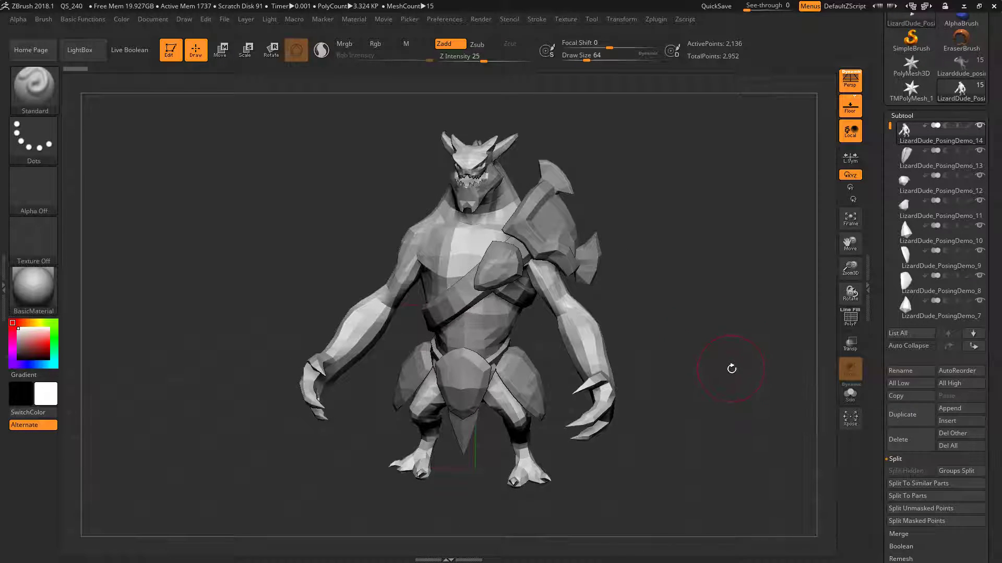
{"action": "left_click_drag", "start_coordinate": [732, 369], "coordinate": [745, 388]}
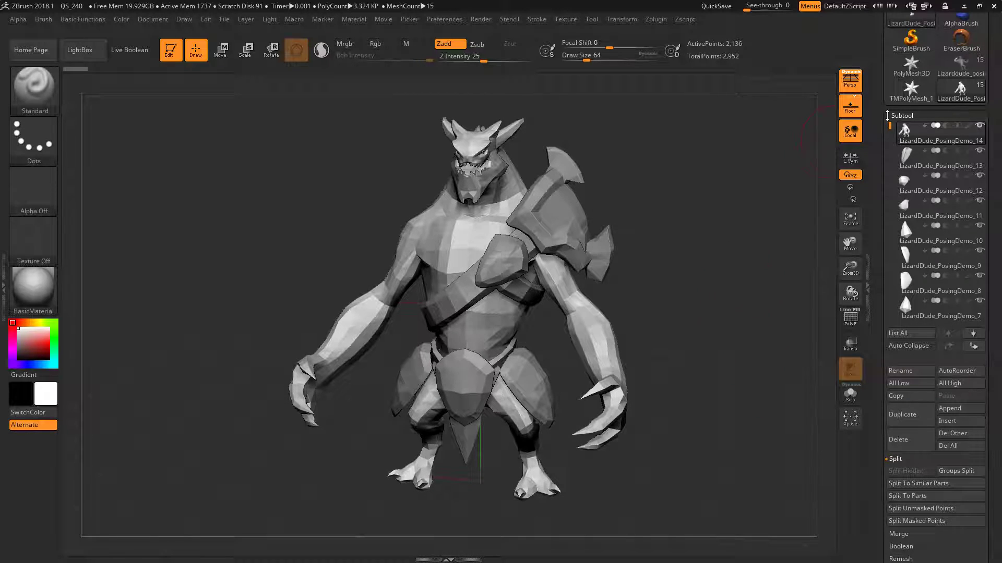
Select one lizard subtool in the SubTool list and bring up the Zplugin menu
{"action": "scroll", "scroll_direction": "down", "scroll_amount": 3}
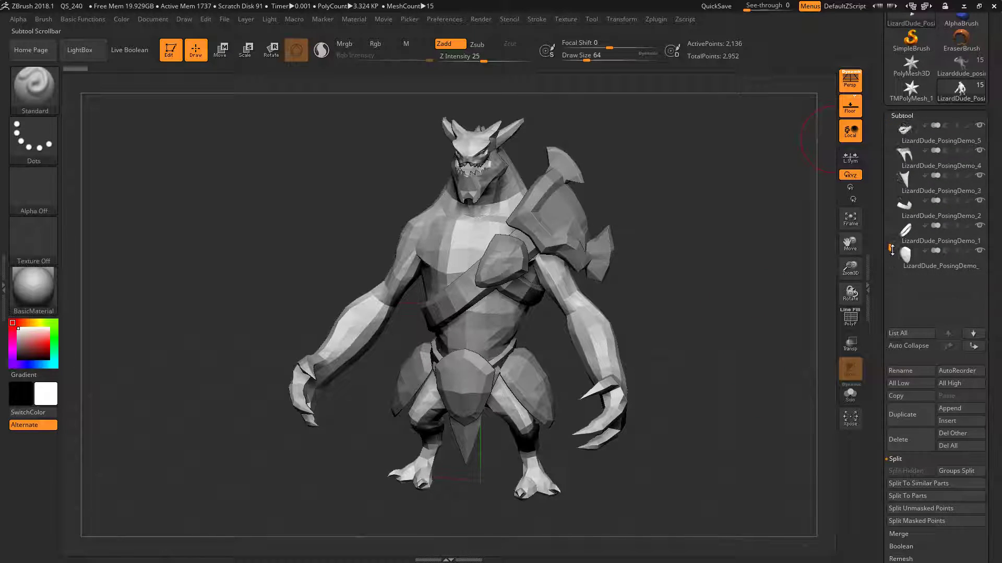
{"action": "scroll", "scroll_direction": "down", "scroll_amount": 3}
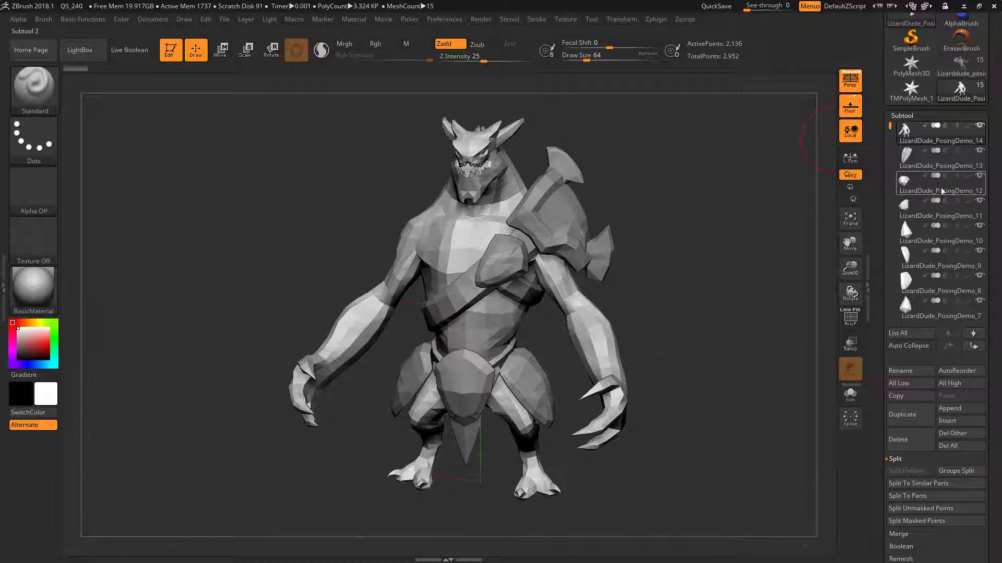
{"action": "left_click", "coordinate": [939, 228]}
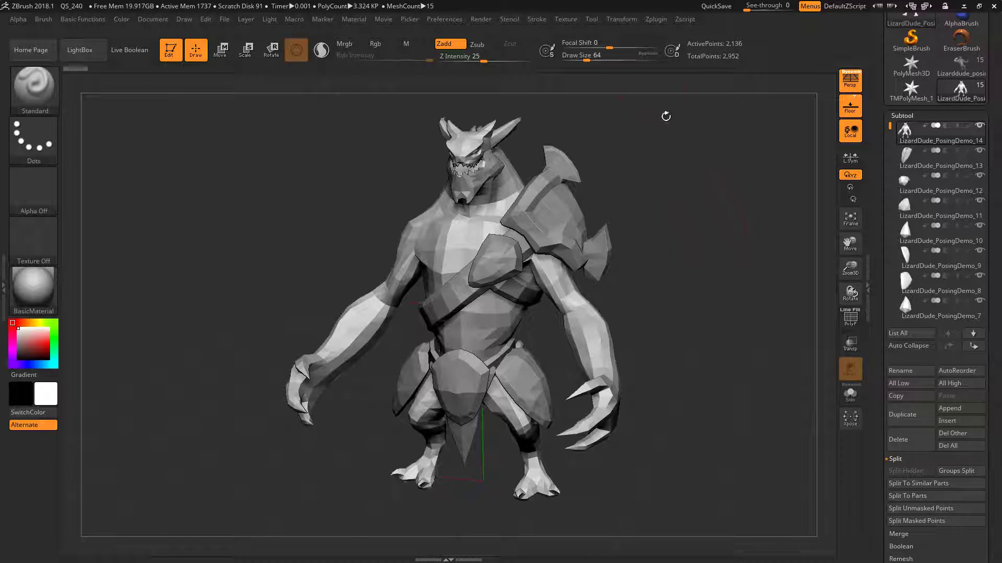
{"action": "left_click", "coordinate": [655, 20]}
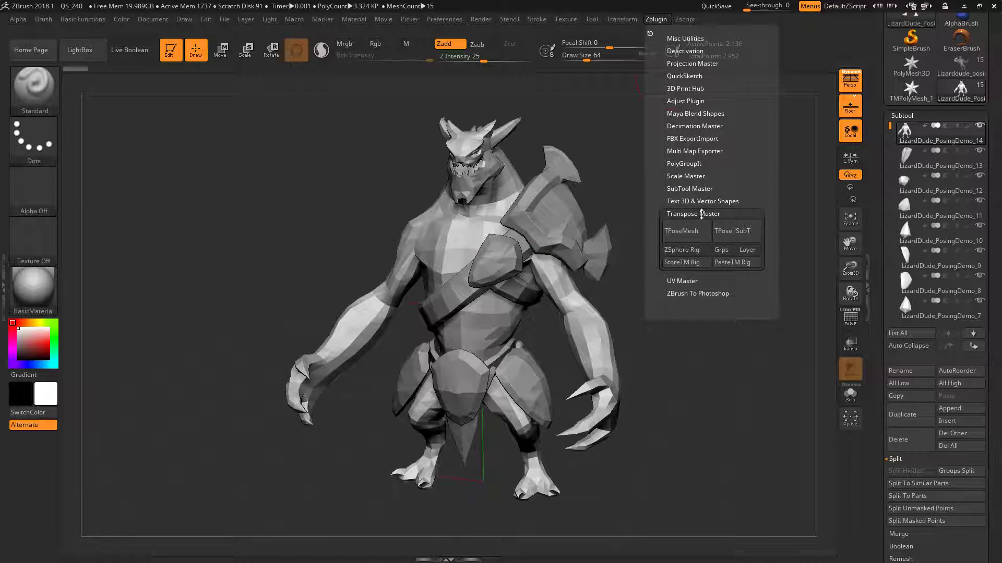
{"action": "mouse_move", "coordinate": [685, 232]}
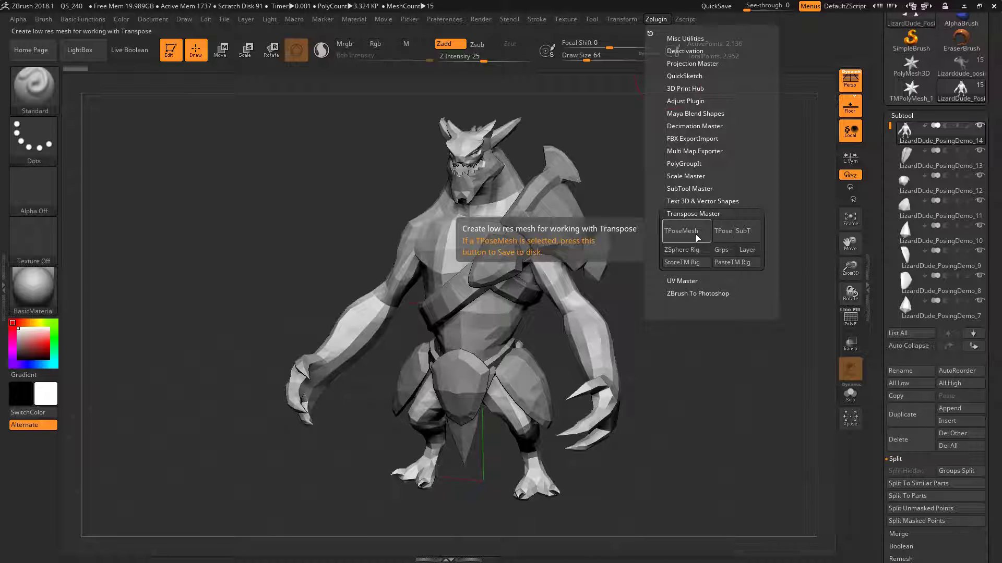
Generate a single low-res TPoseMesh of all subtools with Transpose Master
{"action": "left_click", "coordinate": [682, 231]}
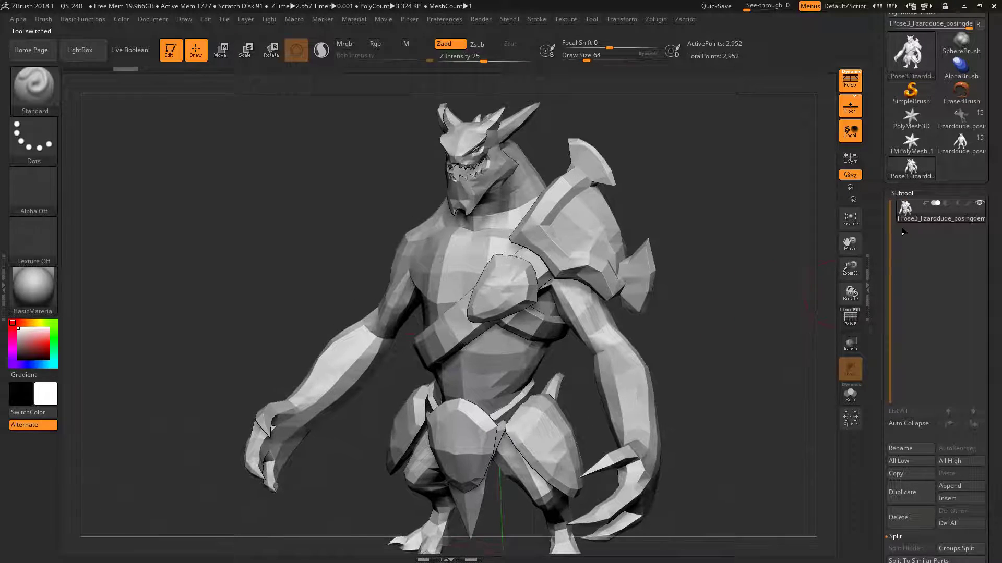
Orbit the merged TPose lizard mesh into a front-facing view
{"action": "left_click_drag", "start_coordinate": [447, 287], "coordinate": [655, 325]}
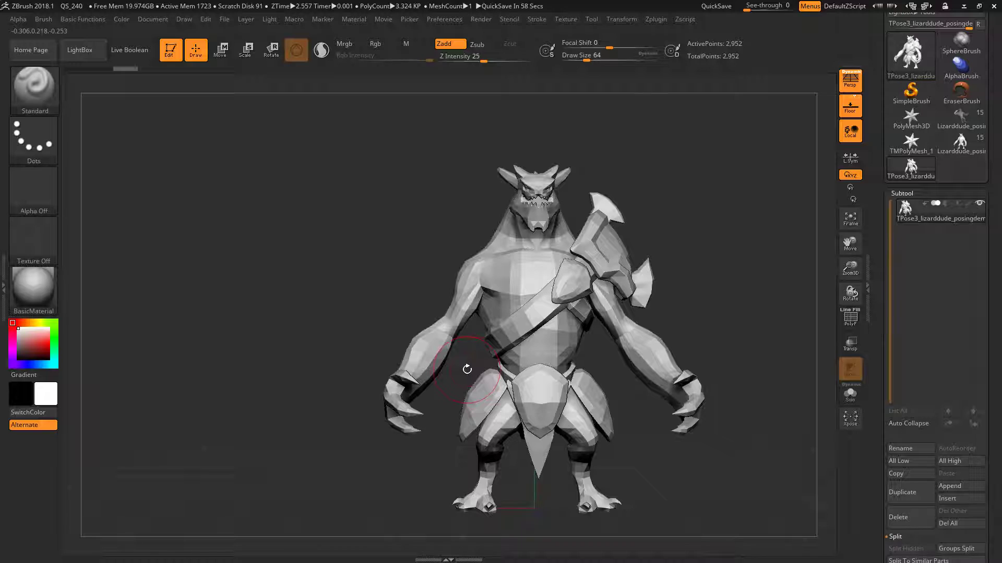
{"action": "mouse_move", "coordinate": [794, 315]}
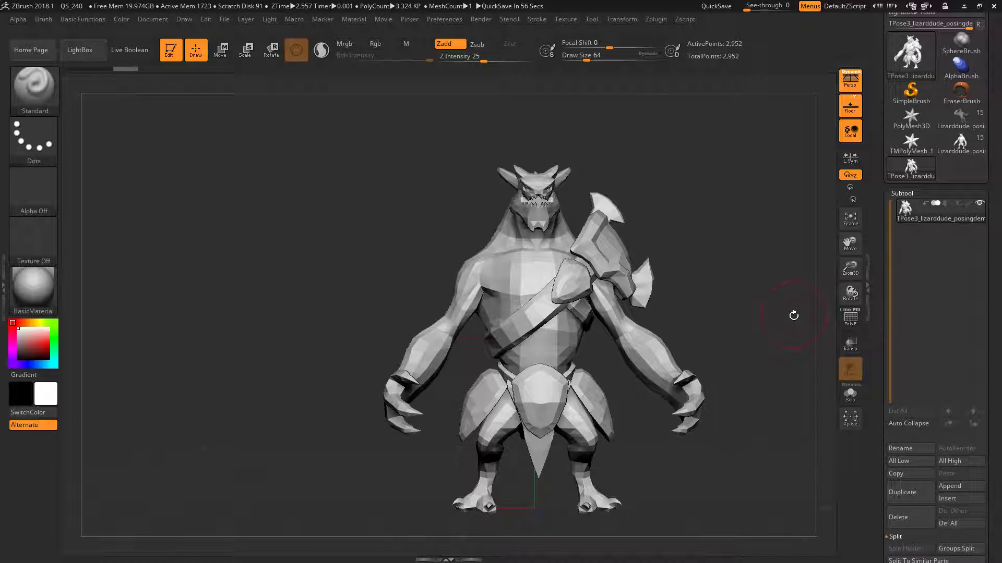
{"action": "left_click_drag", "start_coordinate": [794, 315], "coordinate": [695, 325]}
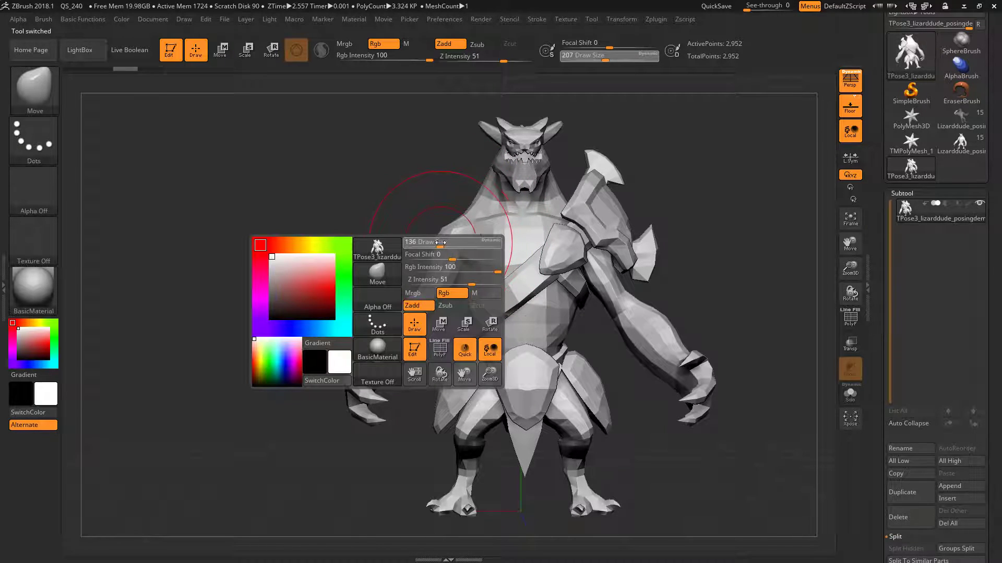
{"action": "left_click", "coordinate": [220, 49]}
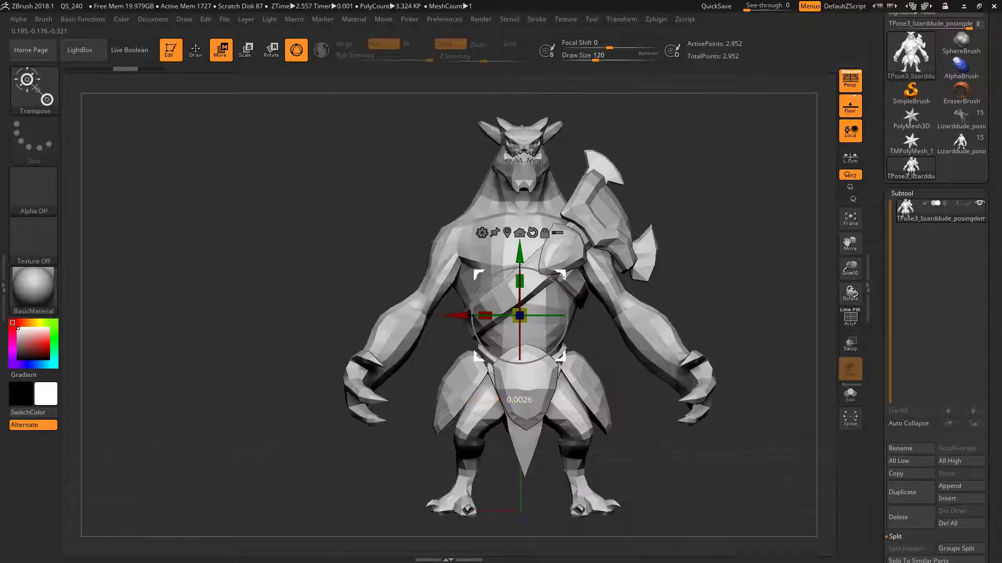
{"action": "left_click", "coordinate": [270, 50]}
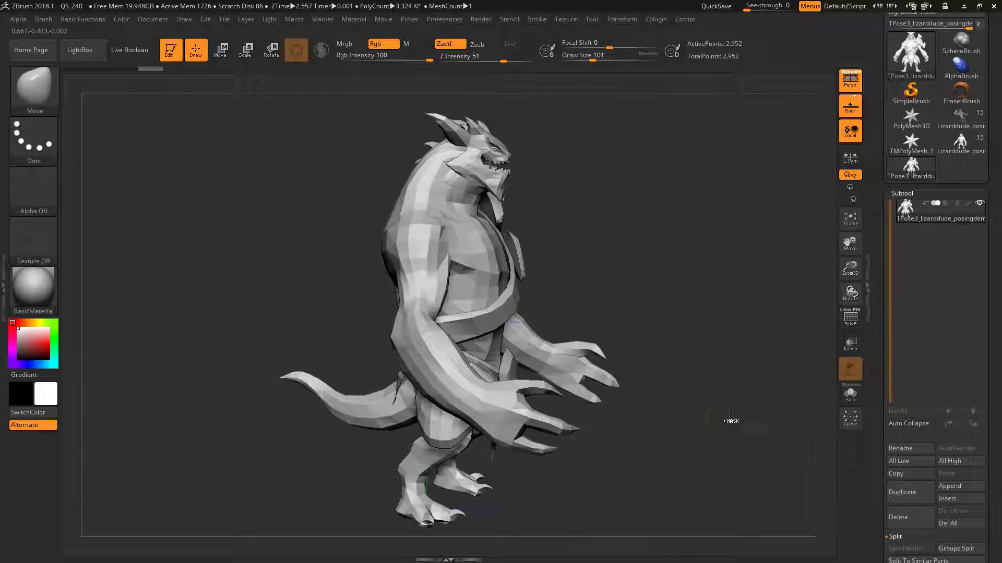
{"action": "left_click_drag", "start_coordinate": [729, 415], "coordinate": [694, 259]}
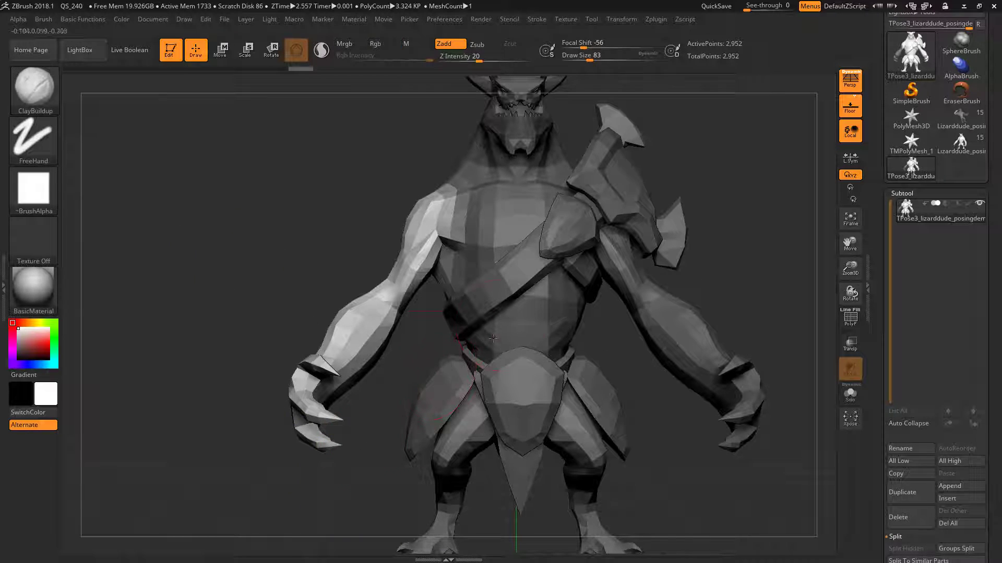
Switch between top-shelf tool modes to activate the ClayBuildup brush
{"action": "left_click", "coordinate": [220, 51]}
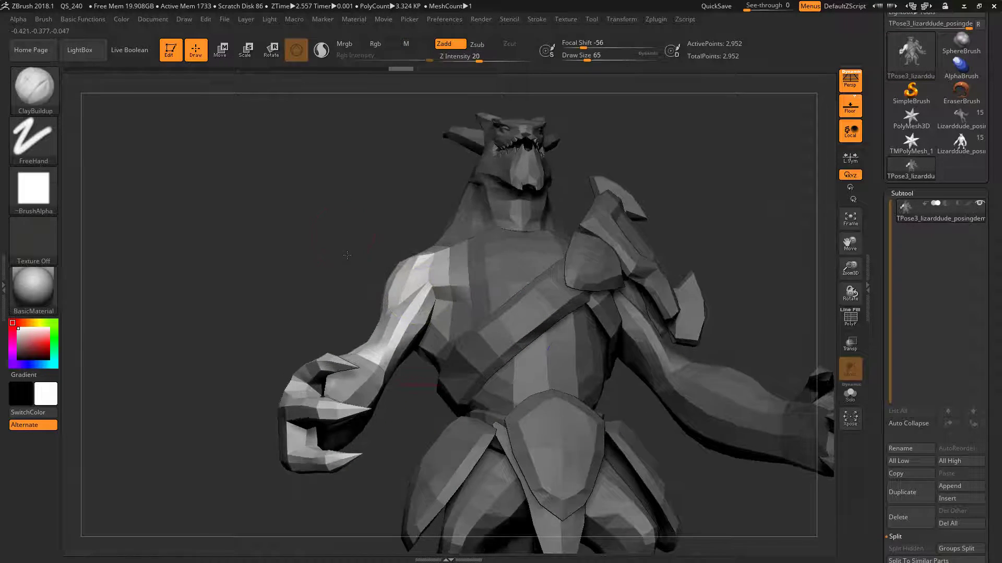
{"action": "left_click", "coordinate": [244, 50]}
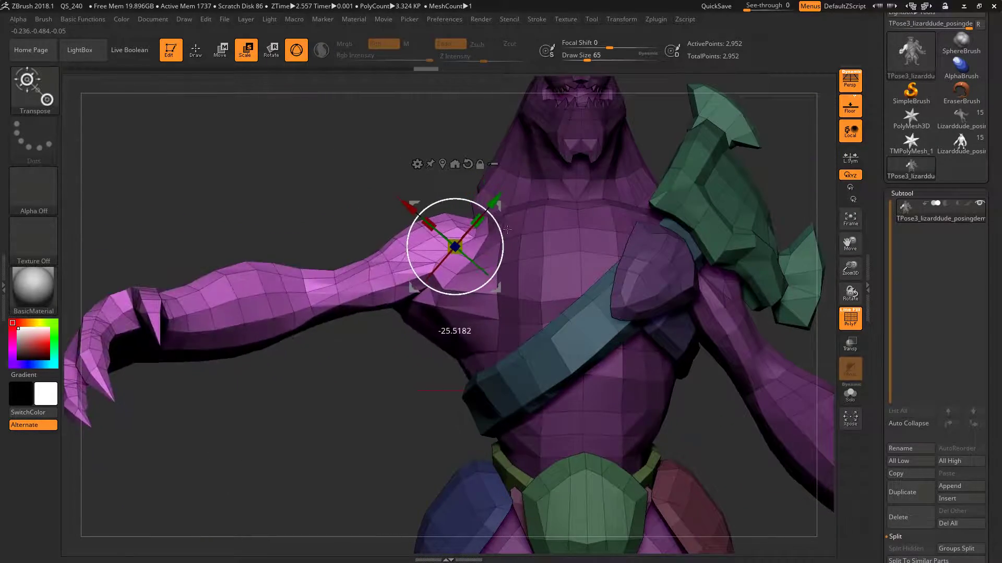
Rotate the arm downward at the shoulder and reset the shoulder pivot
{"action": "left_click_drag", "start_coordinate": [453, 246], "coordinate": [409, 294]}
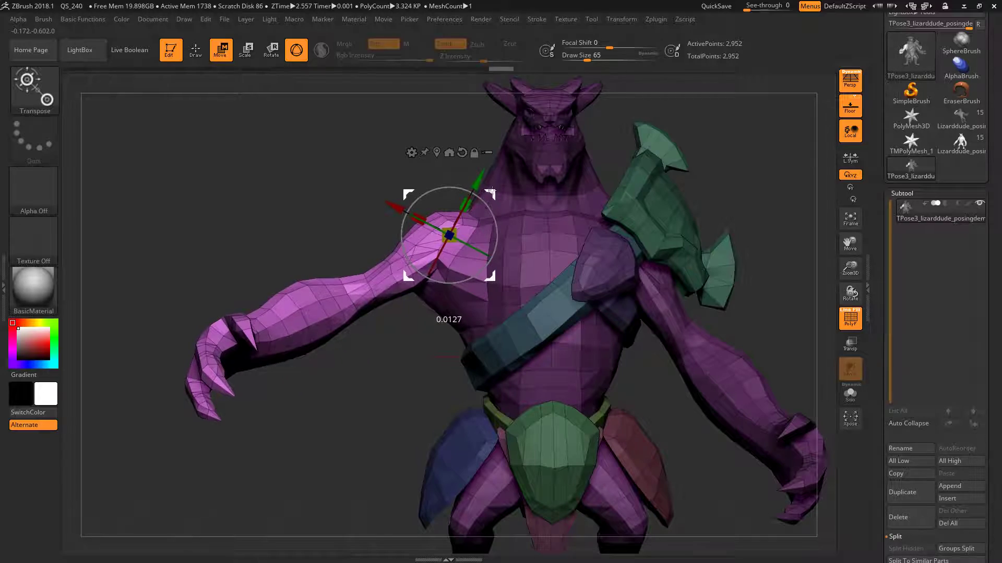
{"action": "left_click", "coordinate": [195, 50]}
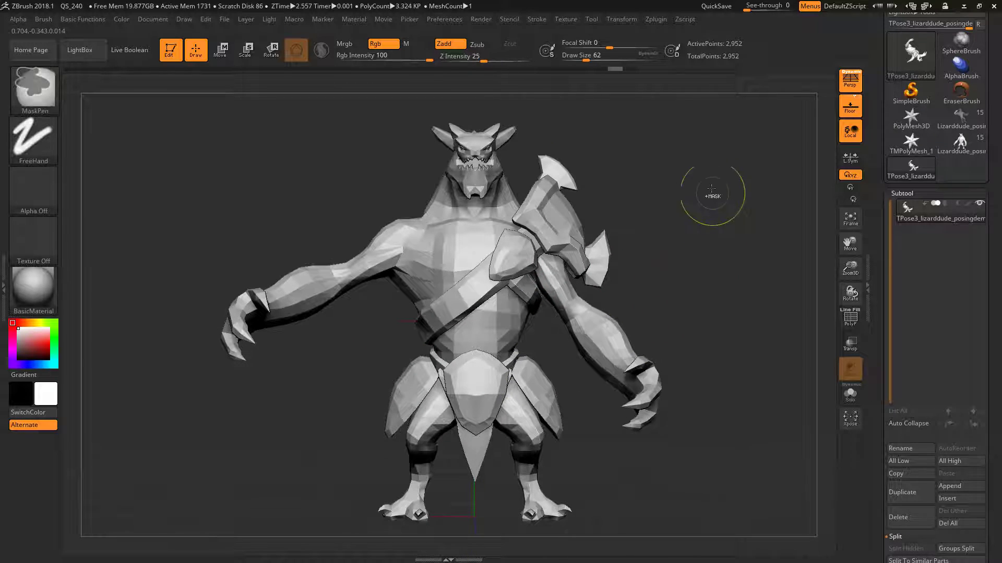
Mask the torso with two MaskPen strokes, leaving the arm free for posing
{"action": "left_click_drag", "start_coordinate": [712, 191], "coordinate": [588, 118]}
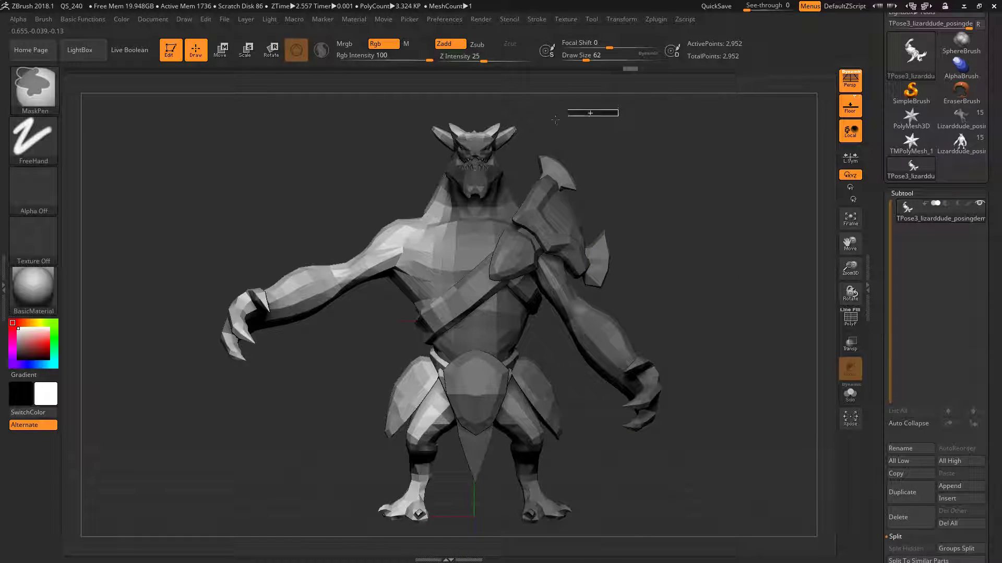
{"action": "left_click_drag", "start_coordinate": [353, 363], "coordinate": [661, 505]}
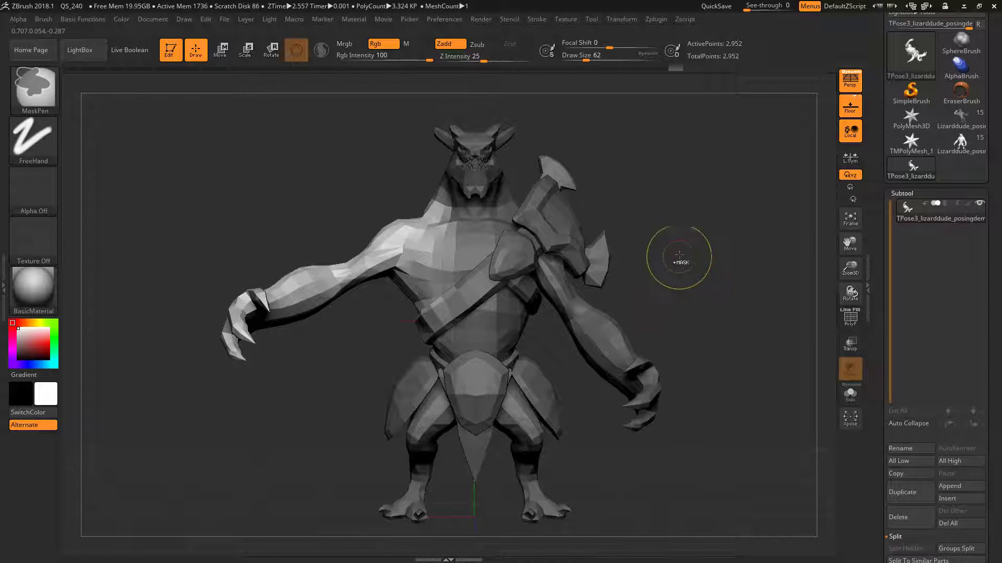
{"action": "left_click", "coordinate": [221, 50]}
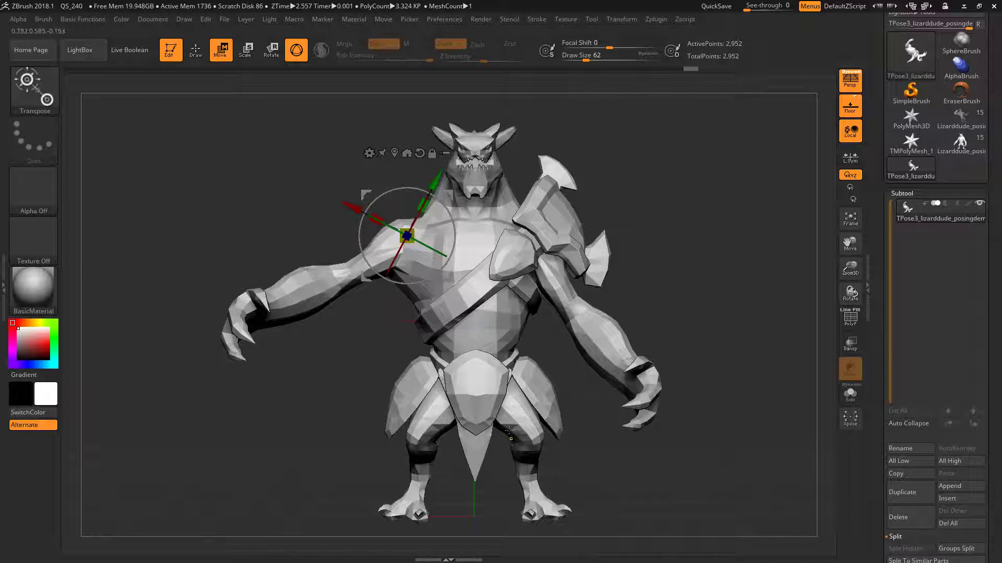
{"action": "left_click_drag", "start_coordinate": [406, 235], "coordinate": [530, 420]}
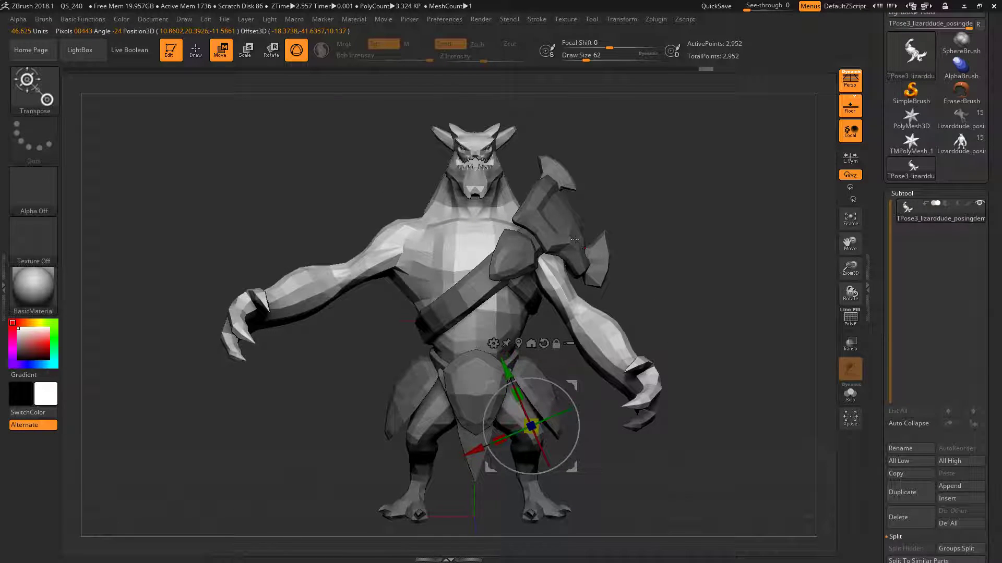
{"action": "left_click_drag", "start_coordinate": [517, 424], "coordinate": [492, 205]}
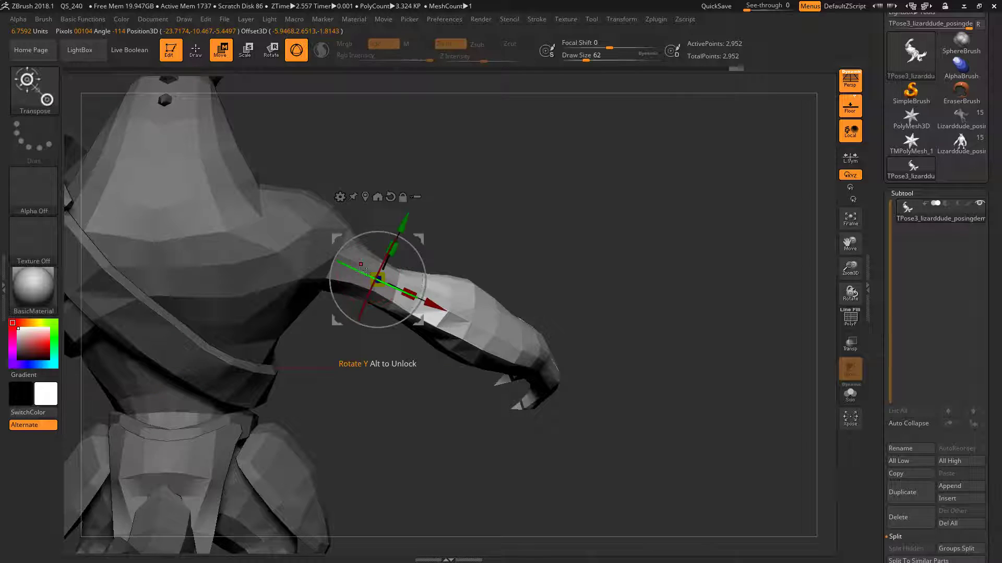
Rotate the forearm down at the elbow, then push it into a smoother curve with Move
{"action": "left_click_drag", "start_coordinate": [377, 278], "coordinate": [304, 258]}
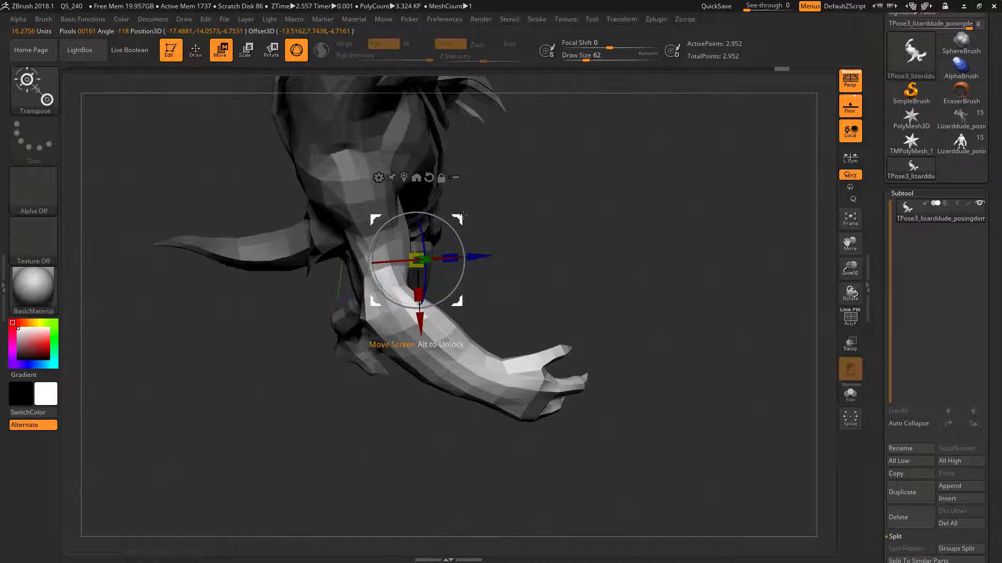
{"action": "left_click_drag", "start_coordinate": [416, 259], "coordinate": [383, 285]}
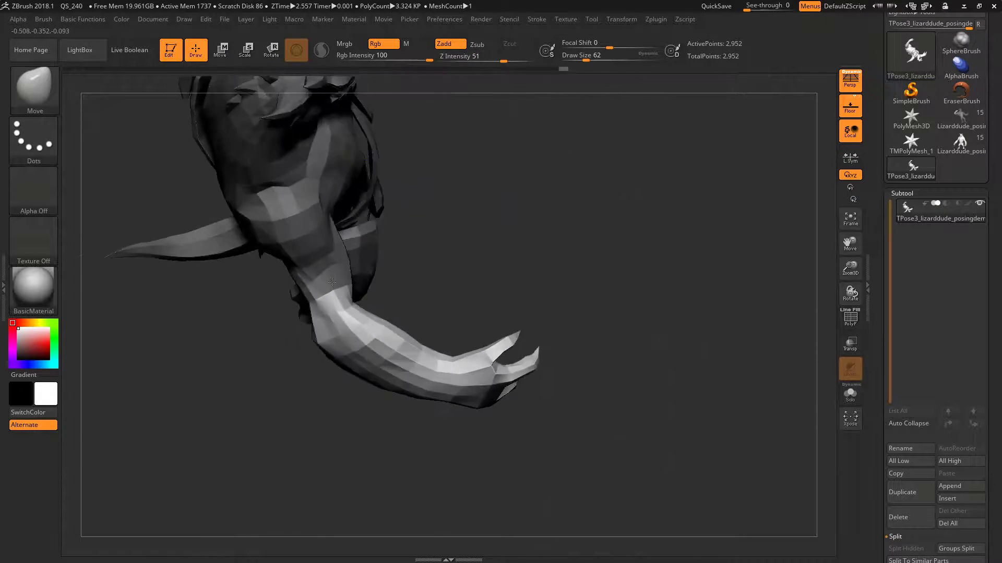
{"action": "left_click_drag", "start_coordinate": [332, 283], "coordinate": [396, 294]}
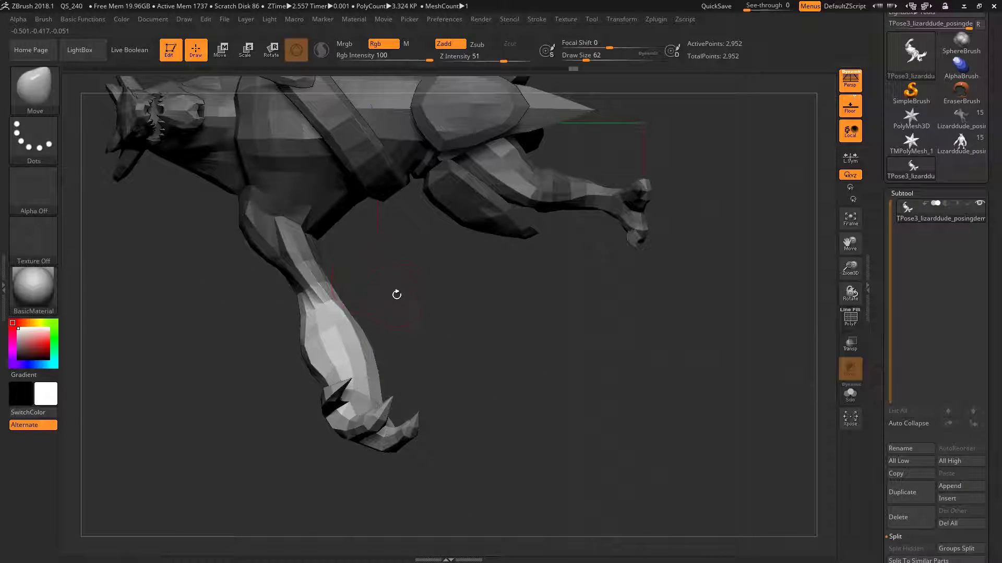
{"action": "left_click", "coordinate": [245, 50]}
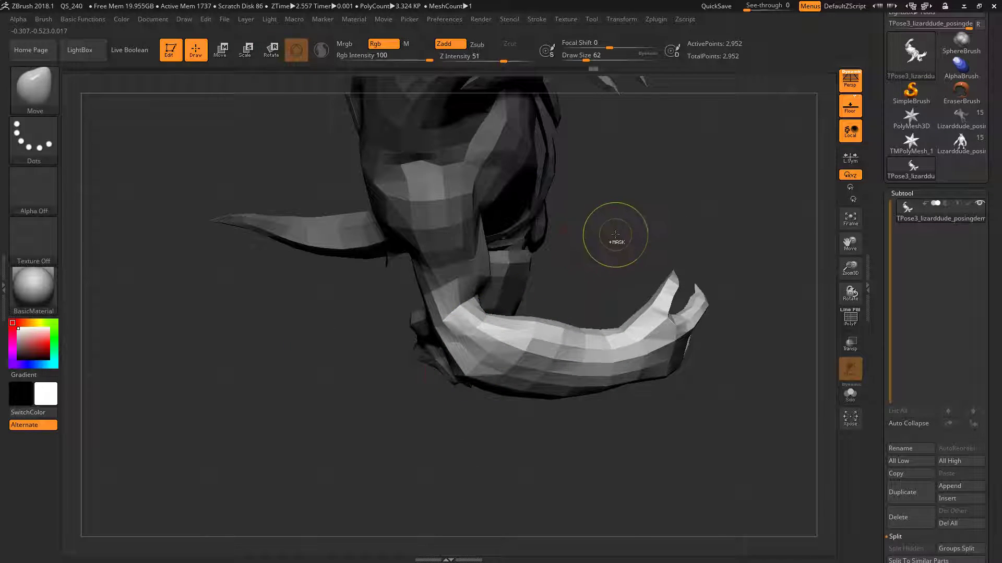
{"action": "left_click_drag", "start_coordinate": [615, 234], "coordinate": [489, 296]}
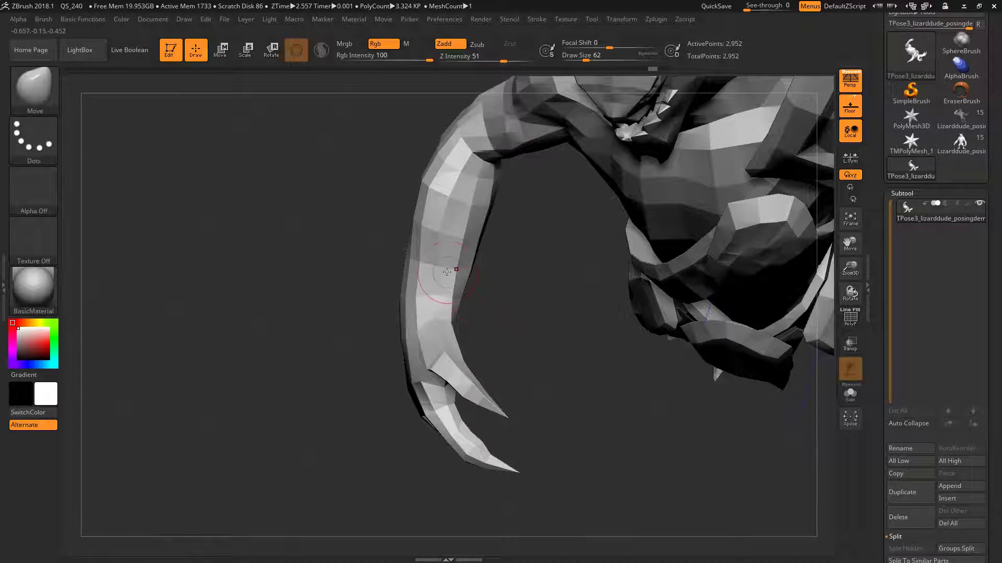
Mask the forearm, pivot at the wrist, and turn the hand to a new angle
{"action": "left_click", "coordinate": [220, 50]}
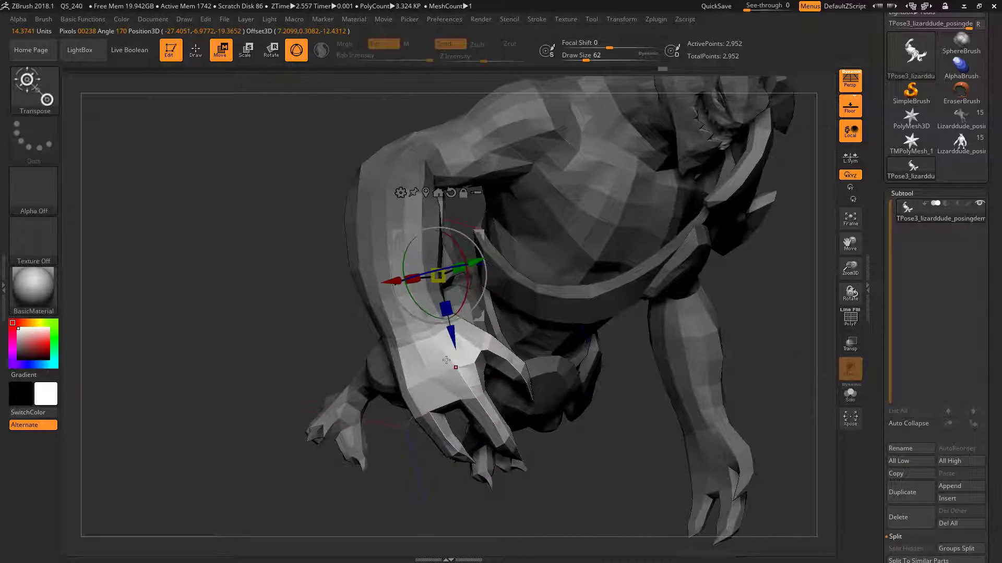
{"action": "left_click", "coordinate": [196, 50]}
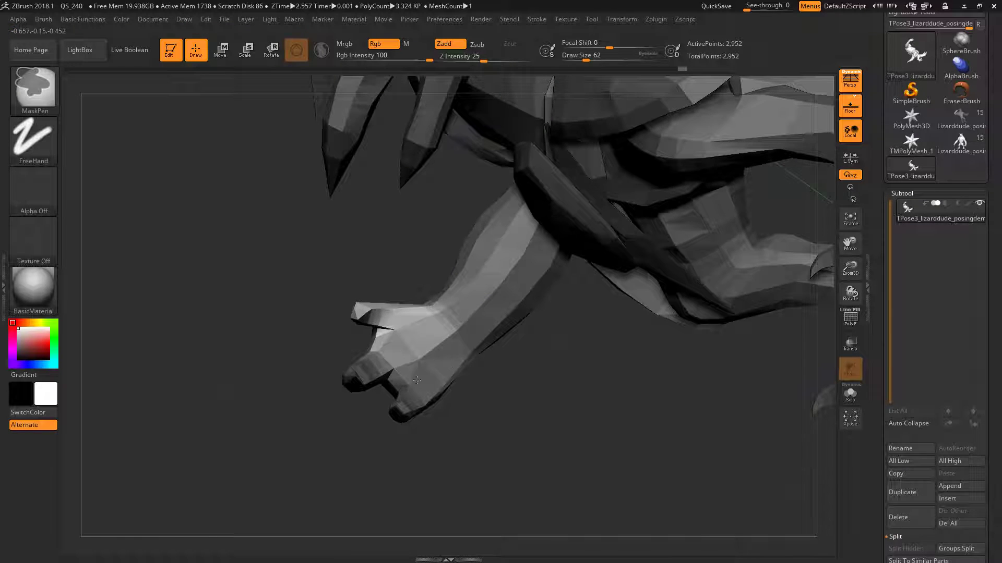
{"action": "left_click", "coordinate": [246, 50]}
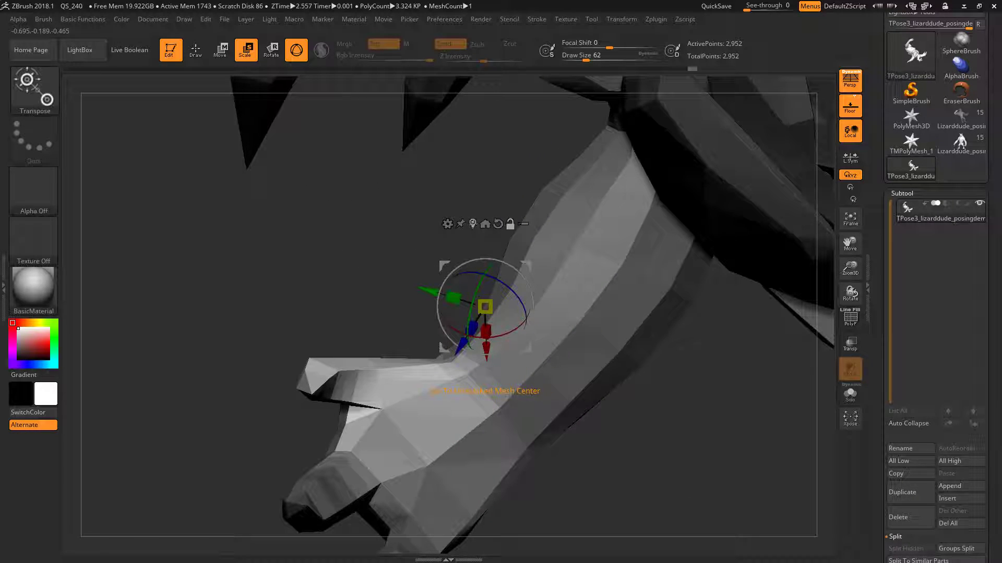
{"action": "left_click_drag", "start_coordinate": [485, 307], "coordinate": [514, 355]}
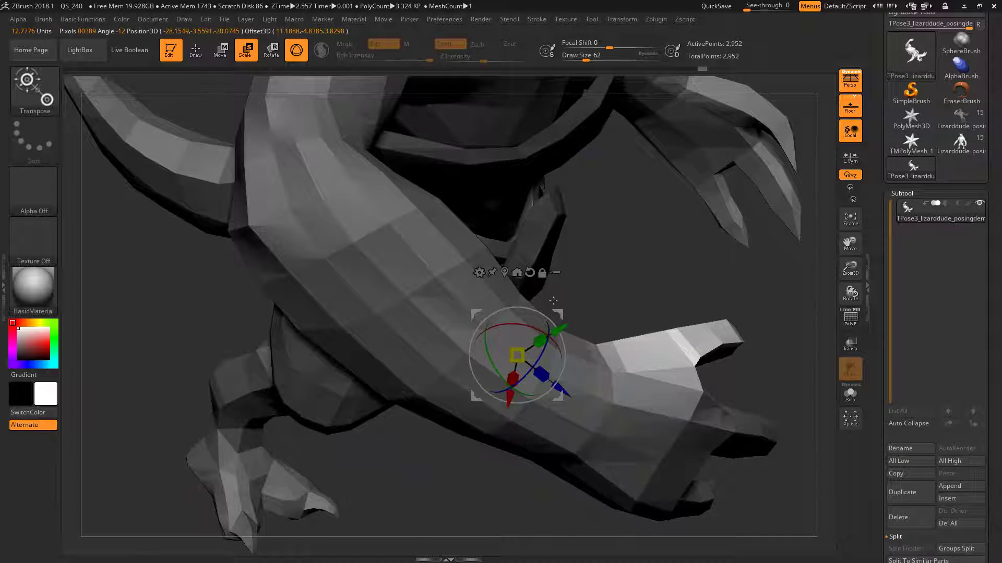
{"action": "left_click_drag", "start_coordinate": [518, 354], "coordinate": [652, 358]}
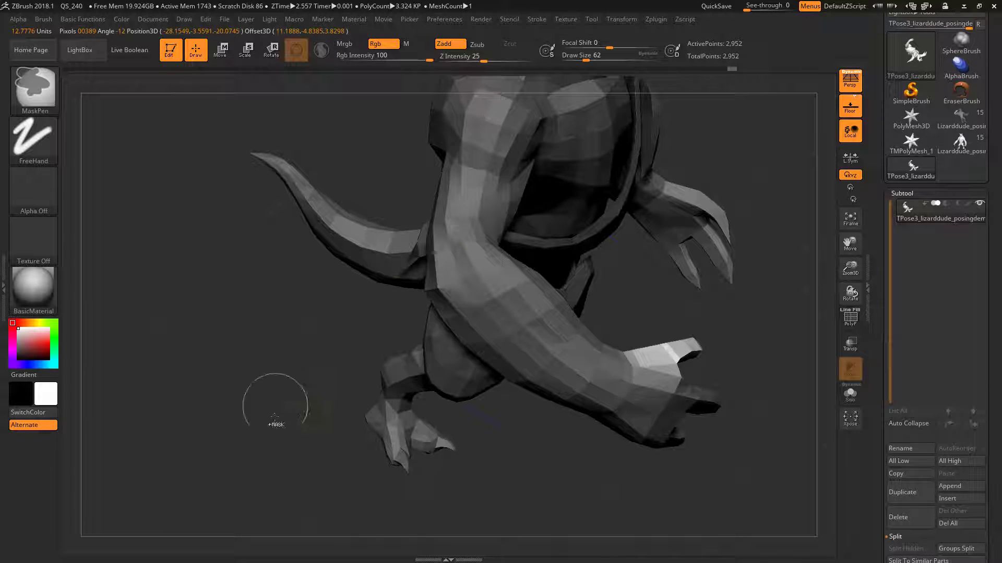
{"action": "left_click", "coordinate": [246, 50]}
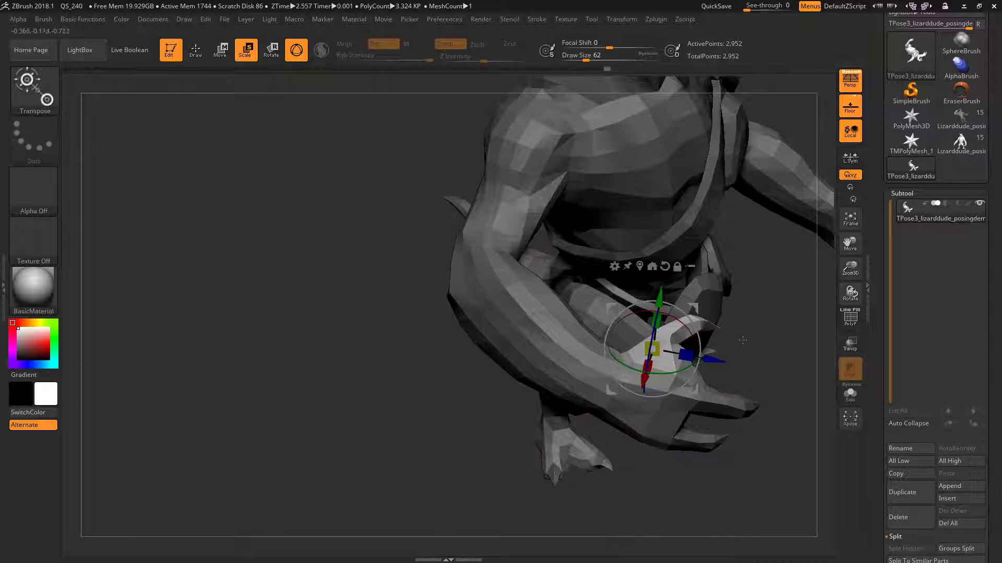
{"action": "left_click", "coordinate": [194, 50]}
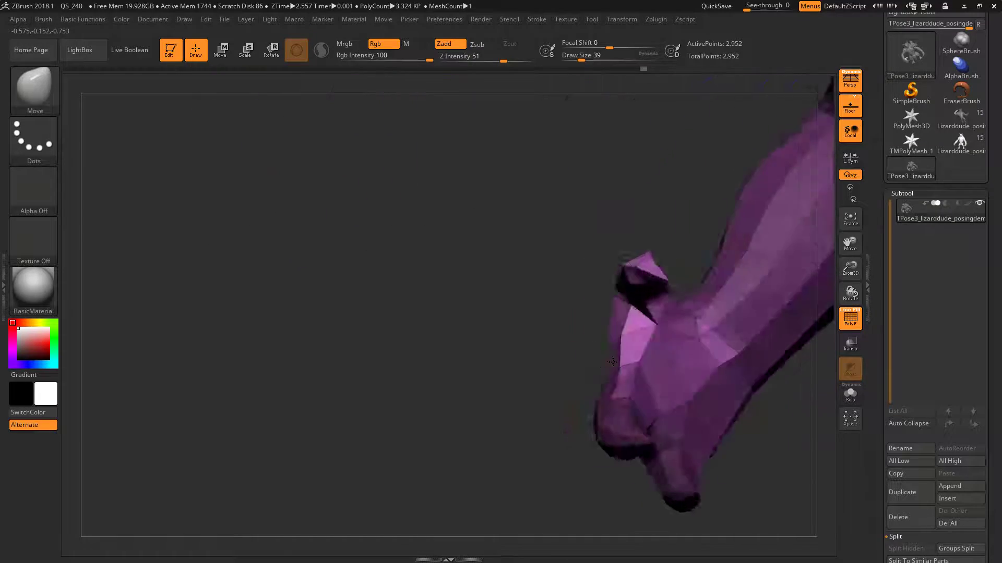
Pull a claw into a curl with the Move brush, orbiting around the hand to check
{"action": "left_click_drag", "start_coordinate": [612, 362], "coordinate": [738, 358]}
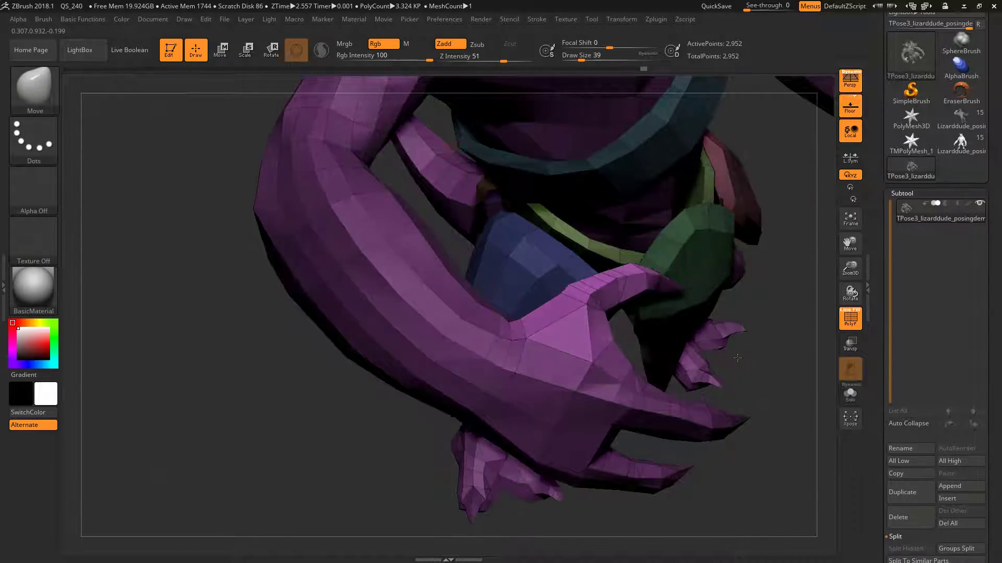
{"action": "left_click_drag", "start_coordinate": [738, 358], "coordinate": [618, 331]}
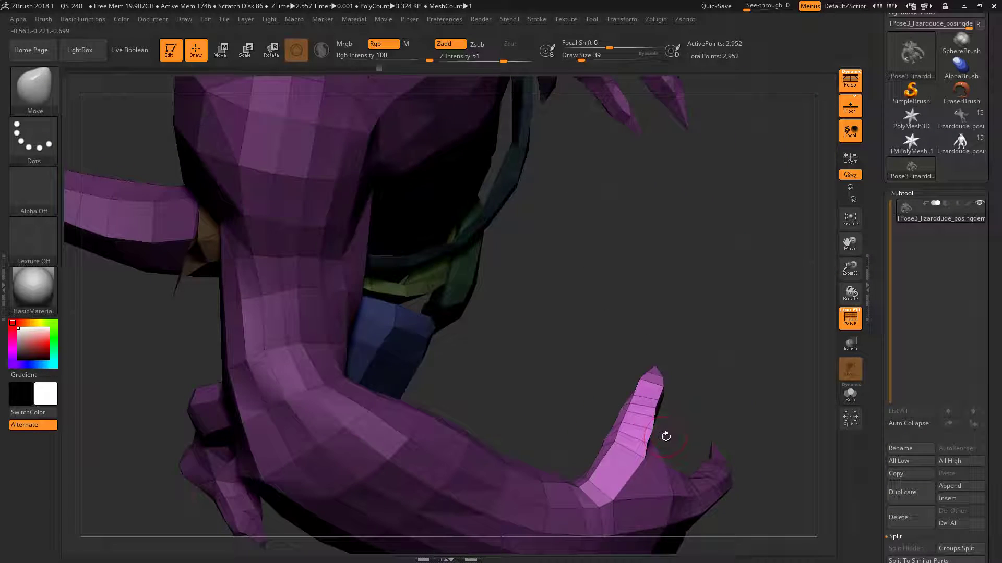
{"action": "left_click_drag", "start_coordinate": [665, 436], "coordinate": [680, 385]}
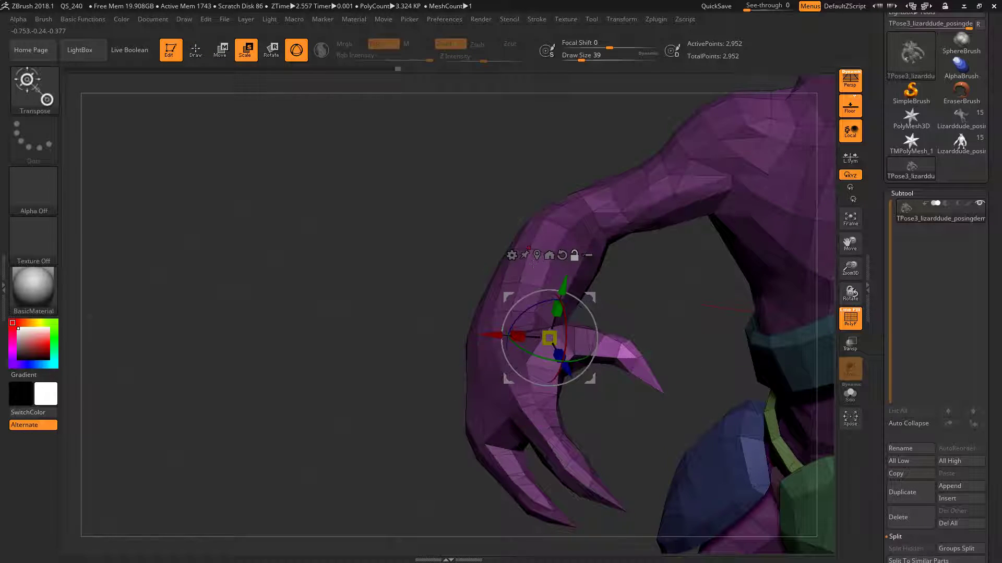
Rotate the claw toward the palm from a pivot at its base, then shape its tip
{"action": "left_click_drag", "start_coordinate": [547, 338], "coordinate": [637, 364]}
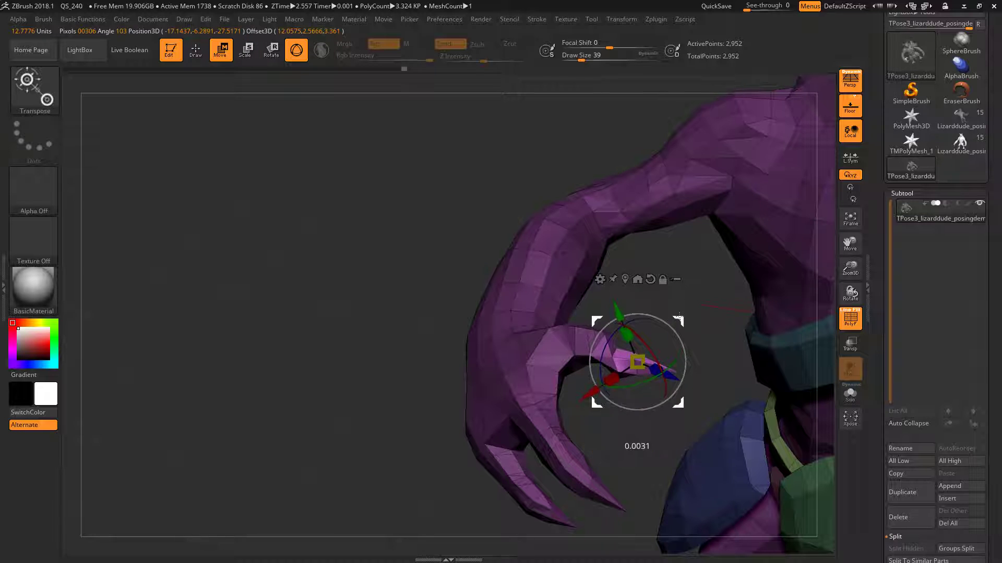
{"action": "left_click", "coordinate": [195, 50]}
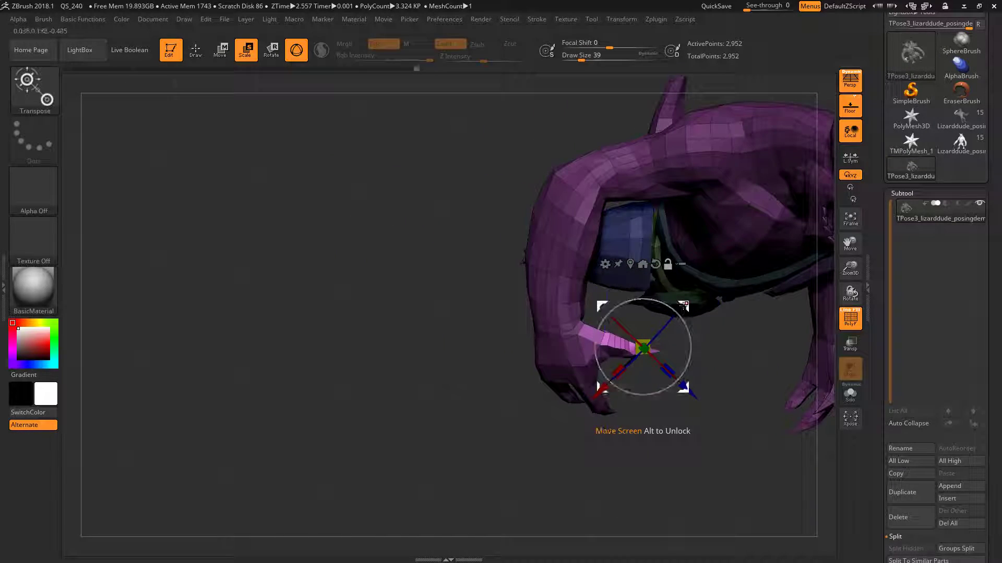
{"action": "left_click_drag", "start_coordinate": [642, 347], "coordinate": [587, 347]}
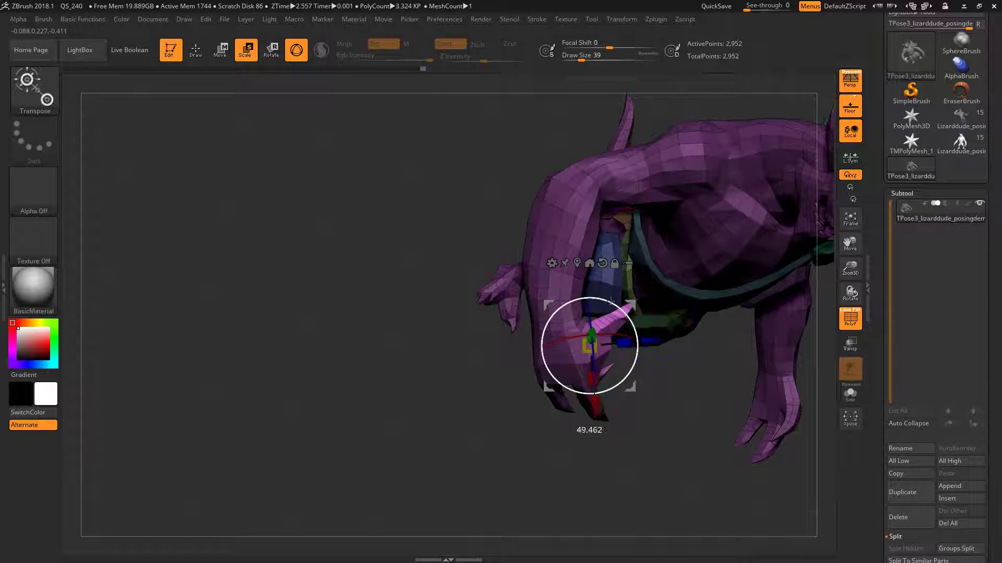
{"action": "left_click", "coordinate": [195, 50]}
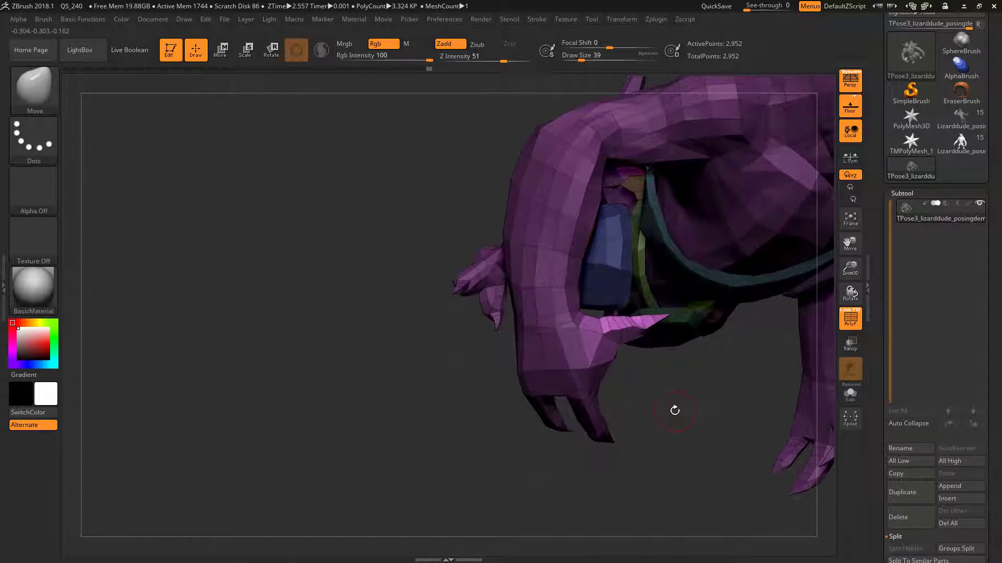
{"action": "left_click_drag", "start_coordinate": [674, 411], "coordinate": [655, 447]}
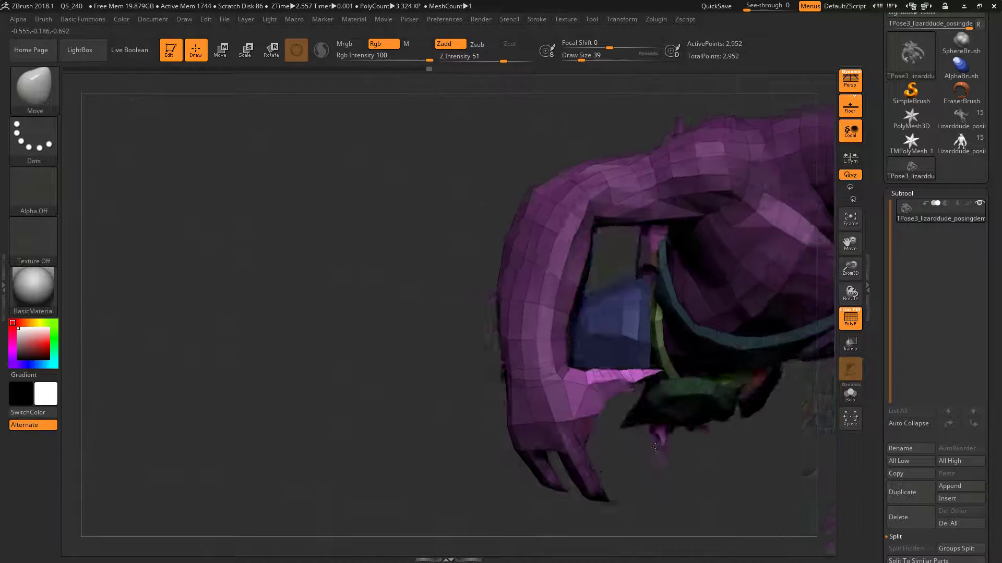
{"action": "left_click_drag", "start_coordinate": [655, 447], "coordinate": [647, 339]}
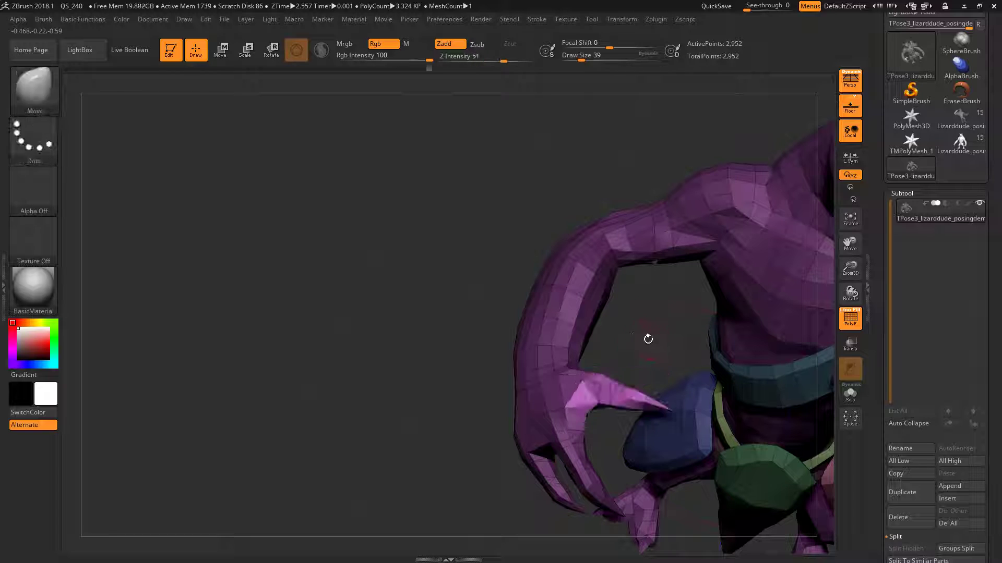
{"action": "left_click_drag", "start_coordinate": [648, 339], "coordinate": [632, 354]}
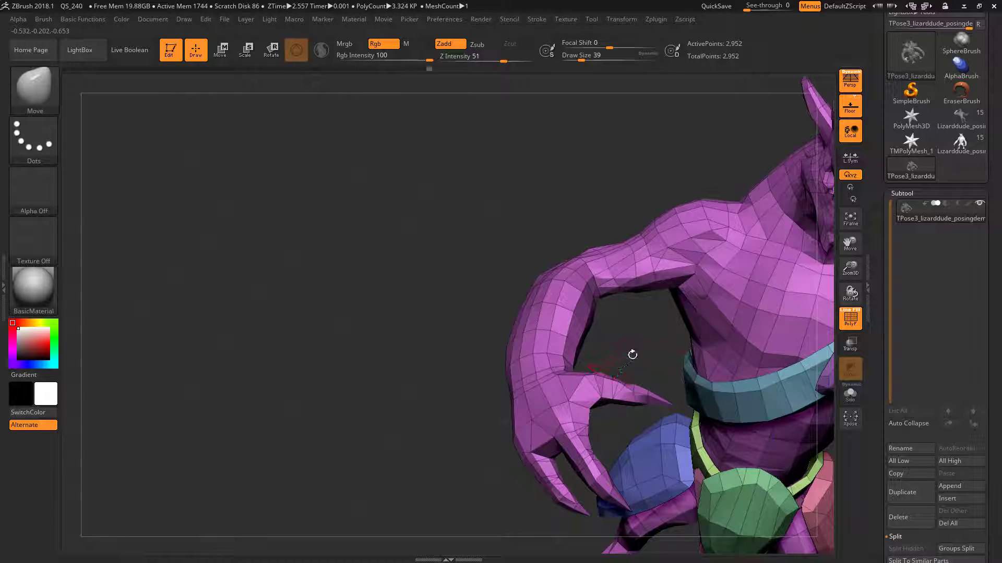
{"action": "left_click_drag", "start_coordinate": [633, 355], "coordinate": [574, 268]}
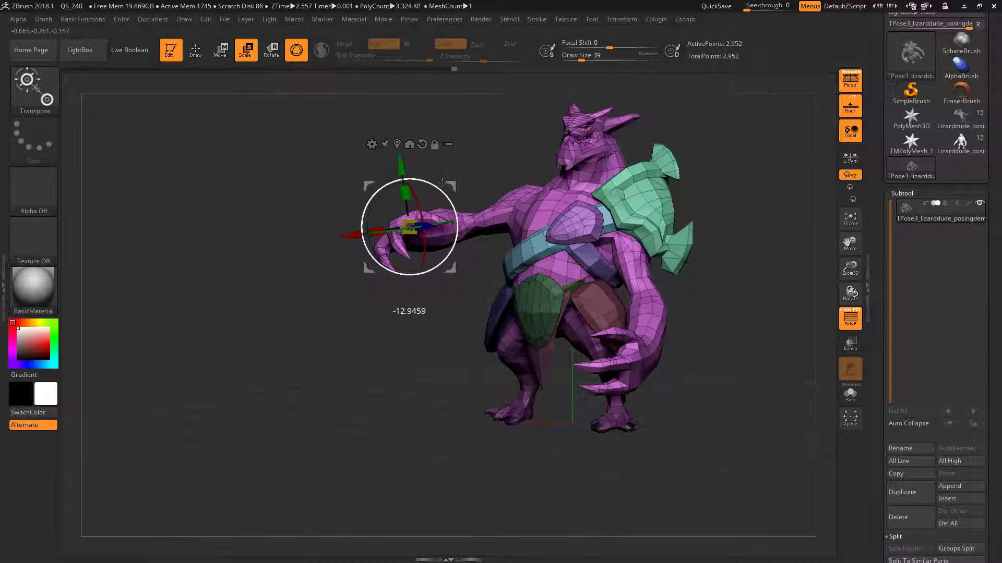
Rotate the outstretched arm out to the side and reposition the gizmo over the front loincloth
{"action": "left_click_drag", "start_coordinate": [409, 227], "coordinate": [543, 201]}
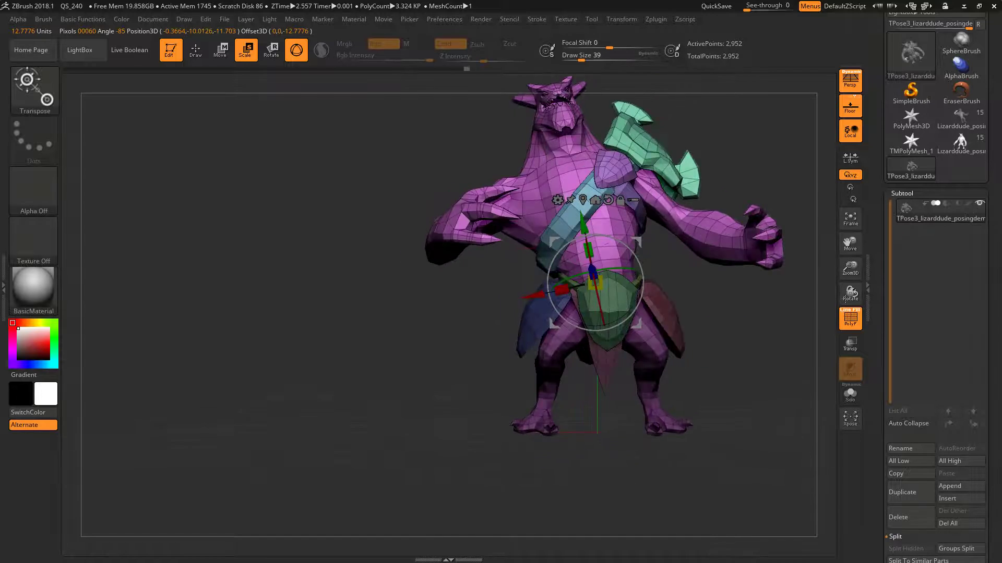
{"action": "left_click_drag", "start_coordinate": [594, 288], "coordinate": [606, 278]}
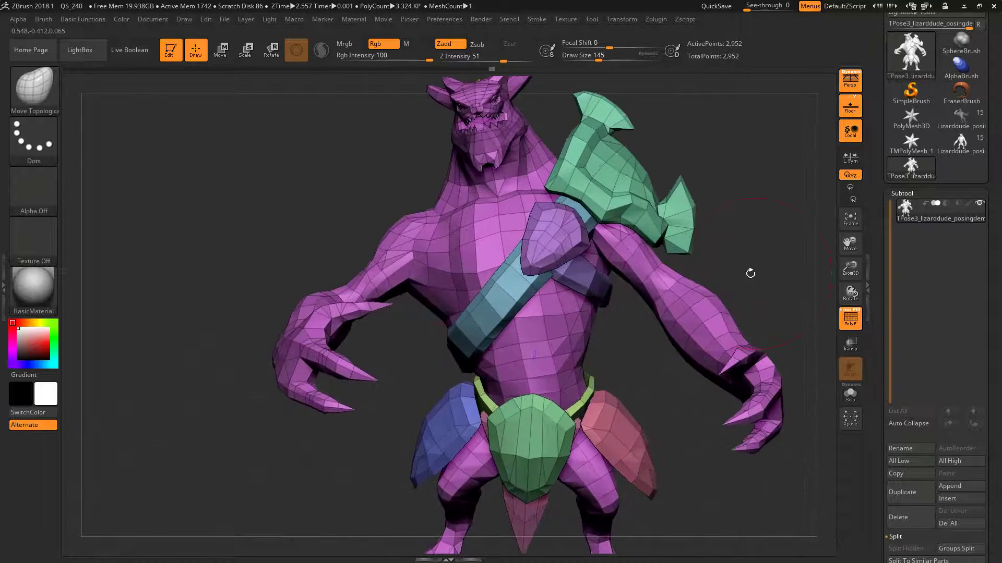
Push the right upper arm into shape and pull it slightly outward with Move Topological
{"action": "left_click_drag", "start_coordinate": [750, 274], "coordinate": [722, 319]}
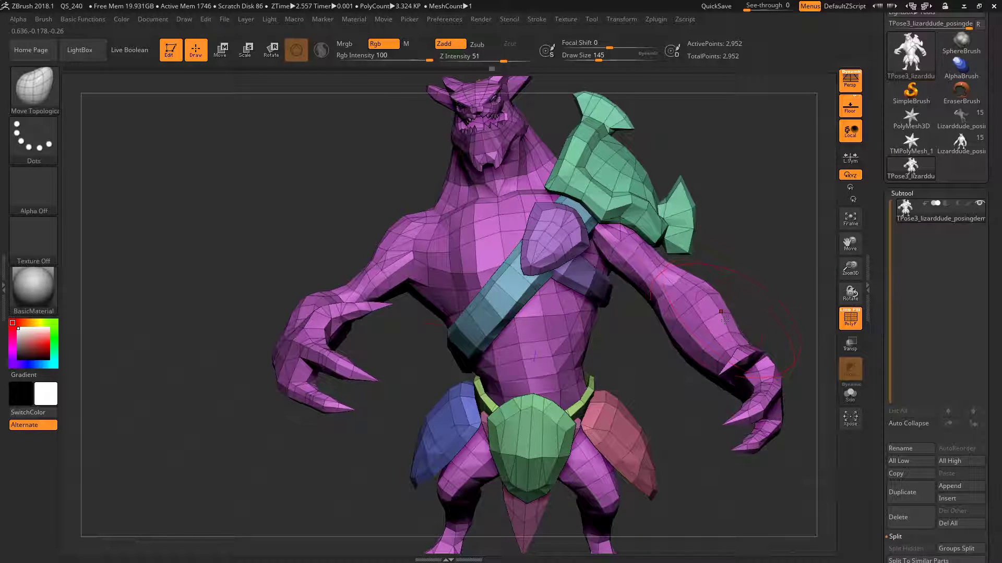
{"action": "left_click_drag", "start_coordinate": [723, 319], "coordinate": [645, 317]}
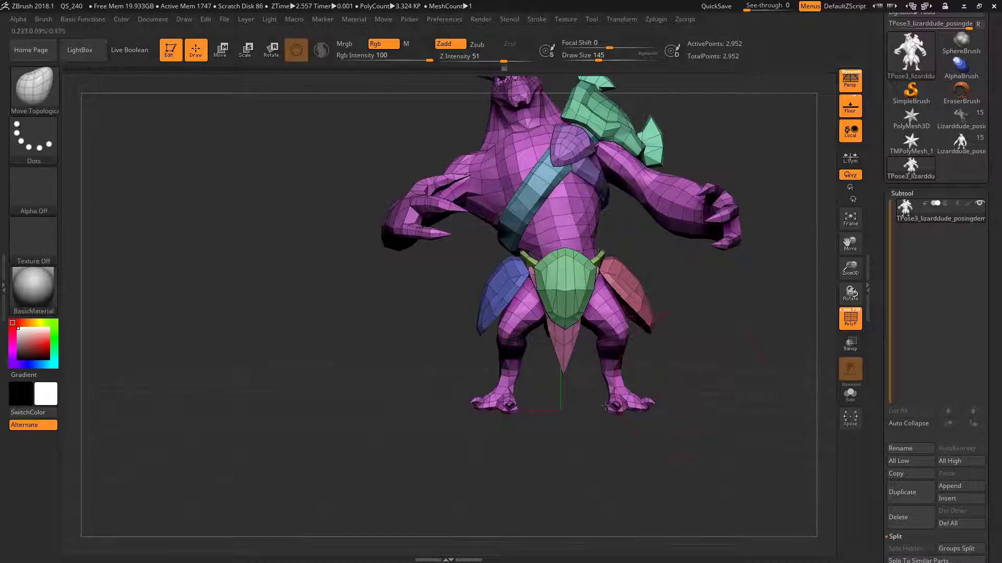
{"action": "left_click_drag", "start_coordinate": [604, 406], "coordinate": [712, 350]}
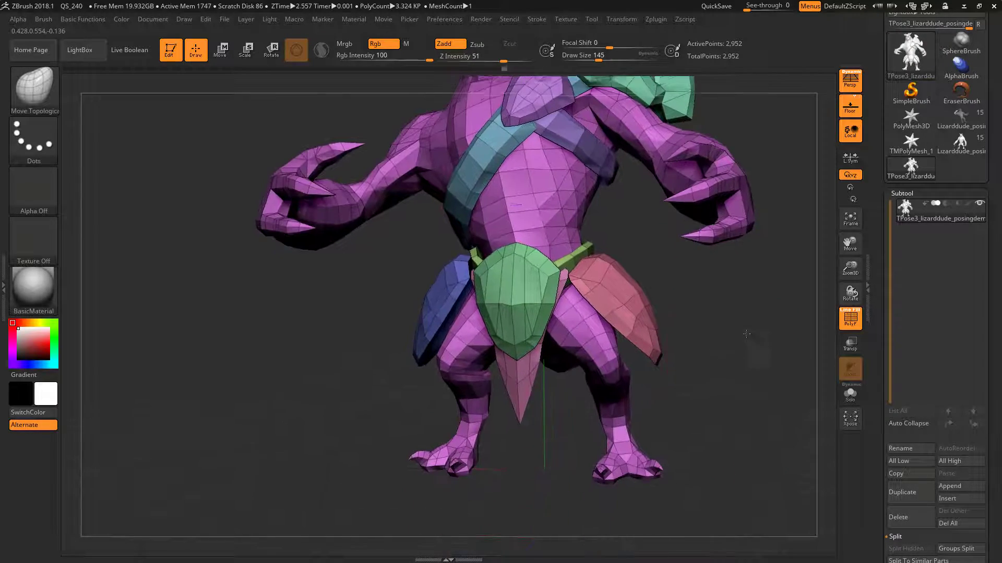
Mask everything except the red hip flap and bring up the Transpose gizmo
{"action": "left_click", "coordinate": [294, 50]}
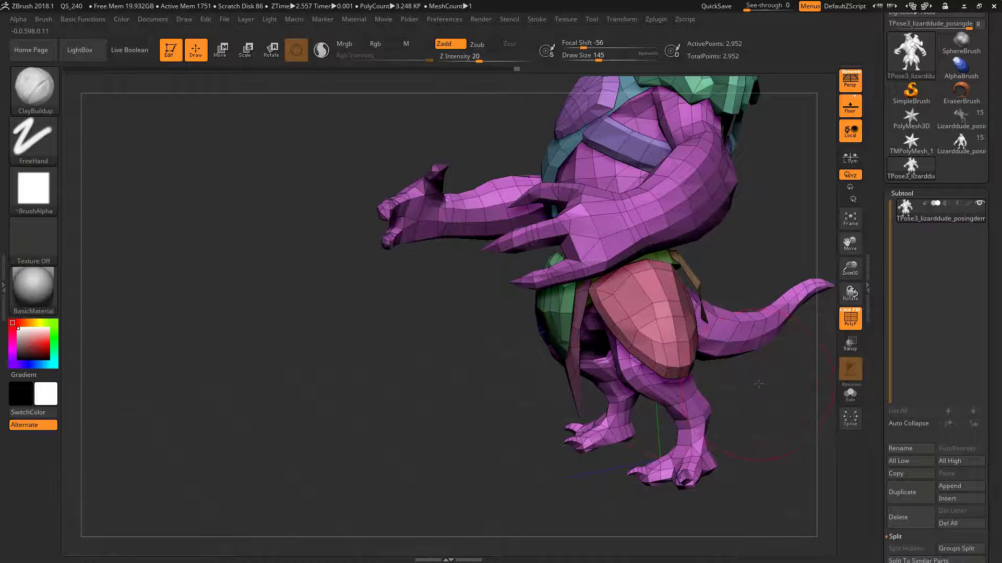
{"action": "left_click", "coordinate": [220, 50]}
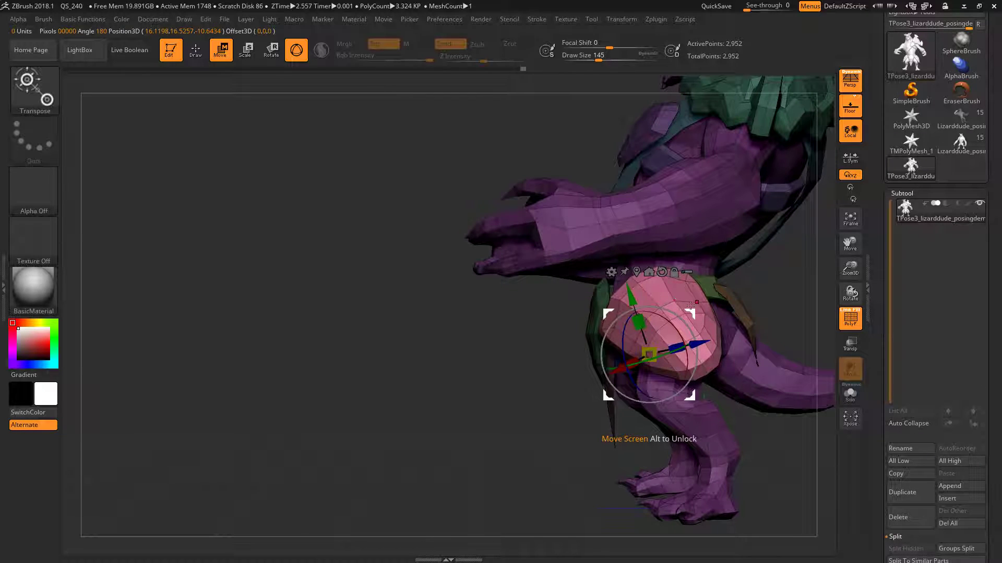
{"action": "left_click", "coordinate": [196, 50]}
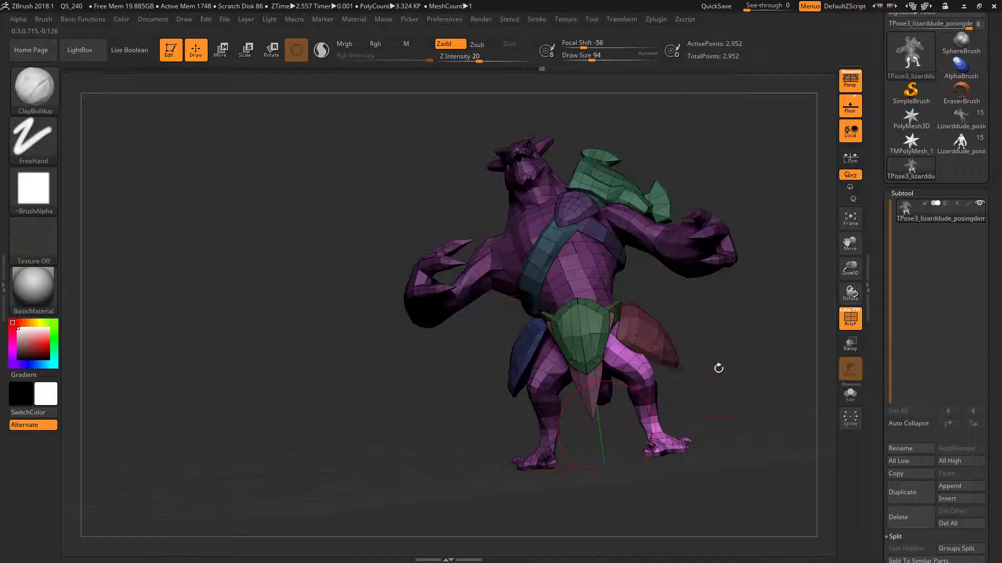
Transpose-rotate the red hip flap away from the thigh, orbiting to check
{"action": "left_click_drag", "start_coordinate": [718, 368], "coordinate": [600, 387]}
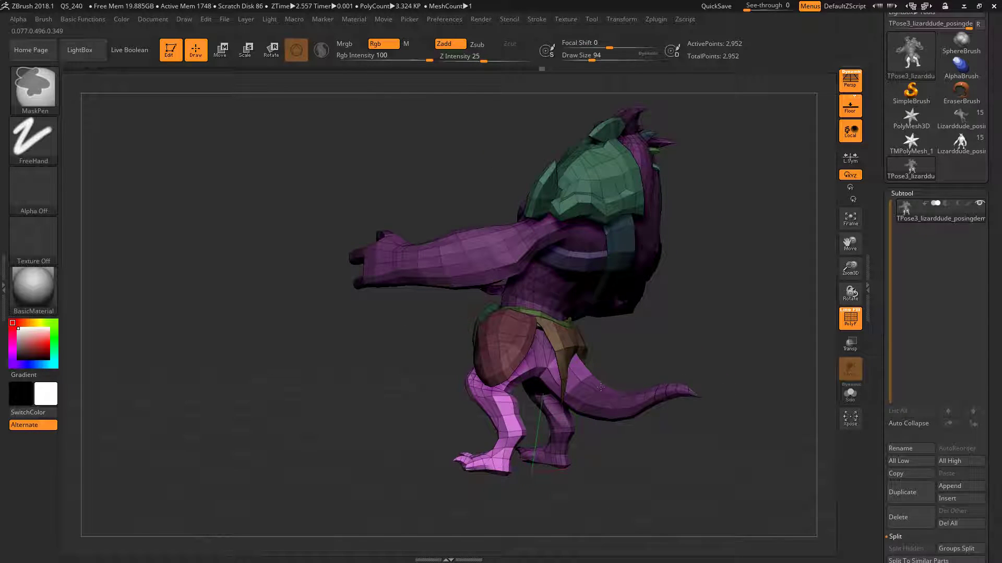
{"action": "left_click_drag", "start_coordinate": [600, 383], "coordinate": [533, 380]}
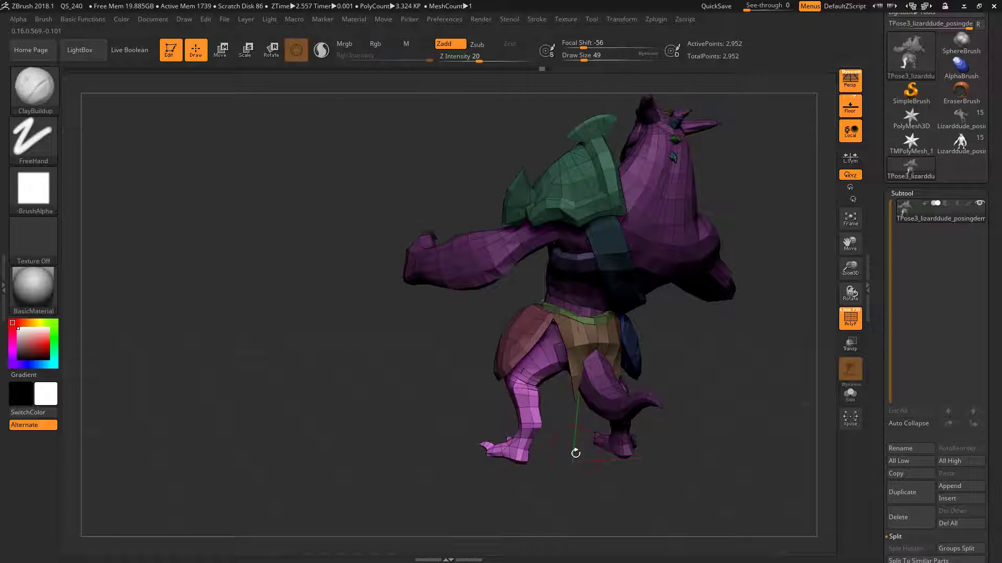
{"action": "left_click", "coordinate": [245, 50]}
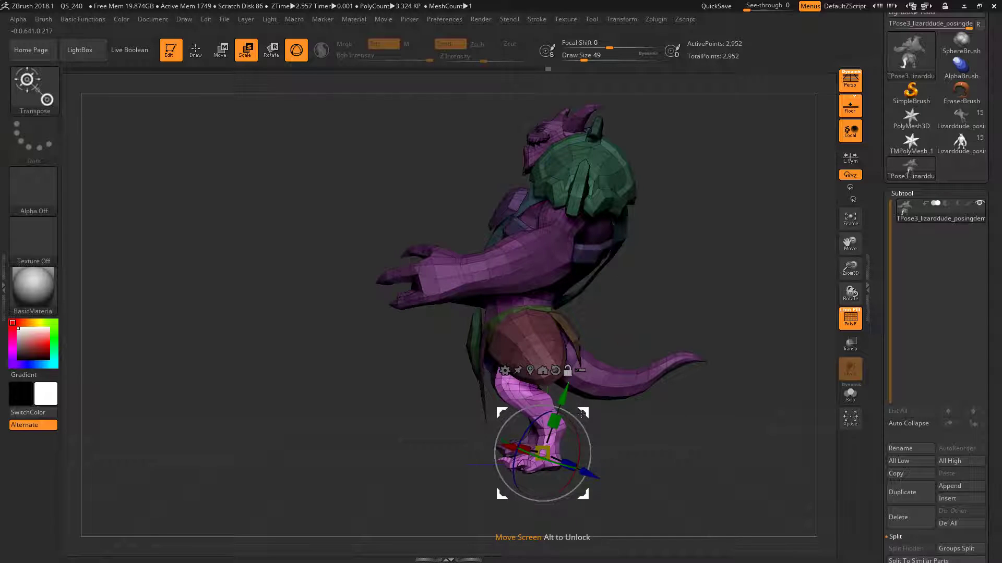
{"action": "left_click_drag", "start_coordinate": [543, 453], "coordinate": [489, 341]}
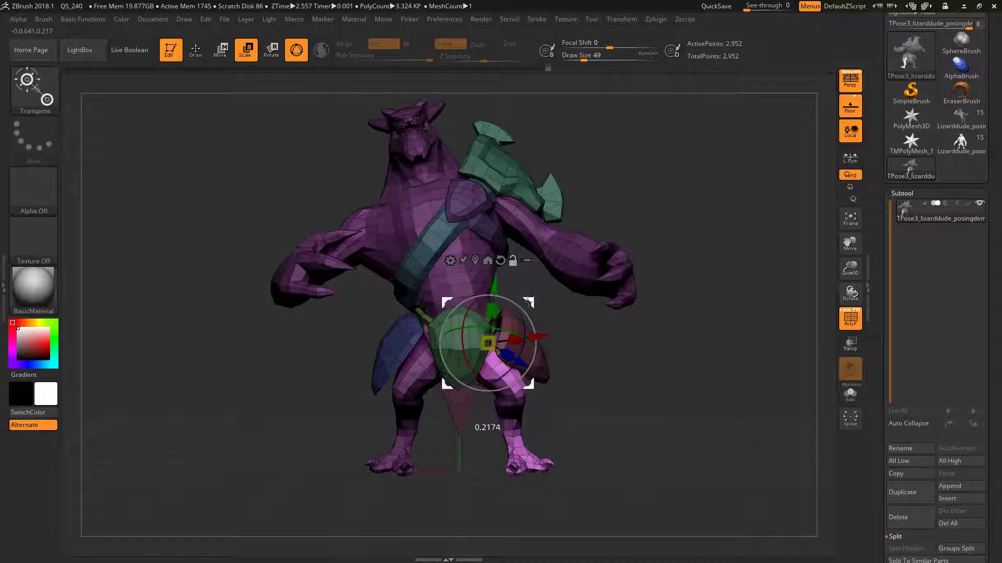
{"action": "left_click_drag", "start_coordinate": [486, 345], "coordinate": [537, 319]}
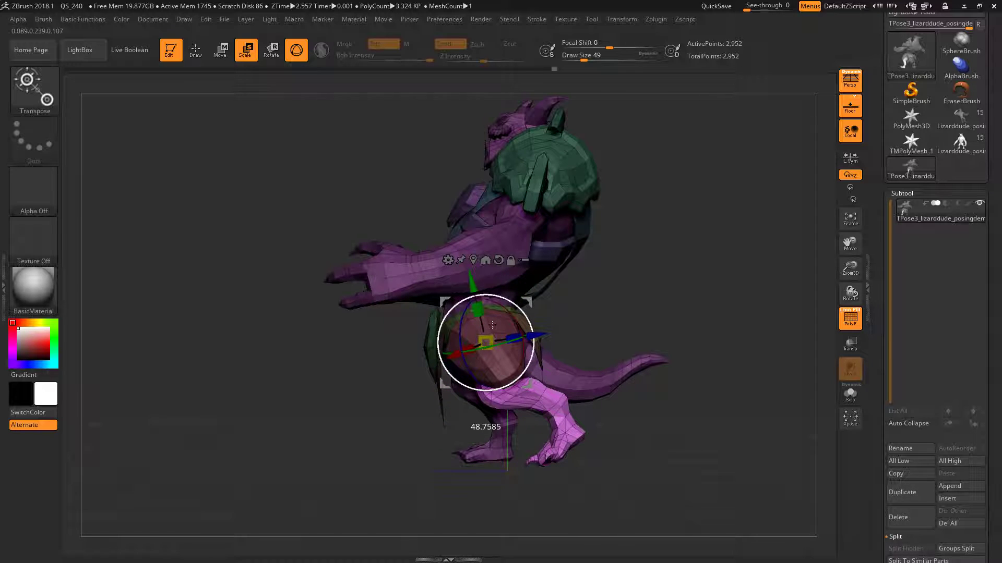
{"action": "left_click", "coordinate": [195, 50]}
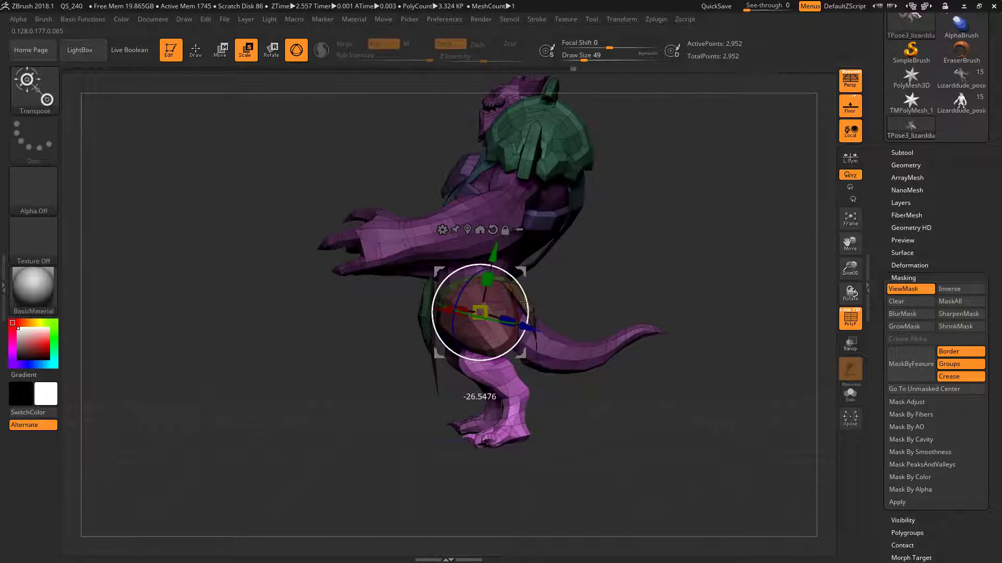
Grow the mask three times, then clear the mask from the whole model
{"action": "left_click", "coordinate": [906, 327]}
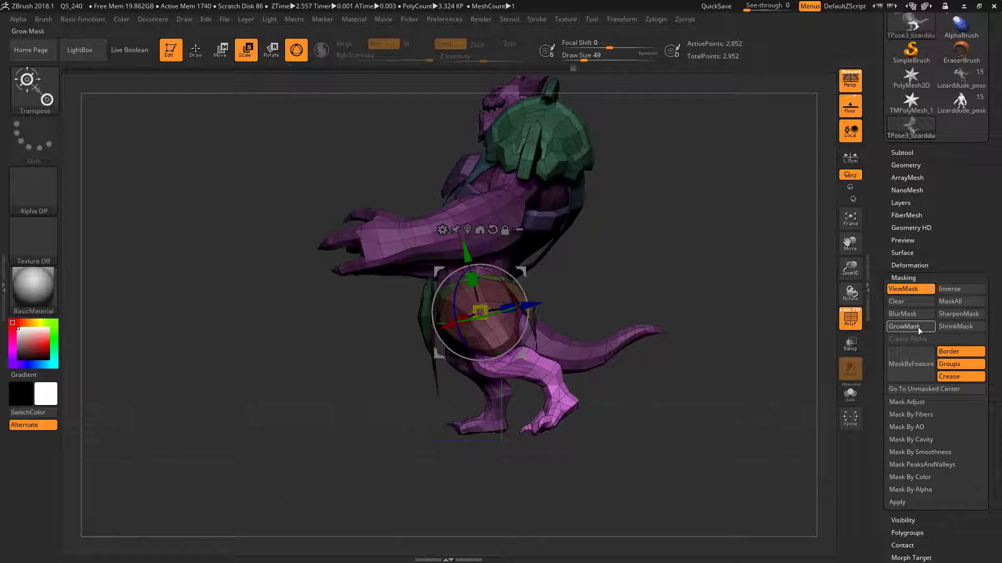
{"action": "left_click", "coordinate": [905, 326]}
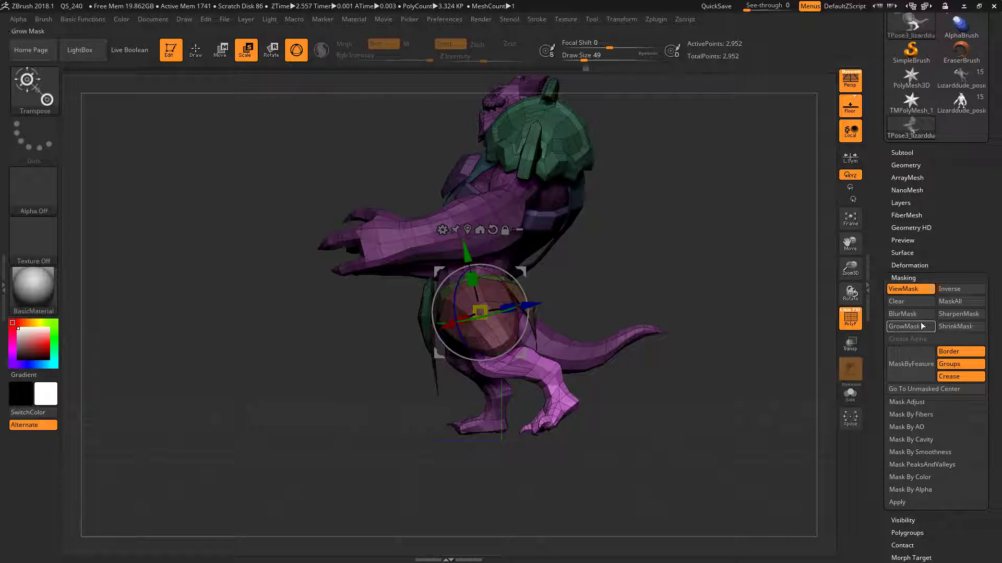
{"action": "left_click", "coordinate": [906, 325]}
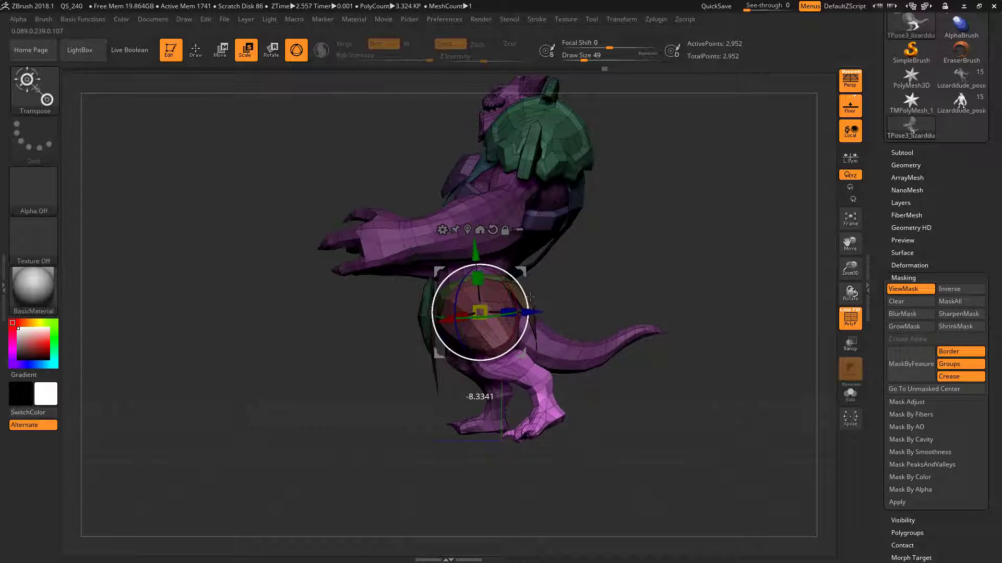
{"action": "left_click", "coordinate": [904, 326]}
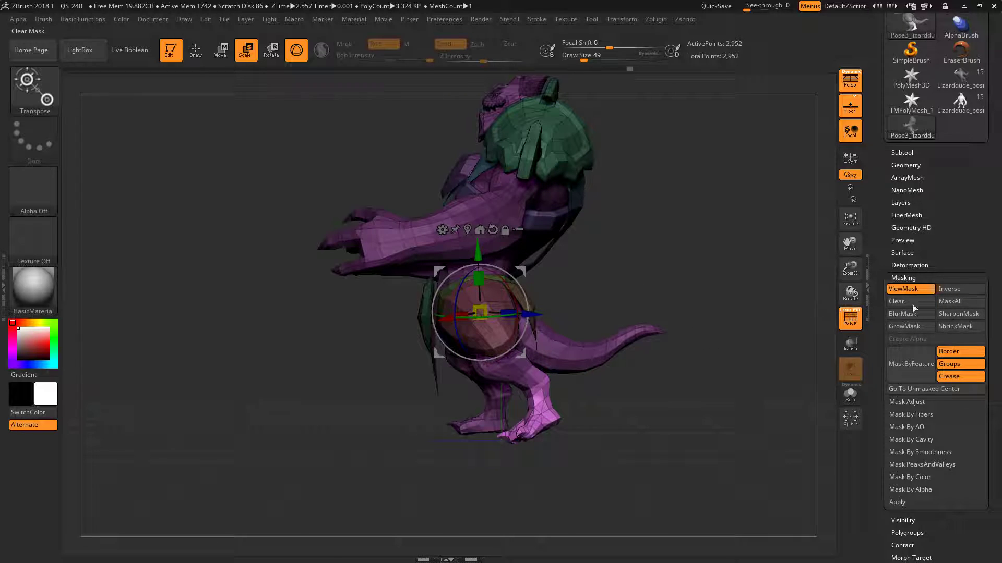
{"action": "left_click", "coordinate": [905, 327]}
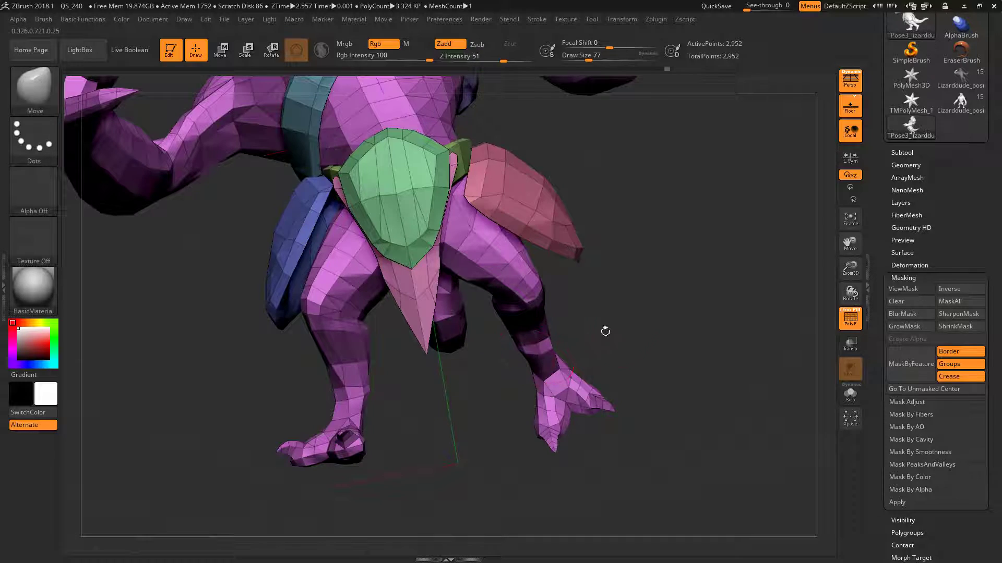
{"action": "left_click_drag", "start_coordinate": [605, 332], "coordinate": [670, 429]}
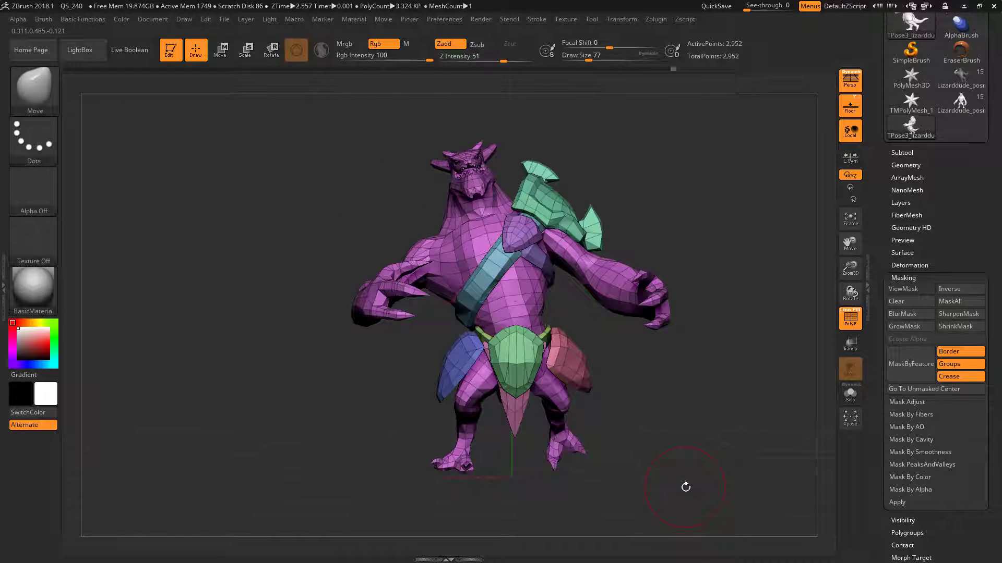
{"action": "left_click_drag", "start_coordinate": [685, 486], "coordinate": [606, 369]}
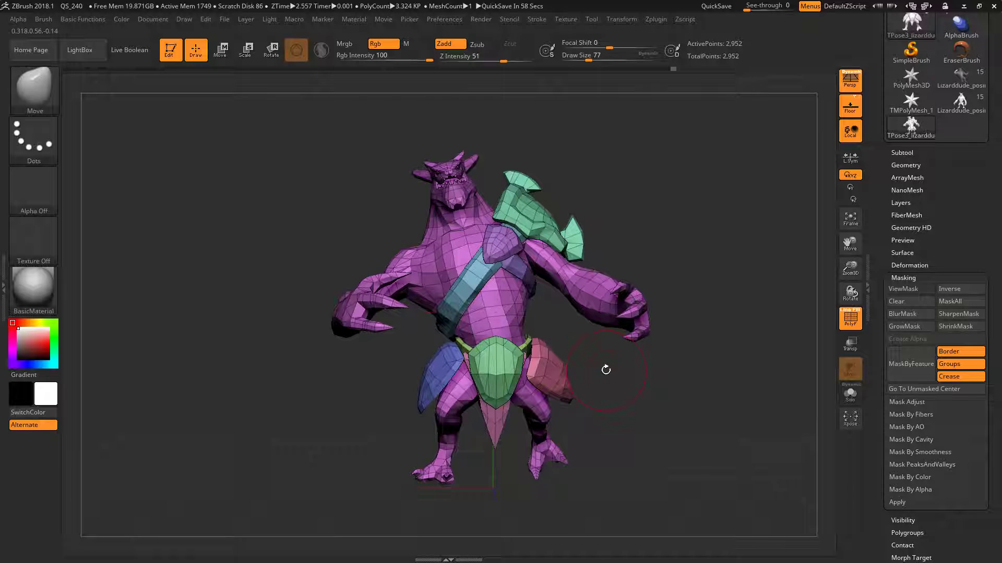
{"action": "left_click", "coordinate": [220, 50]}
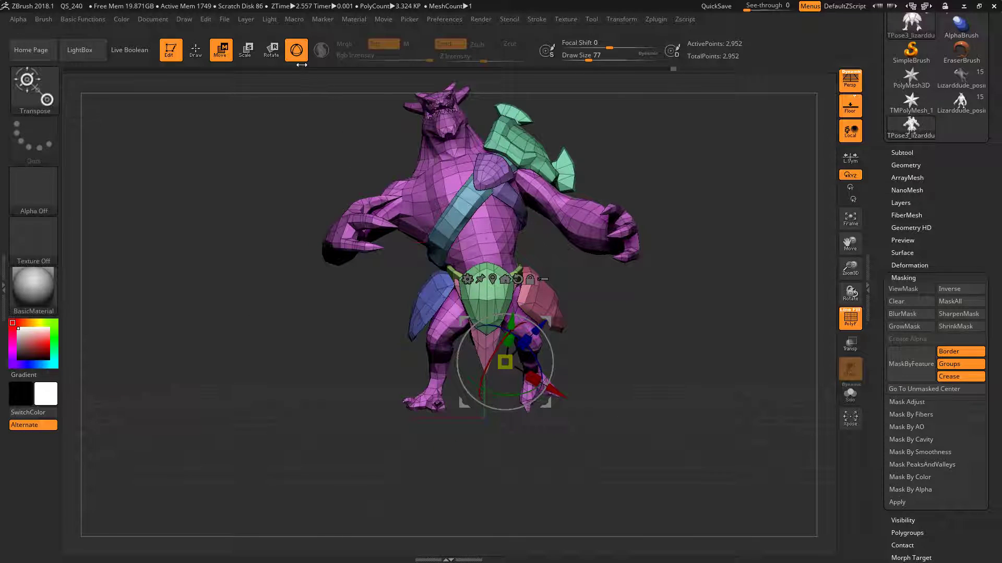
{"action": "mouse_move", "coordinate": [295, 50]}
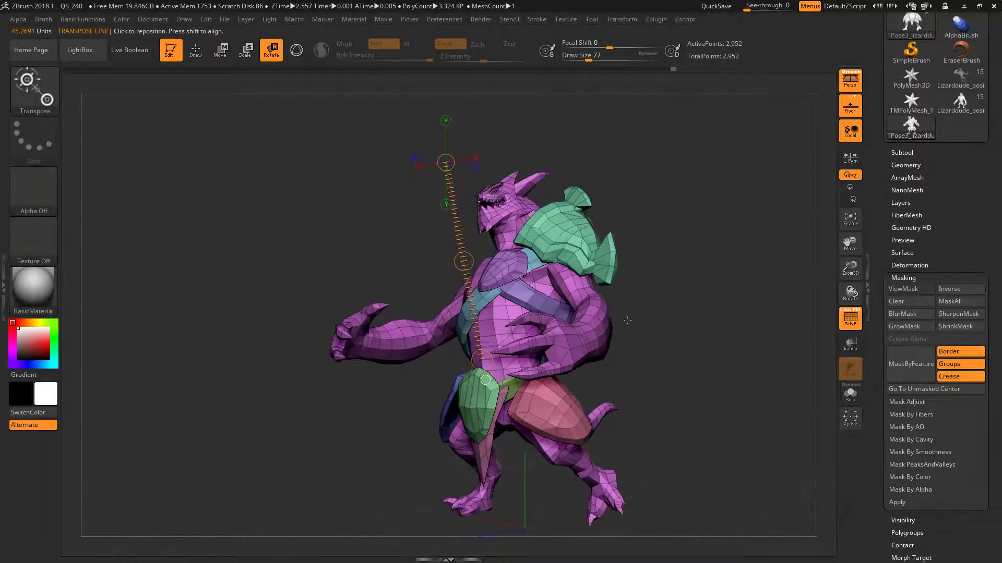
Draw Transpose rotation axes along the spine and out from the shoulder along the arm
{"action": "left_click_drag", "start_coordinate": [626, 319], "coordinate": [671, 191]}
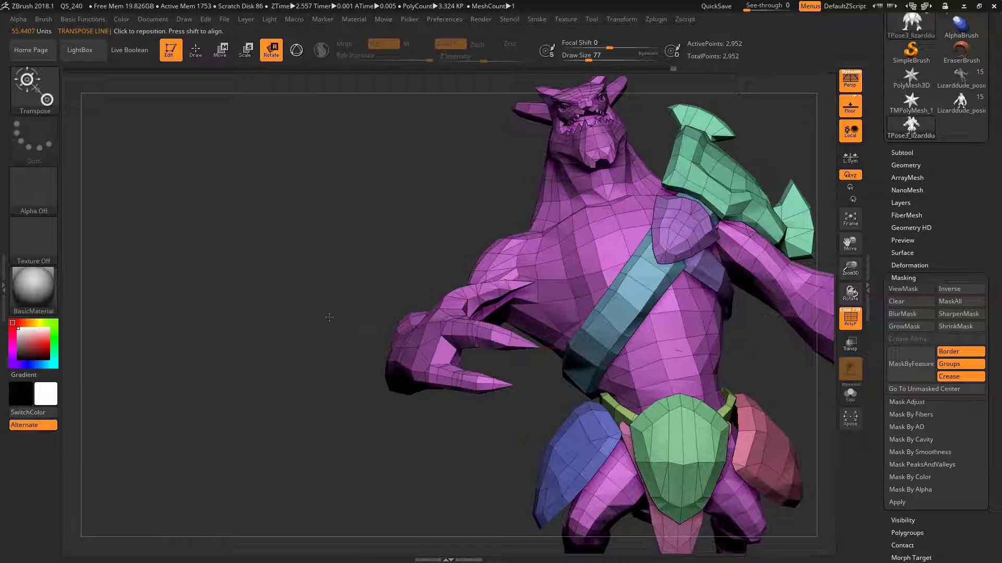
{"action": "left_click_drag", "start_coordinate": [160, 426], "coordinate": [563, 260]}
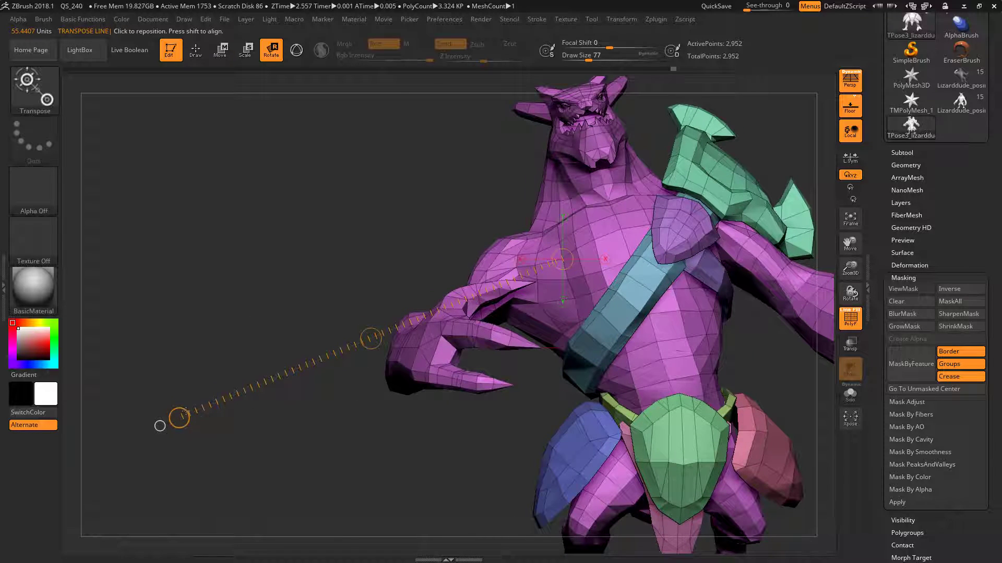
{"action": "left_click_drag", "start_coordinate": [180, 416], "coordinate": [251, 224]}
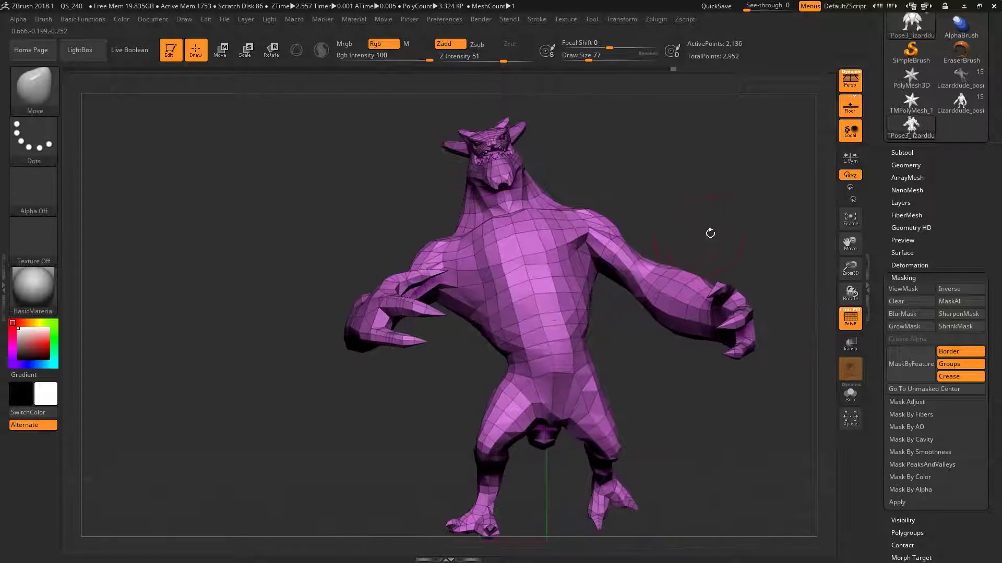
Mask the body, lay a Transpose axis along the left arm and bend it into position
{"action": "left_click_drag", "start_coordinate": [710, 233], "coordinate": [670, 275]}
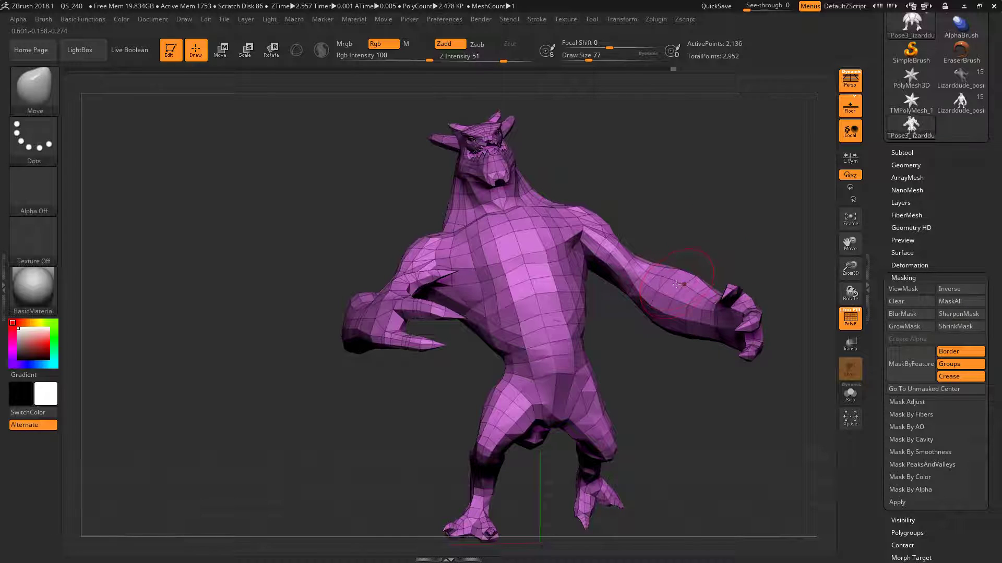
{"action": "left_click", "coordinate": [220, 50]}
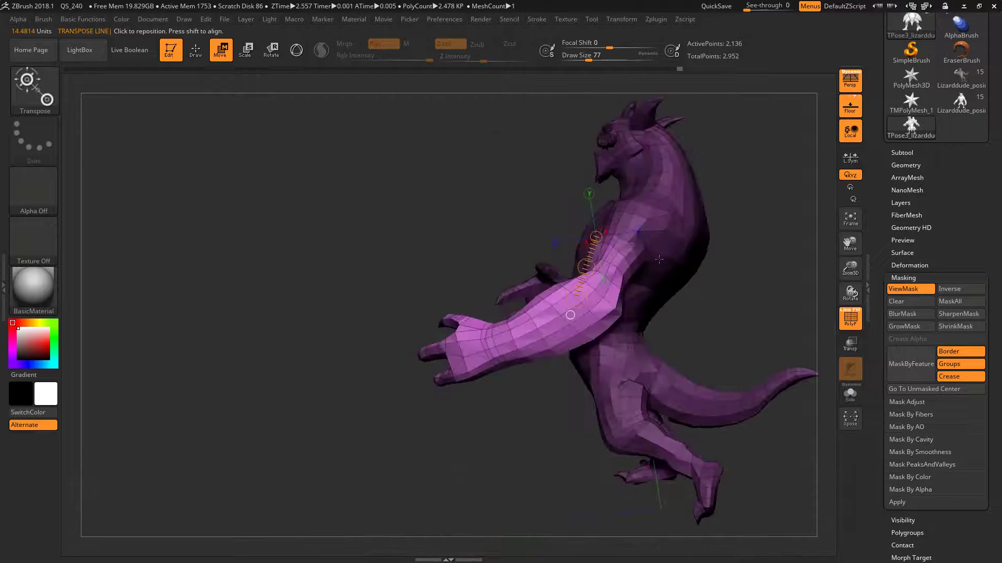
{"action": "left_click_drag", "start_coordinate": [570, 314], "coordinate": [486, 336]}
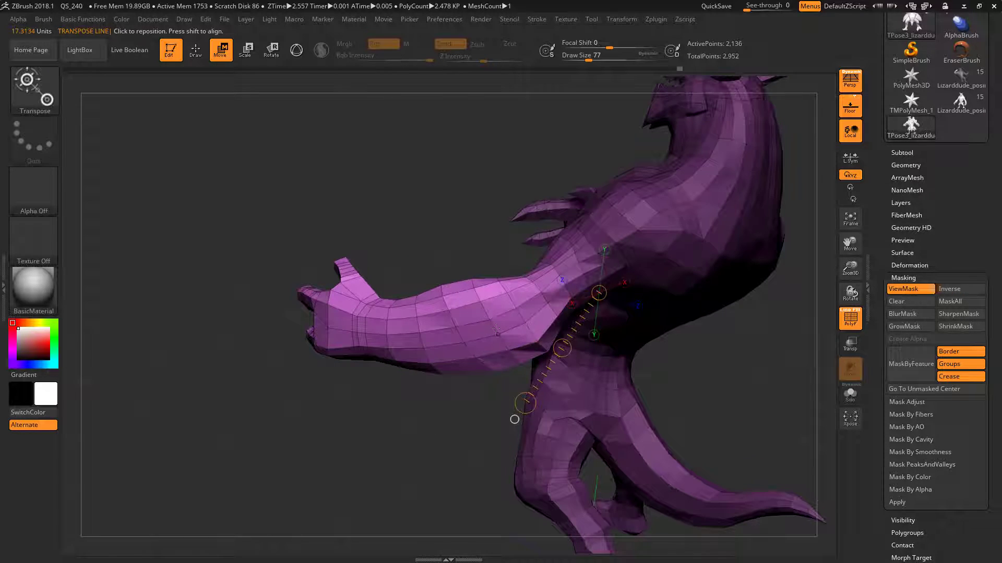
{"action": "left_click_drag", "start_coordinate": [598, 290], "coordinate": [543, 301]}
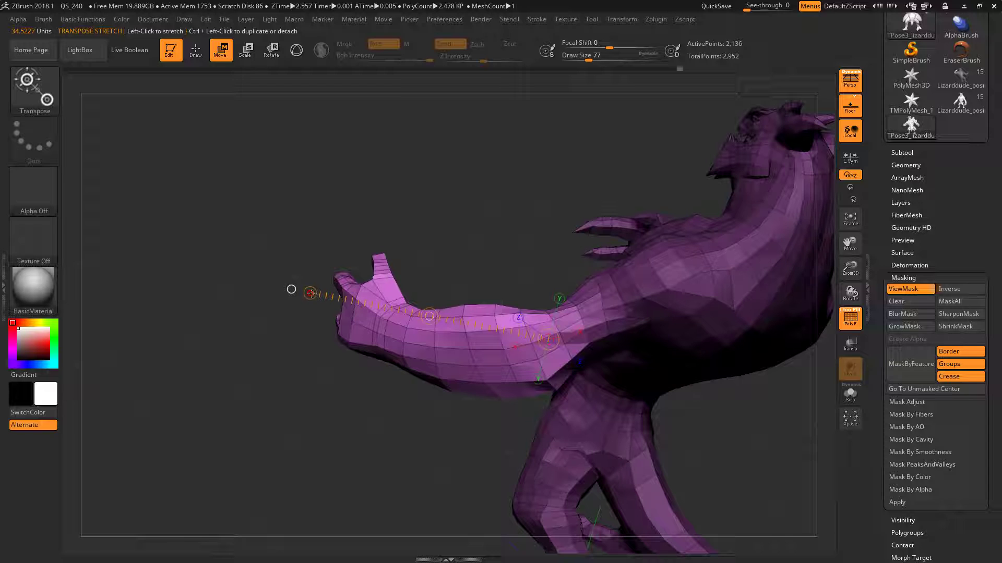
{"action": "left_click", "coordinate": [270, 50]}
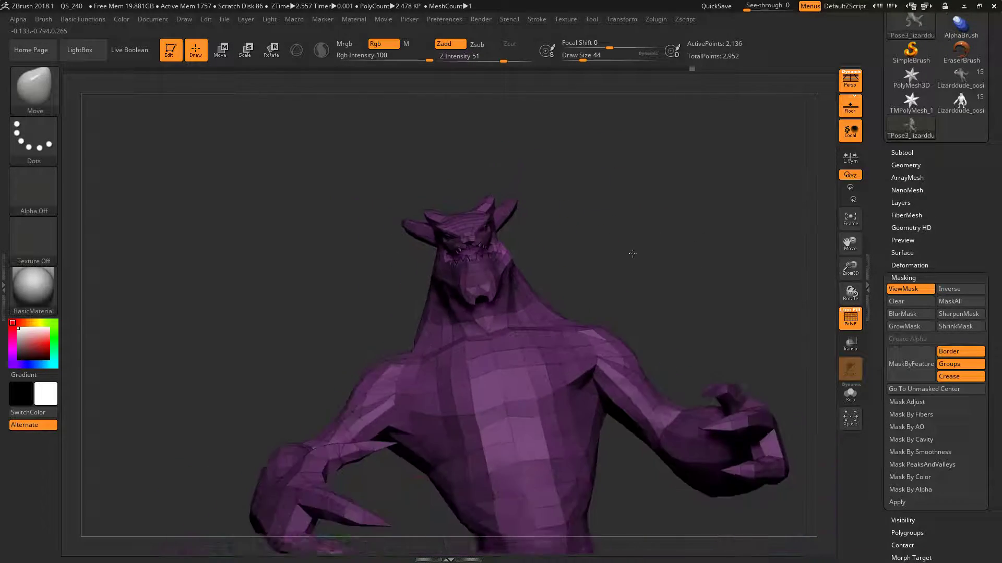
Zoom toward the head, toggle the Transform menu, and open the Tool menu
{"action": "left_click_drag", "start_coordinate": [632, 253], "coordinate": [645, 260]}
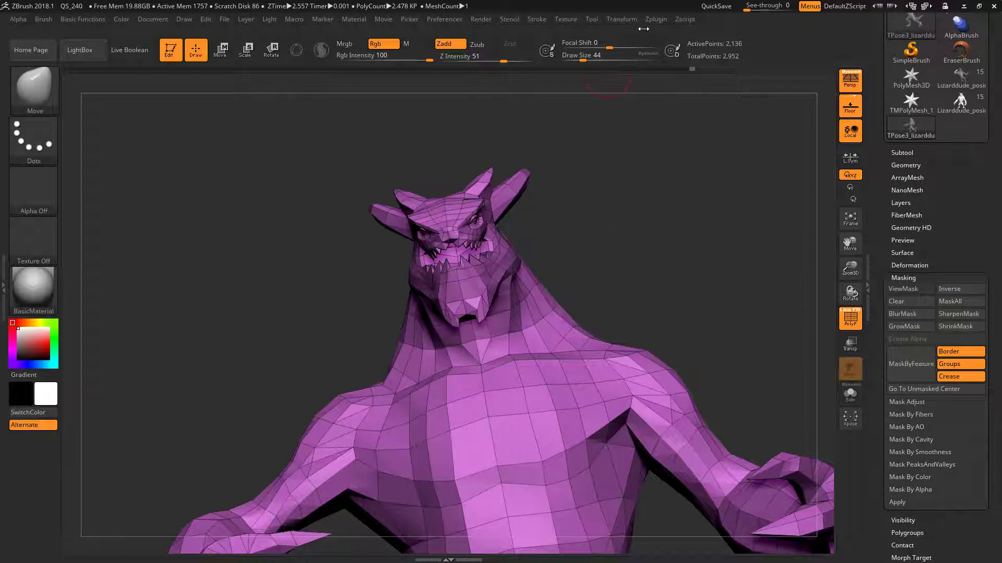
{"action": "left_click", "coordinate": [620, 18]}
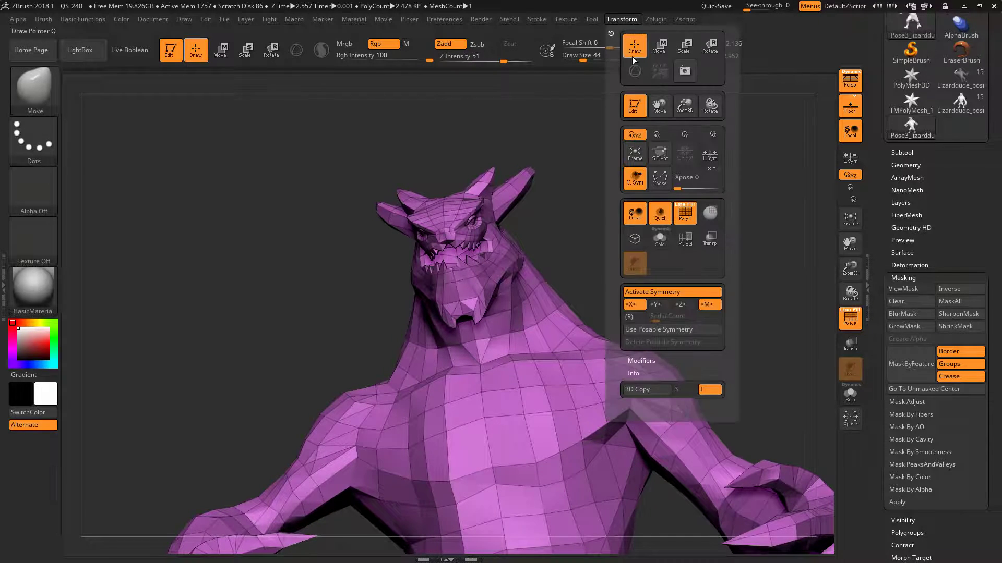
{"action": "left_click", "coordinate": [672, 329]}
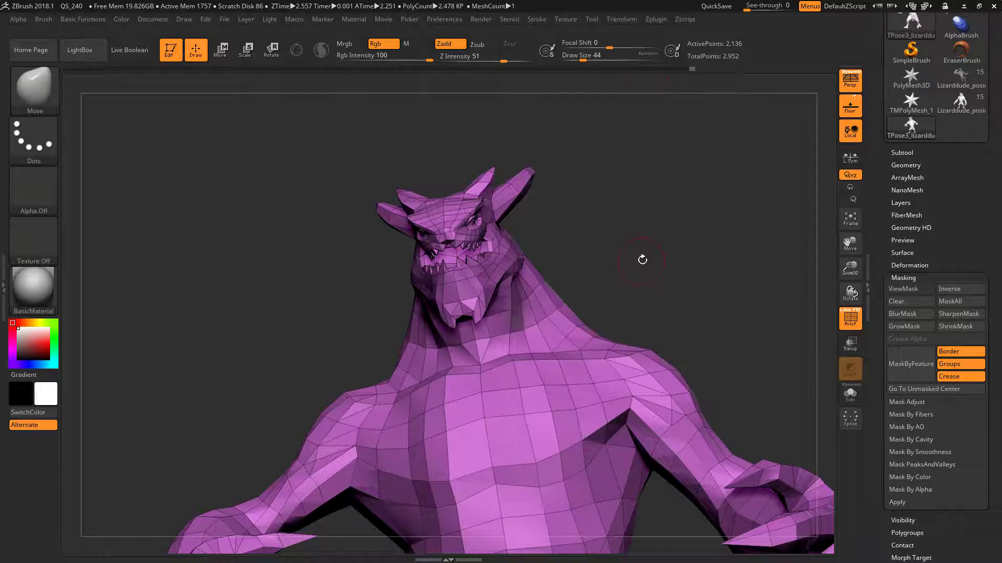
{"action": "left_click", "coordinate": [591, 19]}
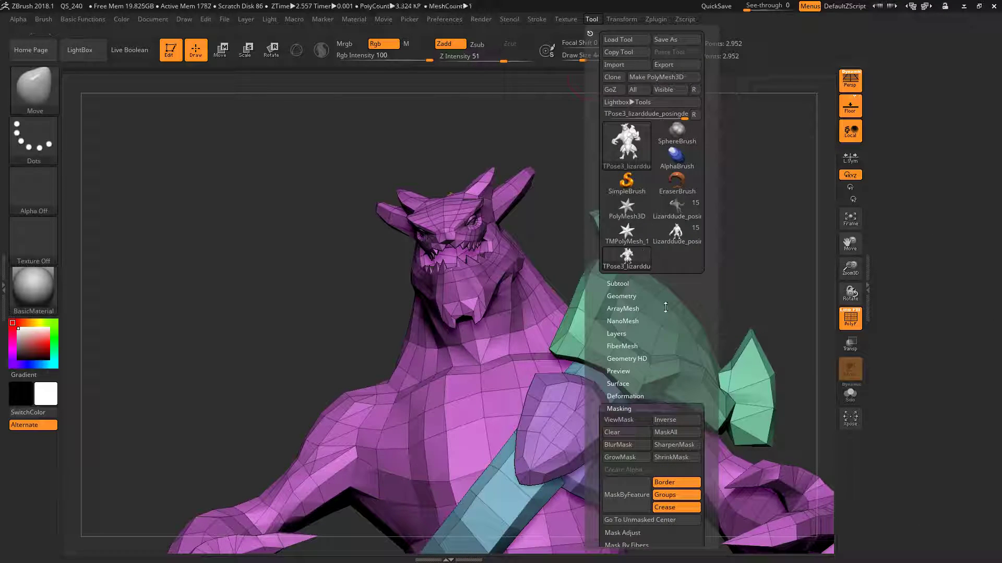
Hide the armour pieces again and drag a mask over the lower jaw
{"action": "left_click", "coordinate": [621, 19]}
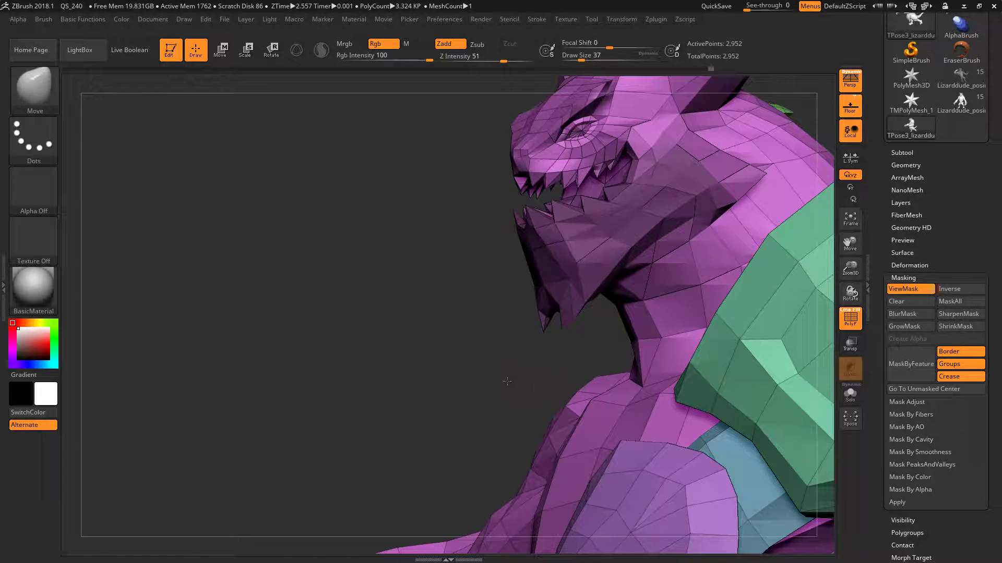
{"action": "left_click_drag", "start_coordinate": [507, 381], "coordinate": [646, 188]}
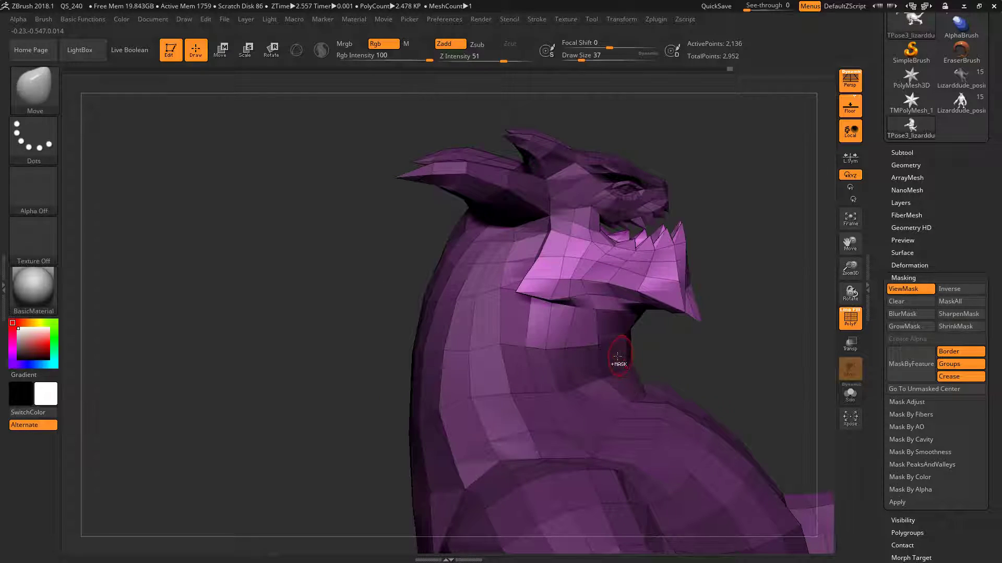
Rotate the masked lower jaw downward from its hinge with Transpose Rotate
{"action": "left_click", "coordinate": [245, 50]}
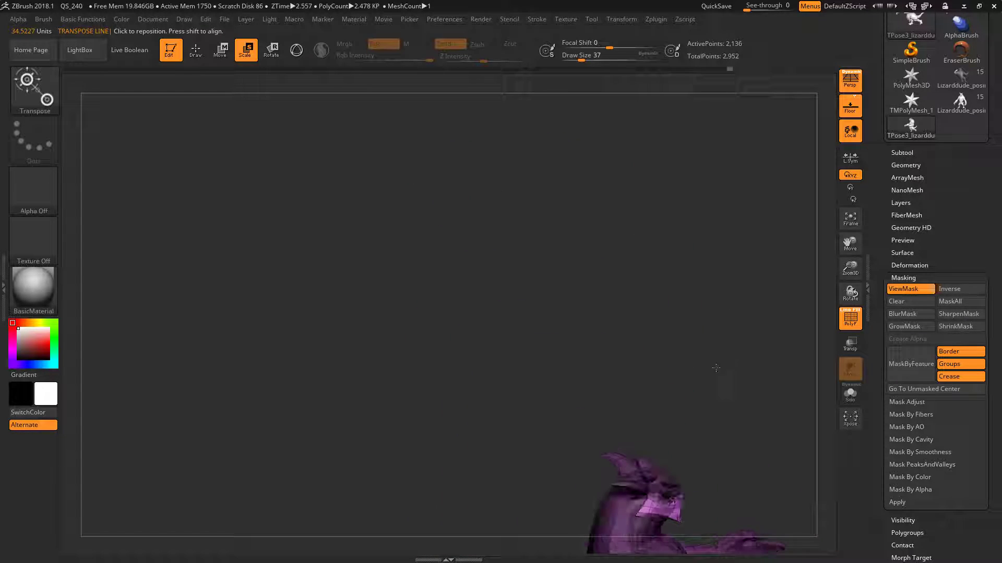
{"action": "left_click", "coordinate": [270, 50]}
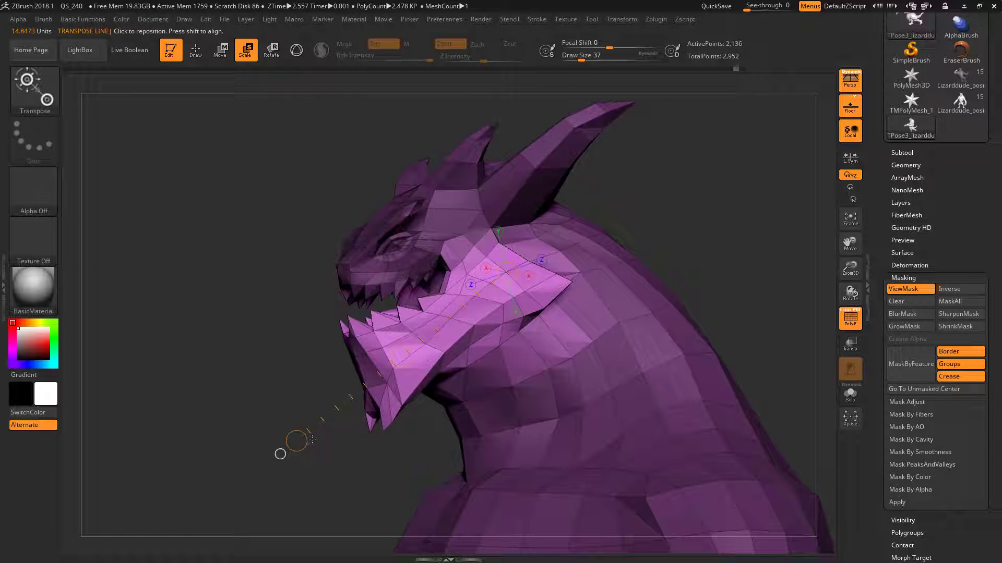
{"action": "left_click", "coordinate": [270, 50]}
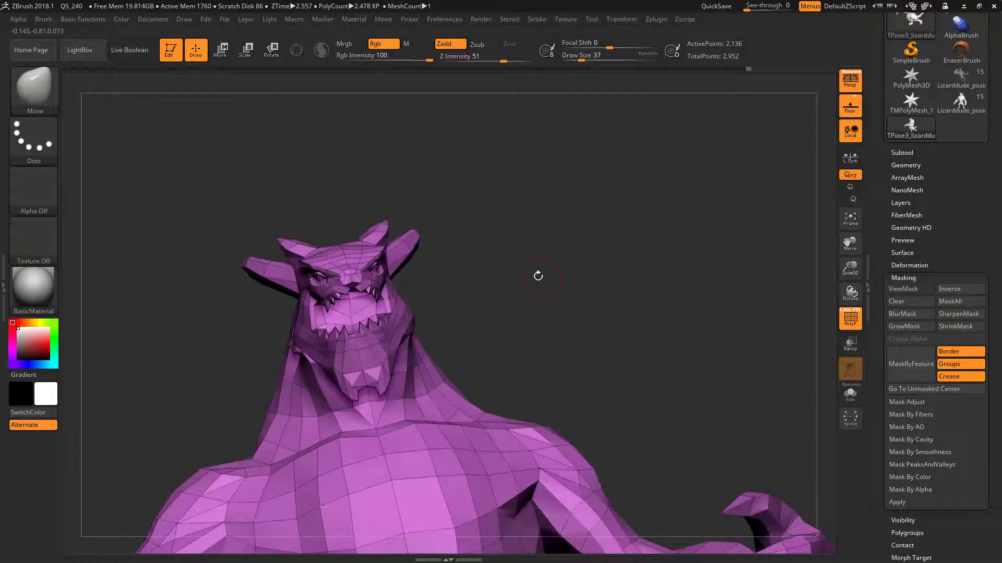
Orbit to a side view of the head and mask the skull and horns
{"action": "left_click_drag", "start_coordinate": [539, 277], "coordinate": [606, 277]}
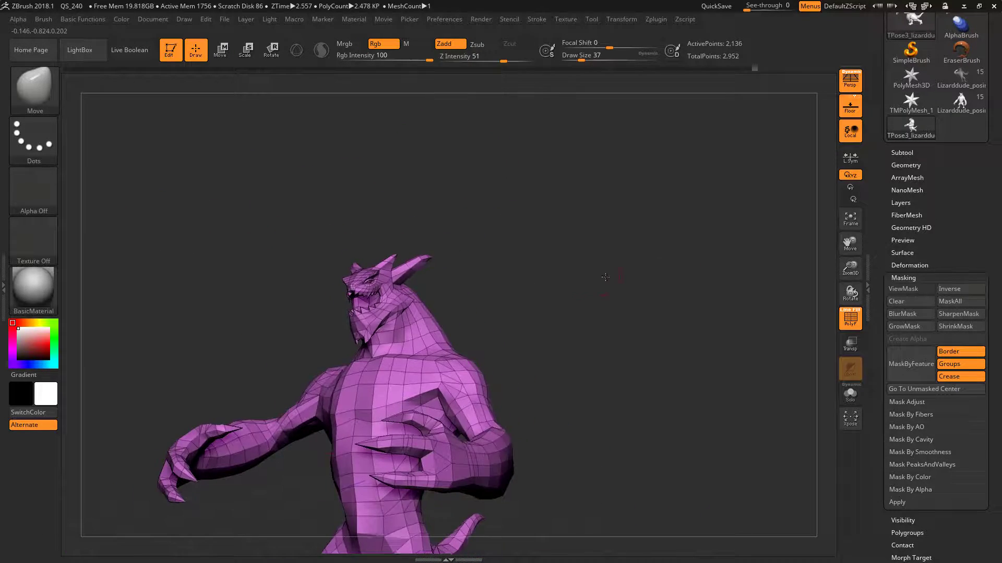
{"action": "left_click_drag", "start_coordinate": [605, 277], "coordinate": [527, 268]}
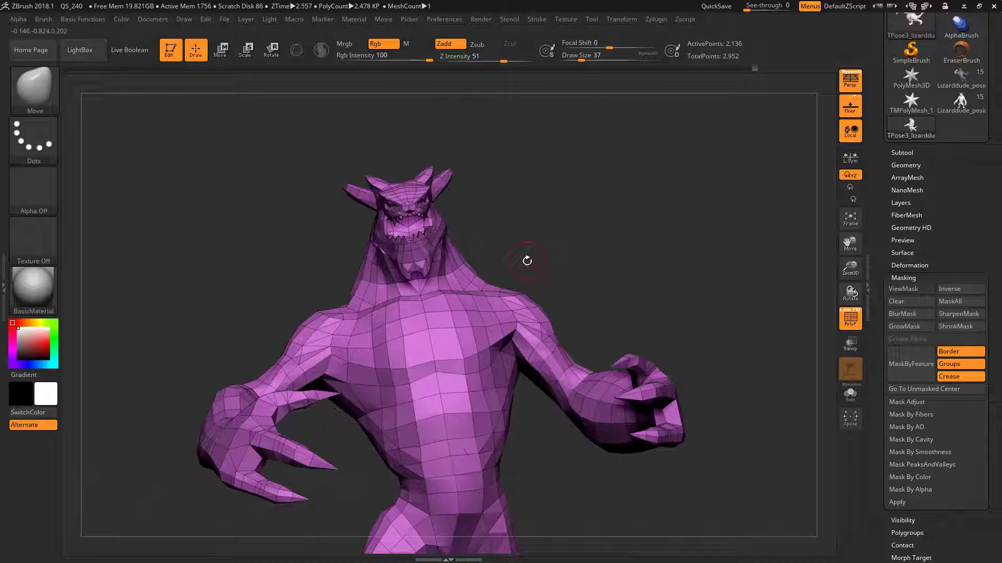
{"action": "left_click_drag", "start_coordinate": [527, 260], "coordinate": [568, 295]}
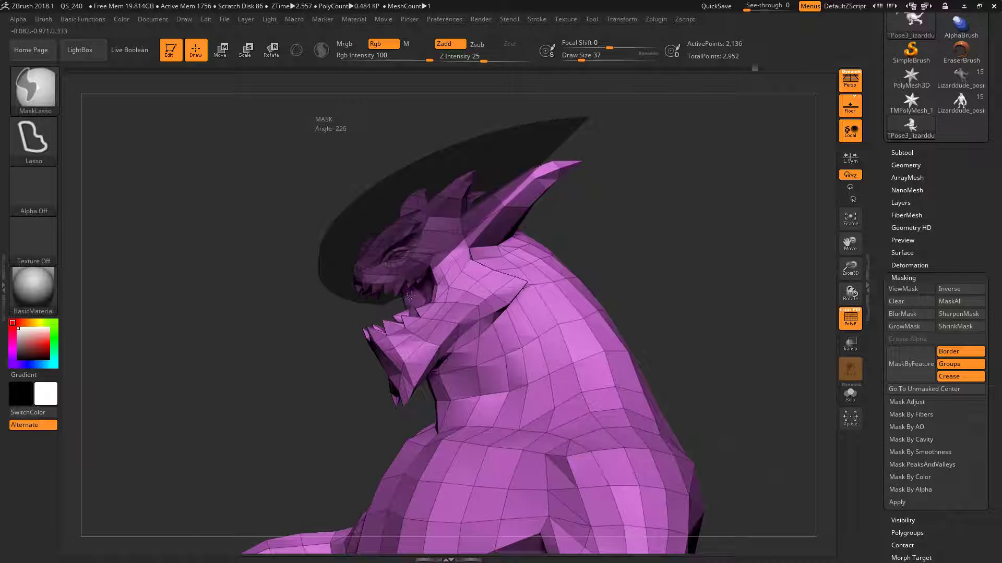
{"action": "left_click", "coordinate": [906, 289]}
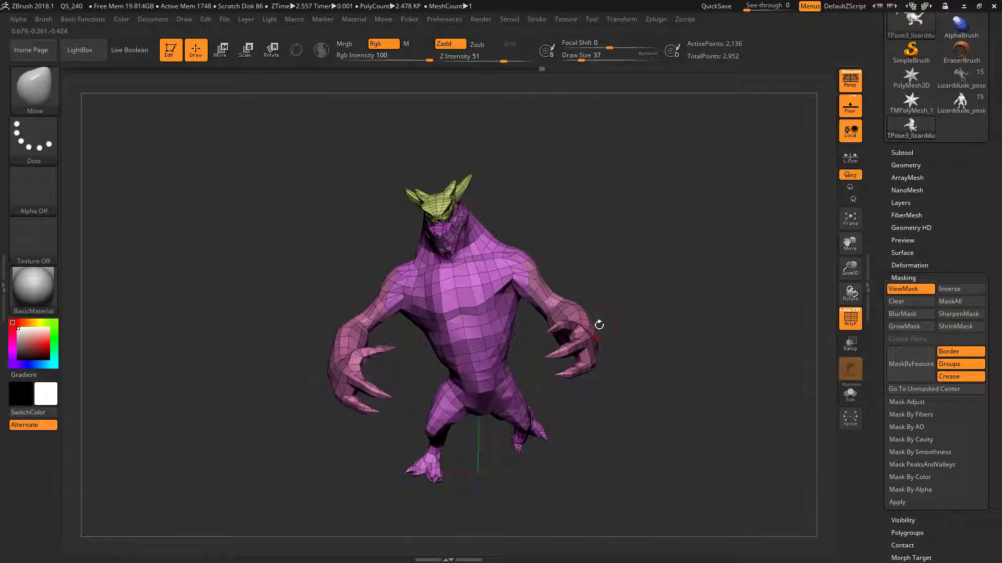
Lasso-mask the arm over shoulder and forearm, then orbit to a side view
{"action": "left_click_drag", "start_coordinate": [600, 325], "coordinate": [565, 296]}
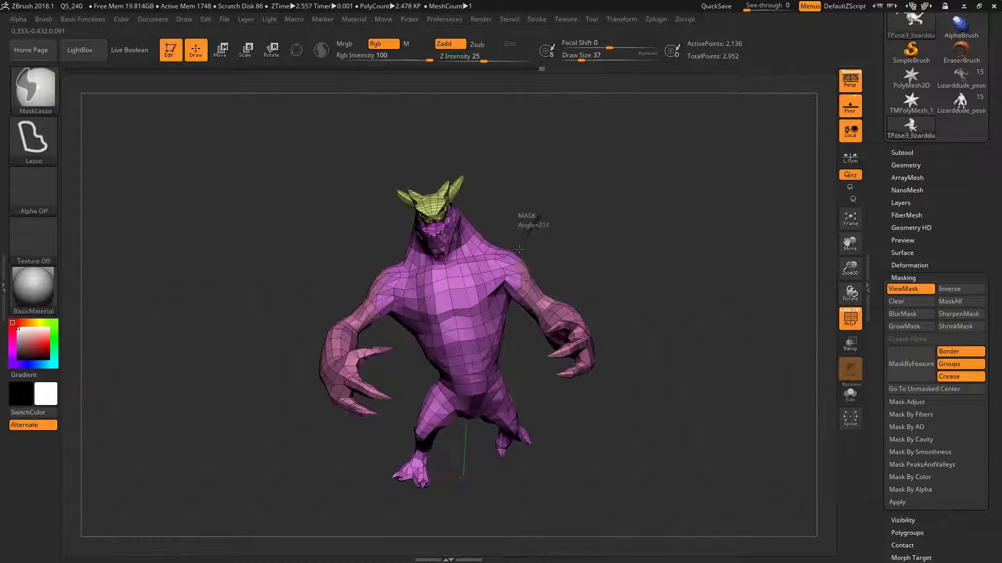
{"action": "left_click_drag", "start_coordinate": [518, 249], "coordinate": [623, 303]}
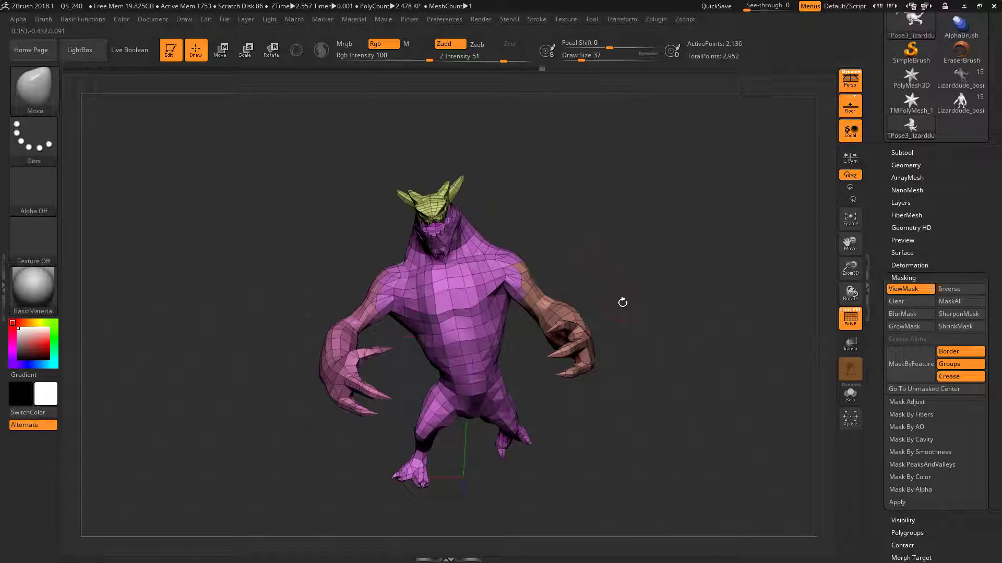
{"action": "left_click_drag", "start_coordinate": [623, 302], "coordinate": [623, 411]}
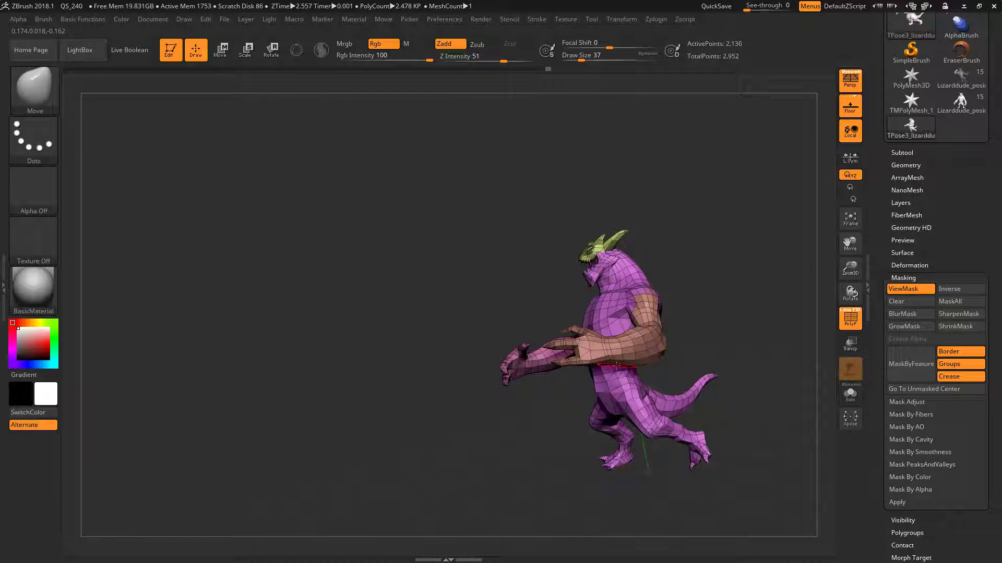
{"action": "left_click_drag", "start_coordinate": [614, 364], "coordinate": [723, 219]}
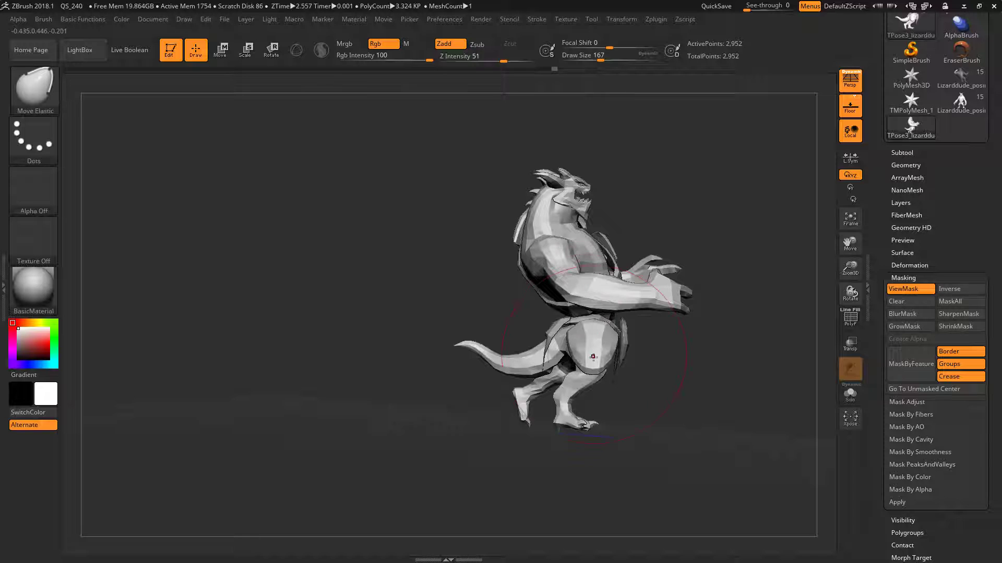
Orbit around the posed armoured creature to view it from the front
{"action": "left_click_drag", "start_coordinate": [594, 358], "coordinate": [517, 396]}
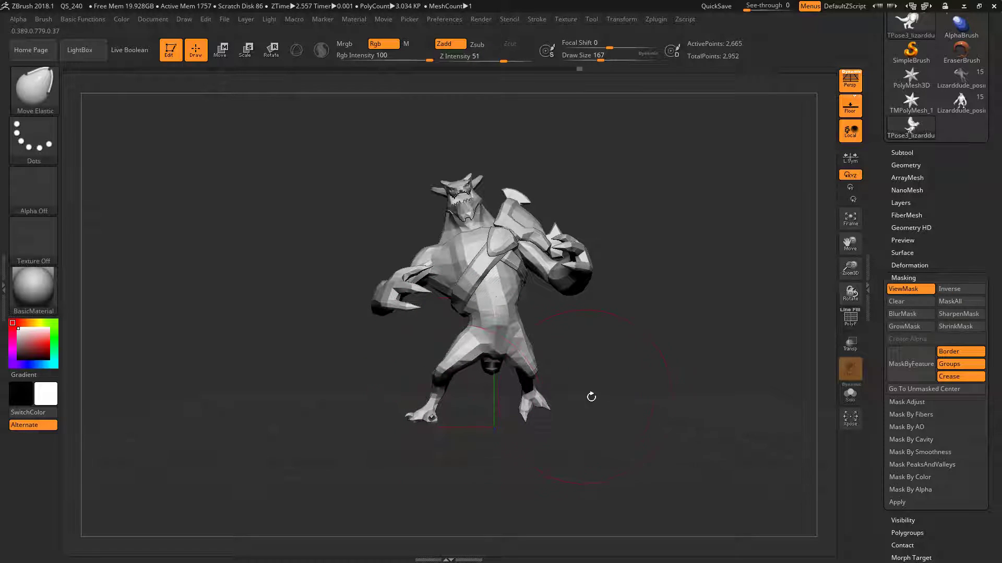
{"action": "left_click_drag", "start_coordinate": [591, 396], "coordinate": [562, 351]}
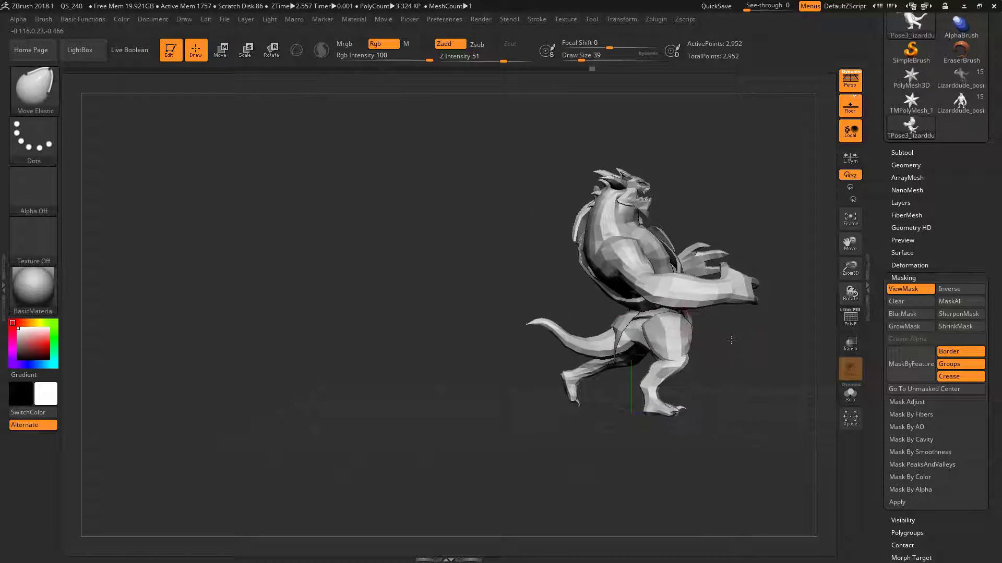
Rotate the side hip armour plate with Transpose so it fits onto the thigh
{"action": "left_click", "coordinate": [220, 50]}
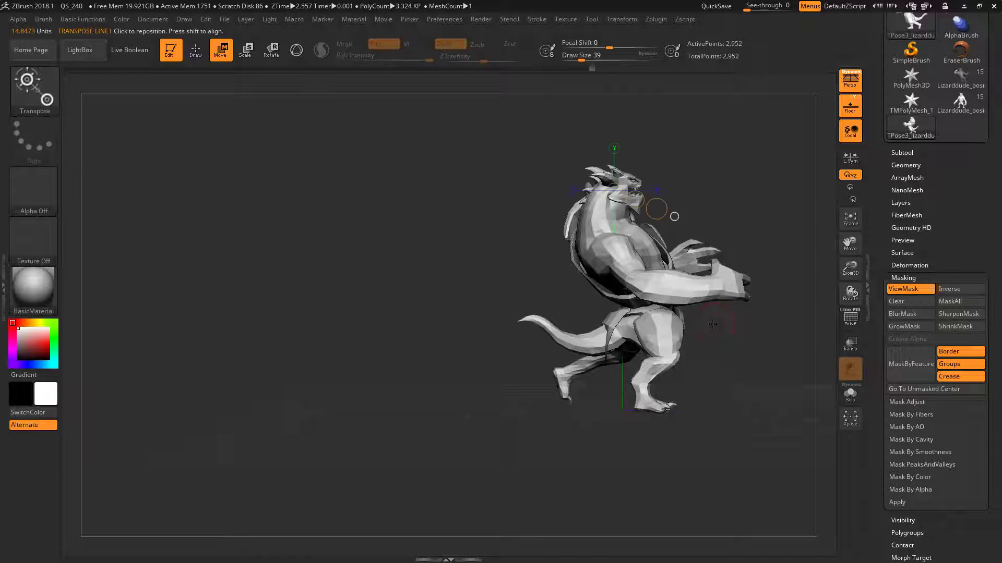
{"action": "left_click", "coordinate": [245, 50]}
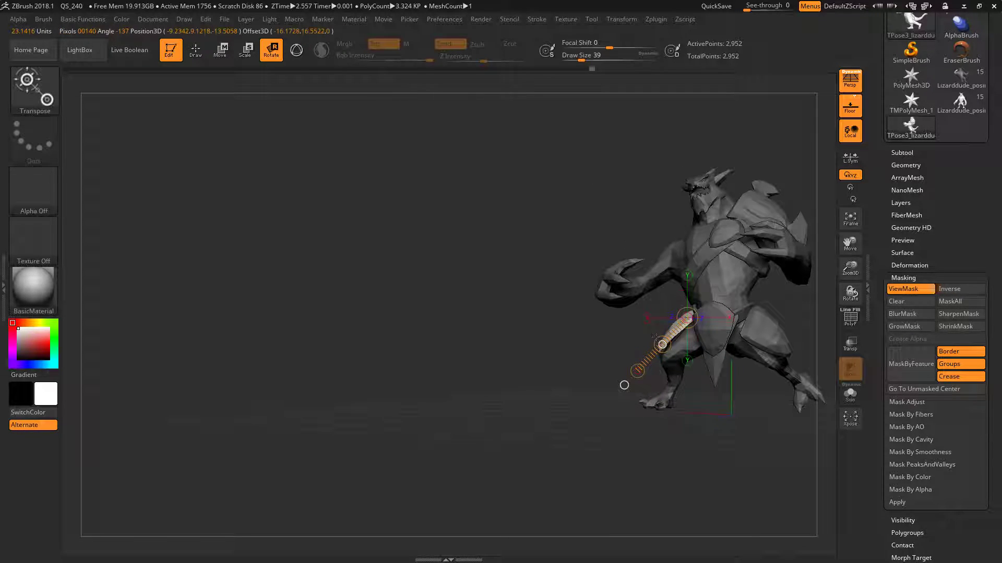
{"action": "left_click", "coordinate": [220, 50]}
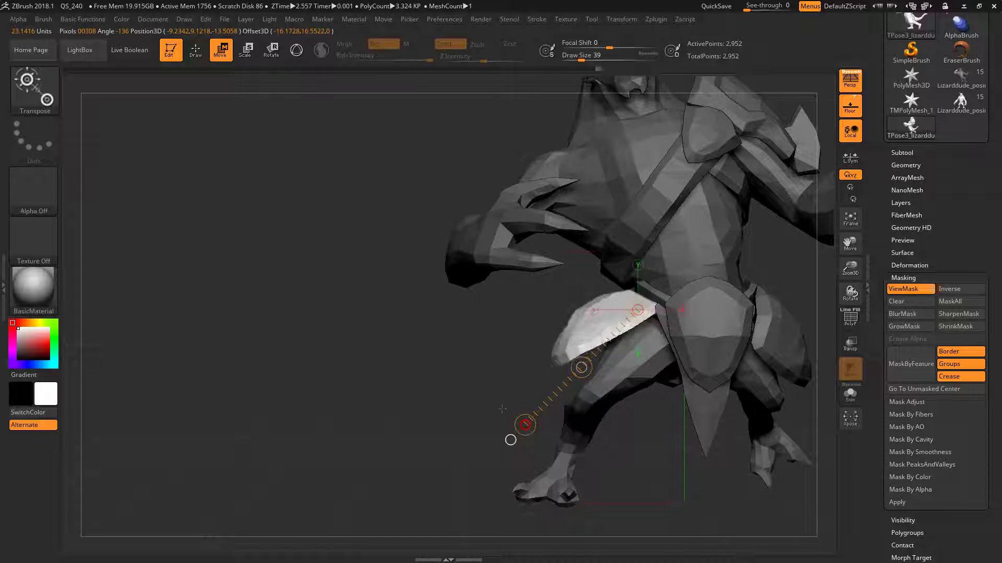
{"action": "left_click", "coordinate": [271, 50]}
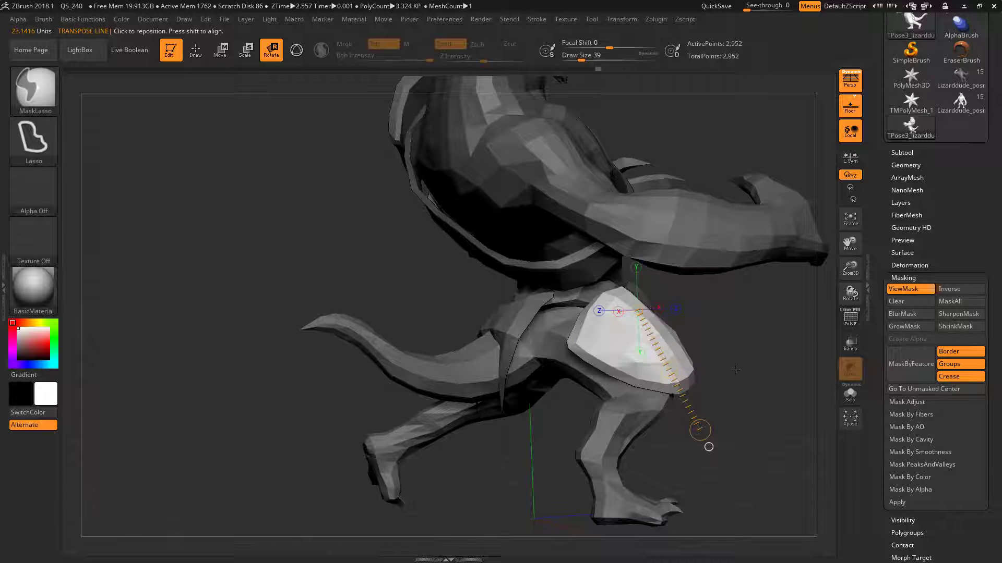
{"action": "left_click_drag", "start_coordinate": [709, 446], "coordinate": [700, 398]}
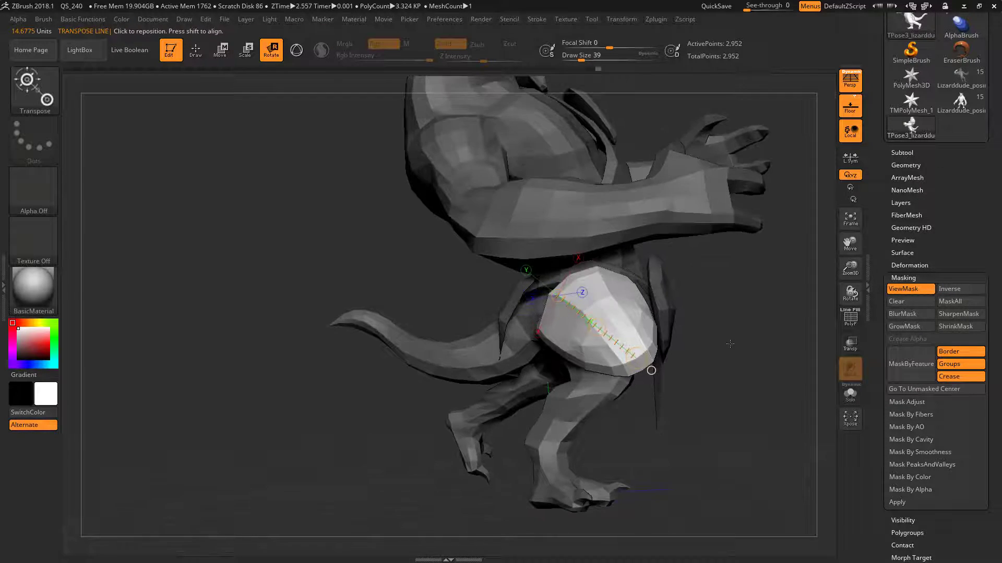
{"action": "left_click", "coordinate": [850, 394]}
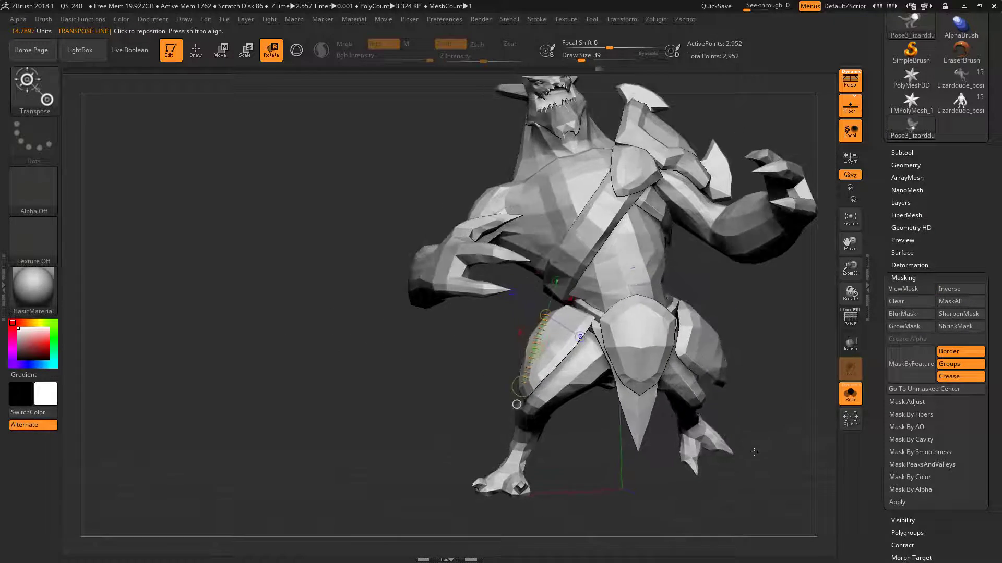
Lay a Transpose axis along the front loincloth flap and rotate it
{"action": "left_click", "coordinate": [907, 289]}
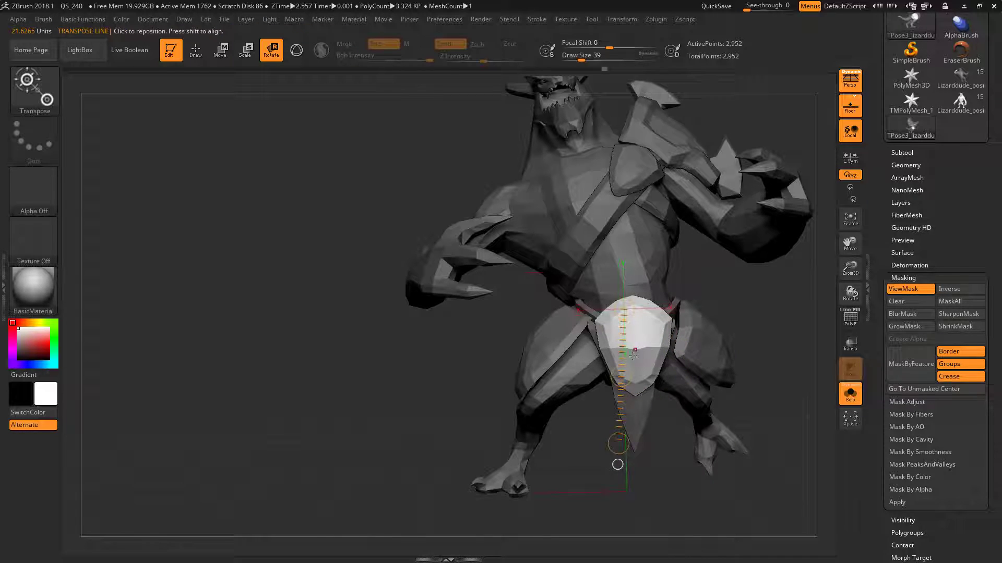
{"action": "left_click", "coordinate": [220, 50]}
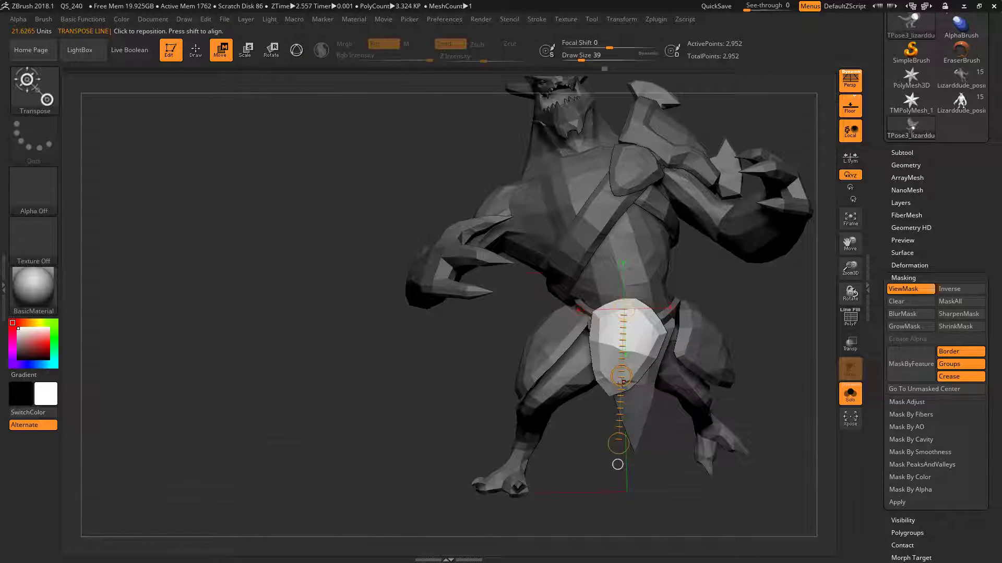
{"action": "left_click", "coordinate": [194, 50]}
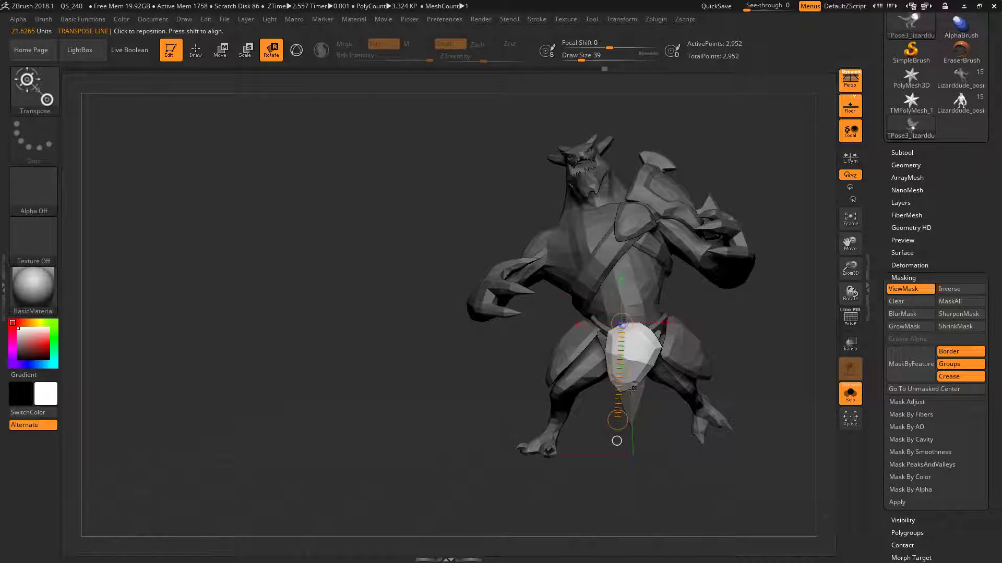
{"action": "left_click", "coordinate": [220, 50]}
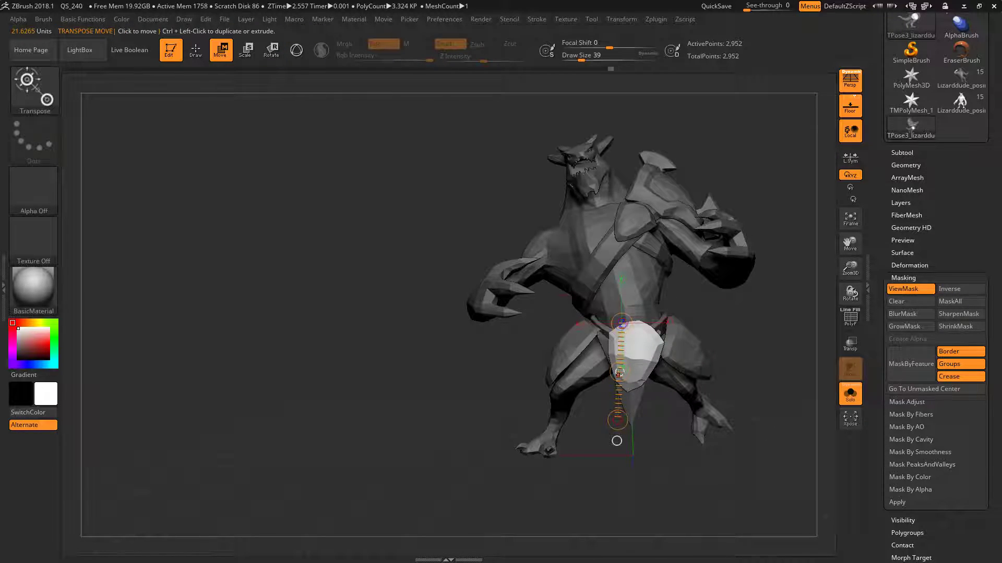
{"action": "left_click", "coordinate": [195, 50]}
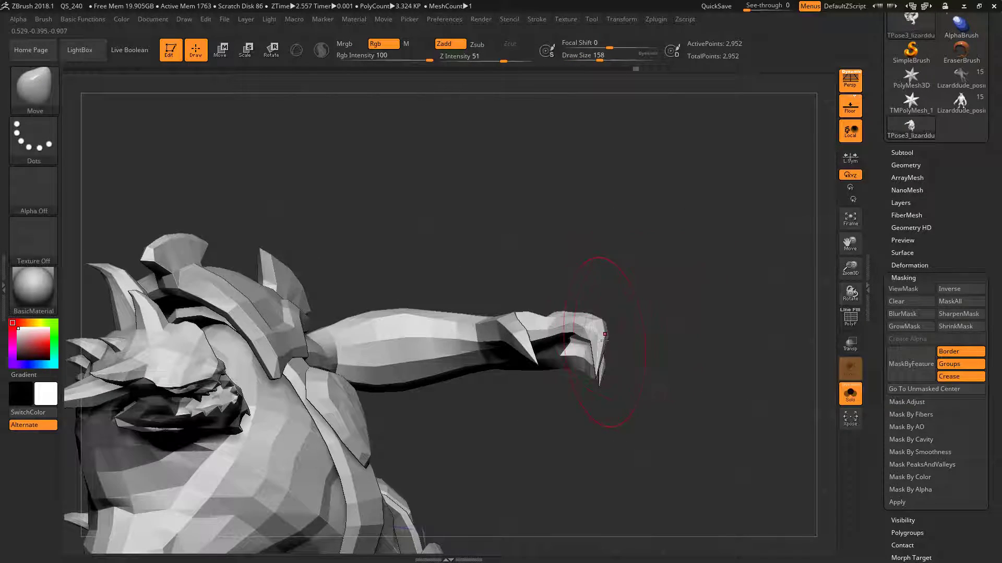
Pull the claw tips into a hooked shape with the Move brush
{"action": "left_click_drag", "start_coordinate": [600, 336], "coordinate": [537, 319]}
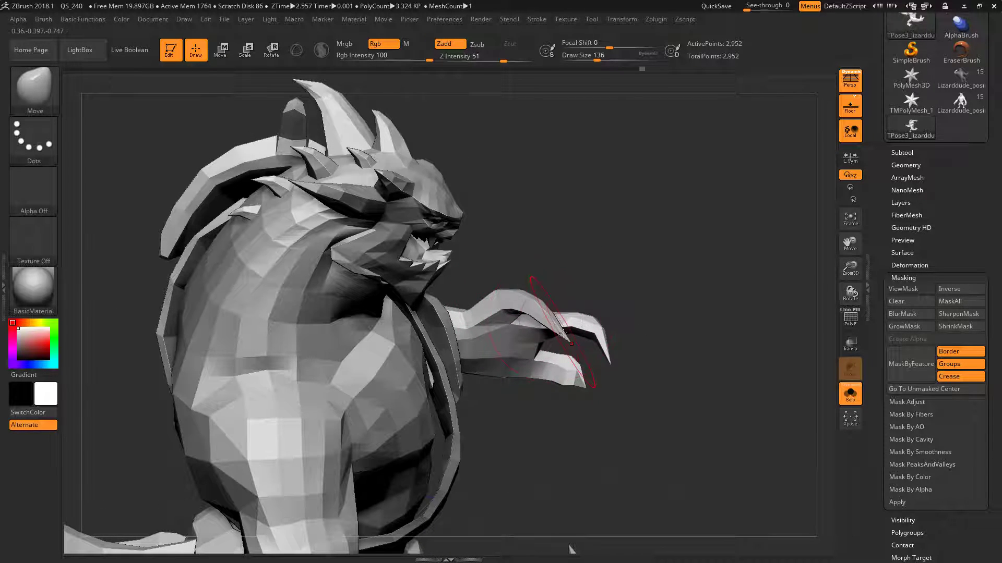
{"action": "left_click_drag", "start_coordinate": [563, 332], "coordinate": [543, 256]}
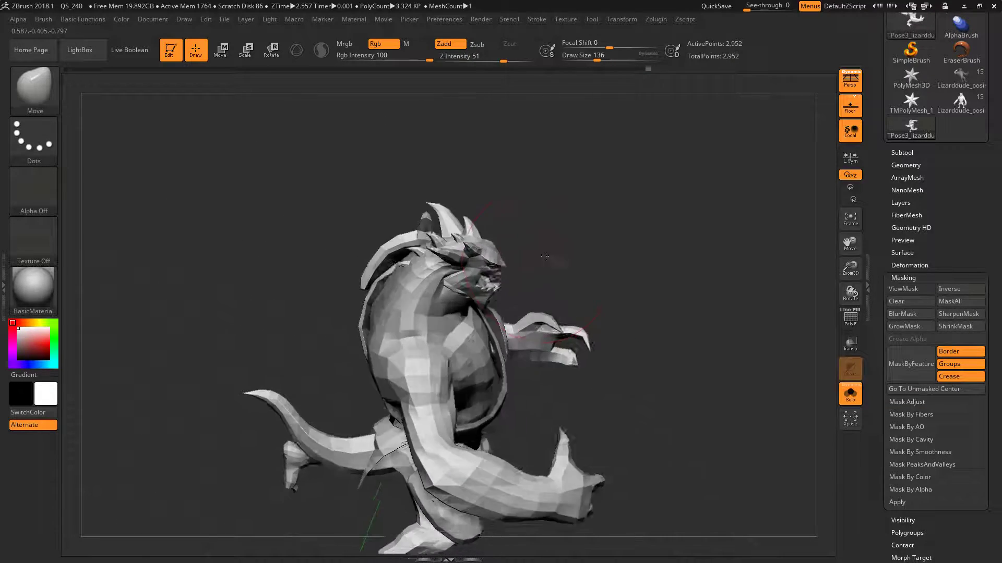
{"action": "left_click_drag", "start_coordinate": [543, 255], "coordinate": [568, 284]}
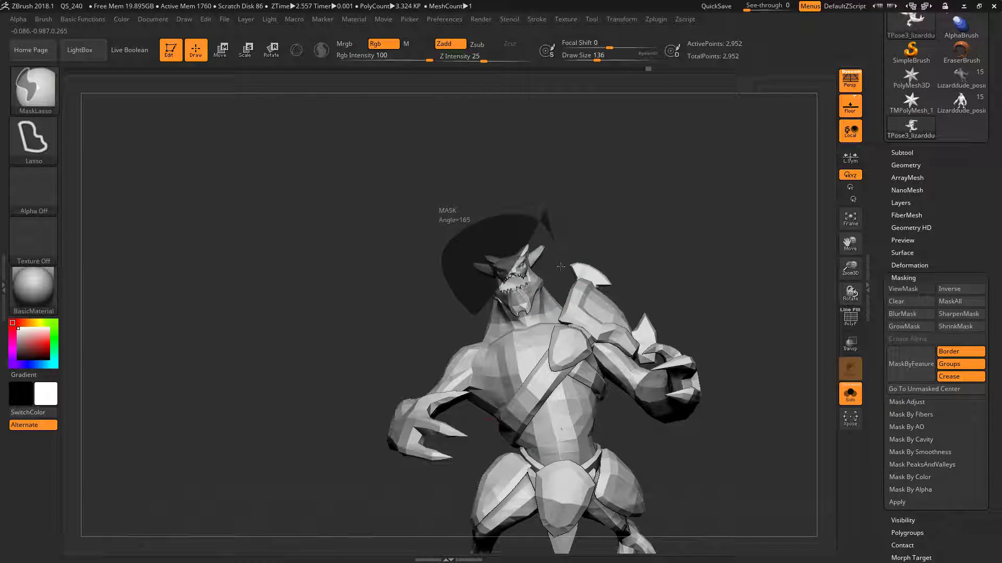
Mask away from the head and place a rotation axis to tilt it sideways
{"action": "left_click", "coordinate": [905, 288]}
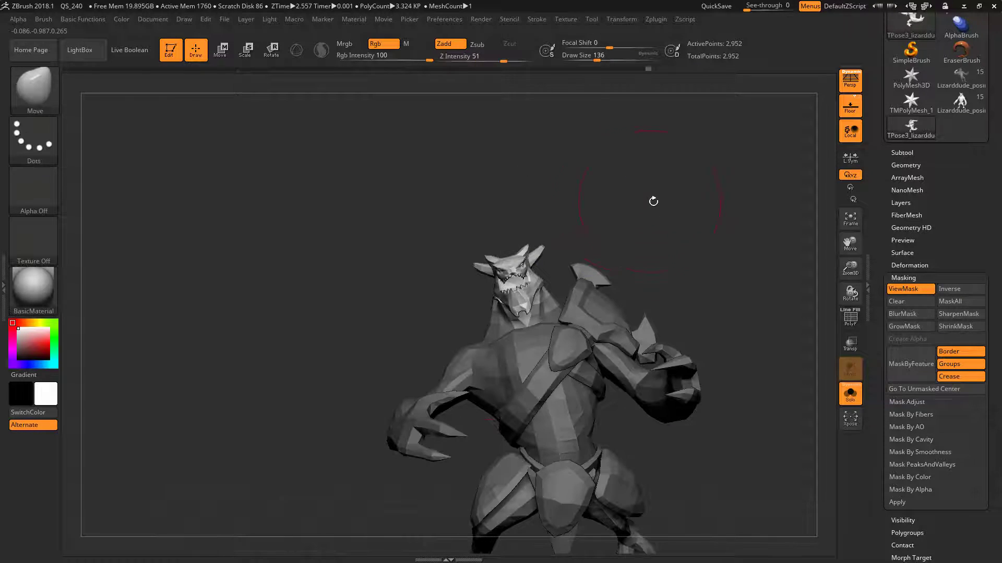
{"action": "left_click", "coordinate": [245, 50]}
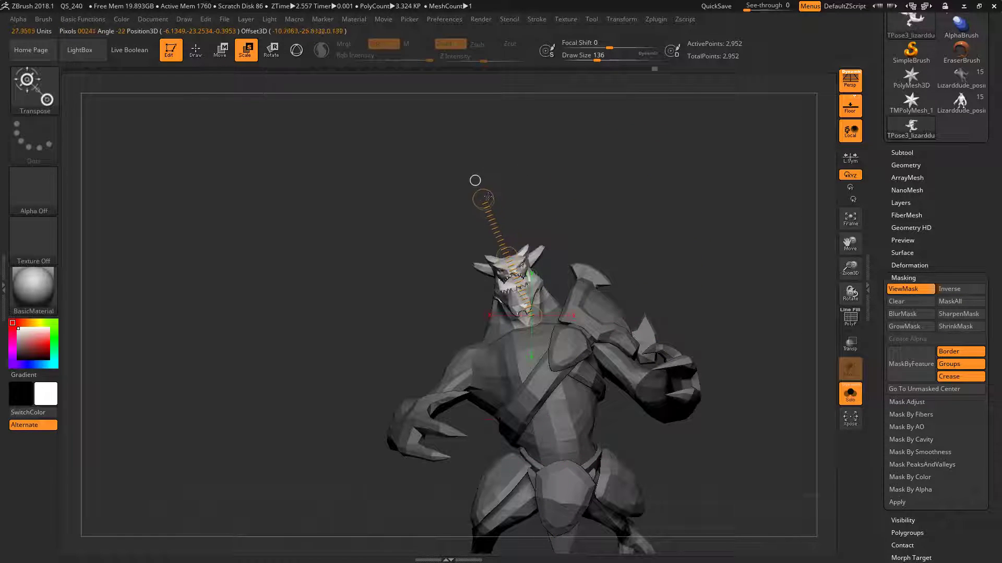
{"action": "left_click", "coordinate": [270, 50]}
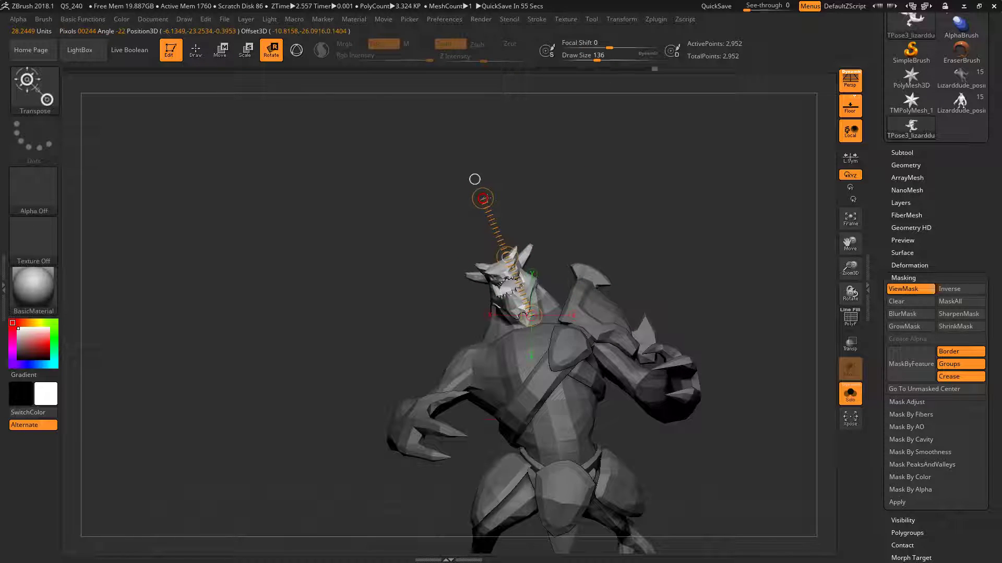
{"action": "left_click", "coordinate": [195, 50]}
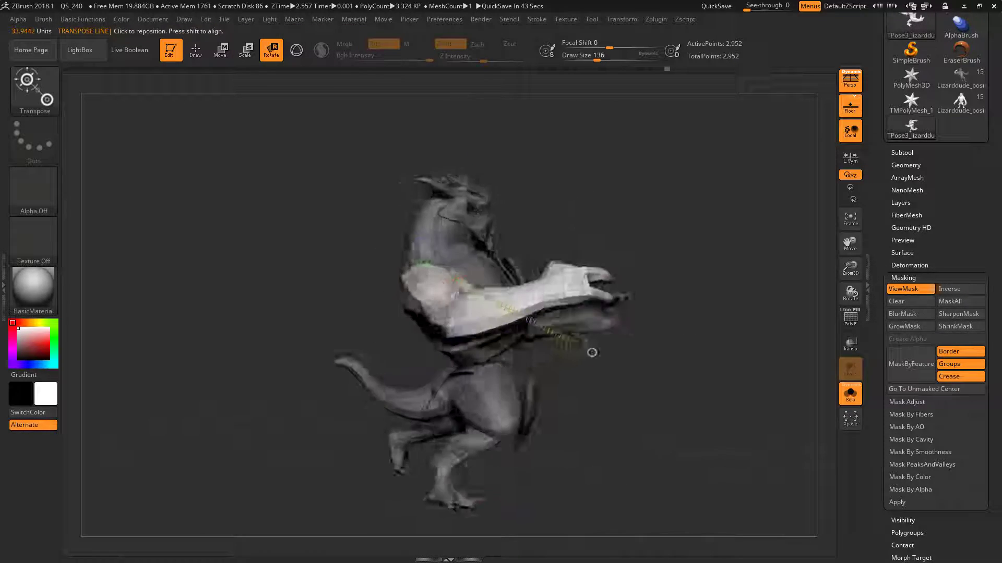
Swing the tail to a new angle, reshape the hand claws, and inspect with PolyF
{"action": "left_click_drag", "start_coordinate": [592, 352], "coordinate": [611, 336]}
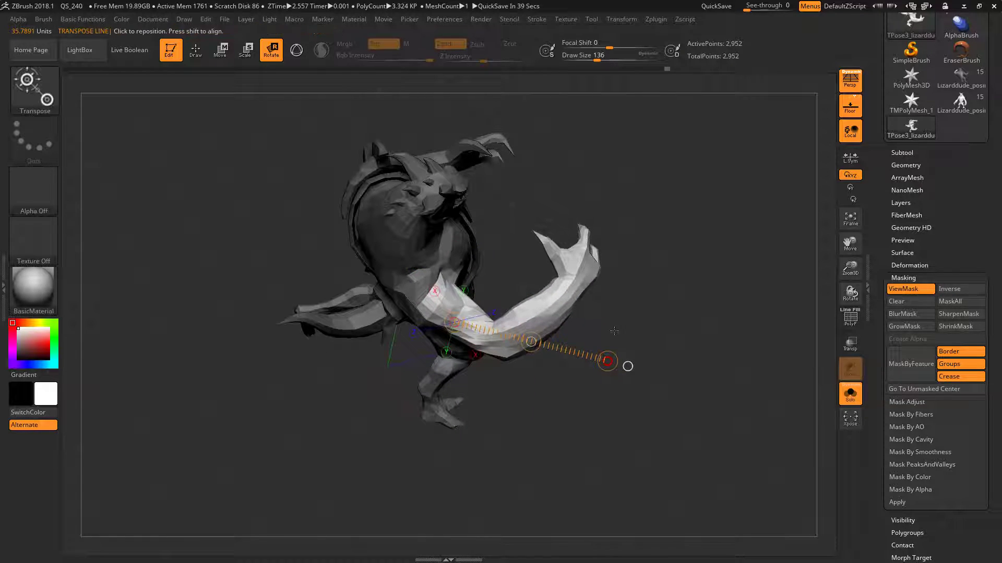
{"action": "left_click", "coordinate": [221, 49]}
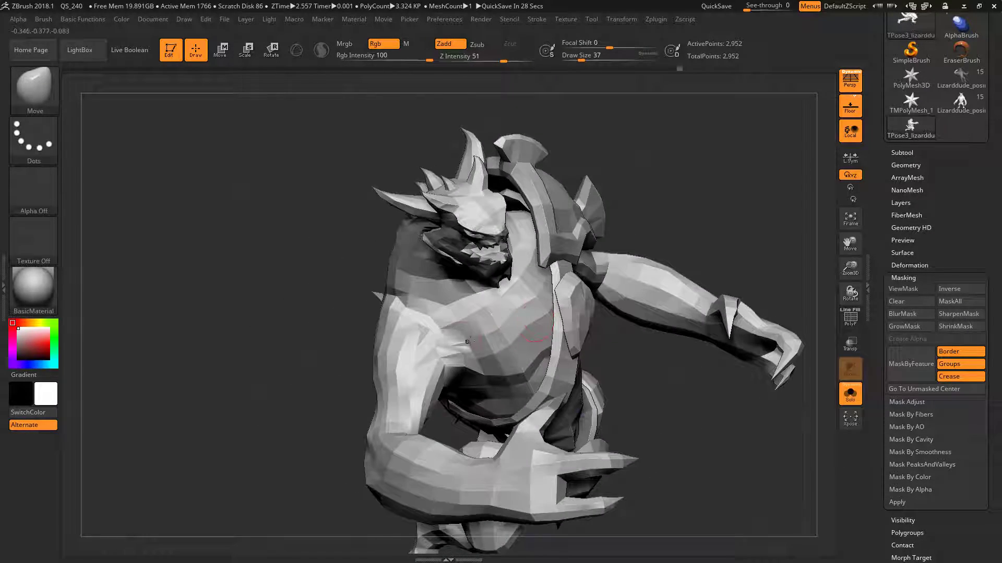
{"action": "left_click_drag", "start_coordinate": [467, 342], "coordinate": [488, 358]}
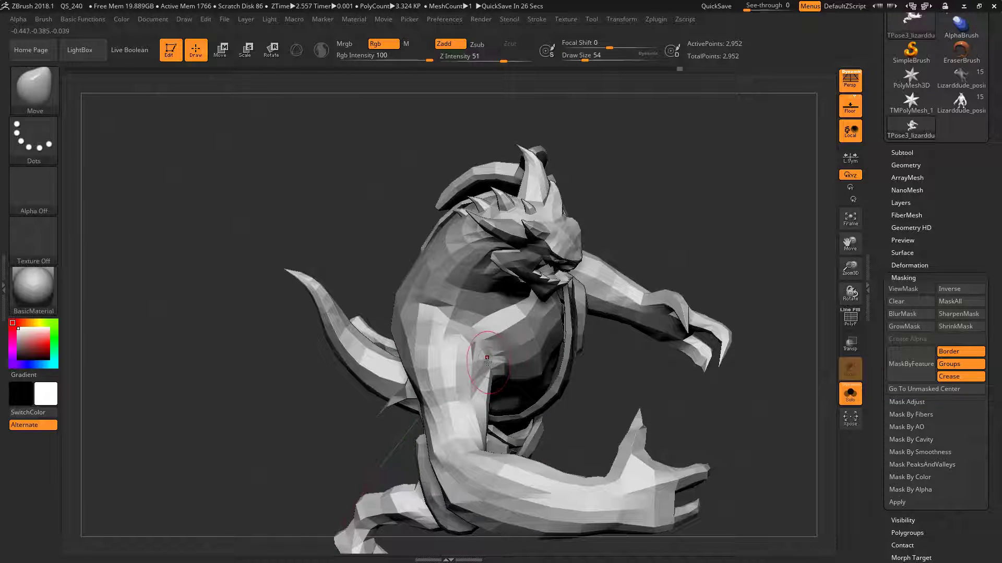
{"action": "left_click_drag", "start_coordinate": [492, 364], "coordinate": [416, 339]}
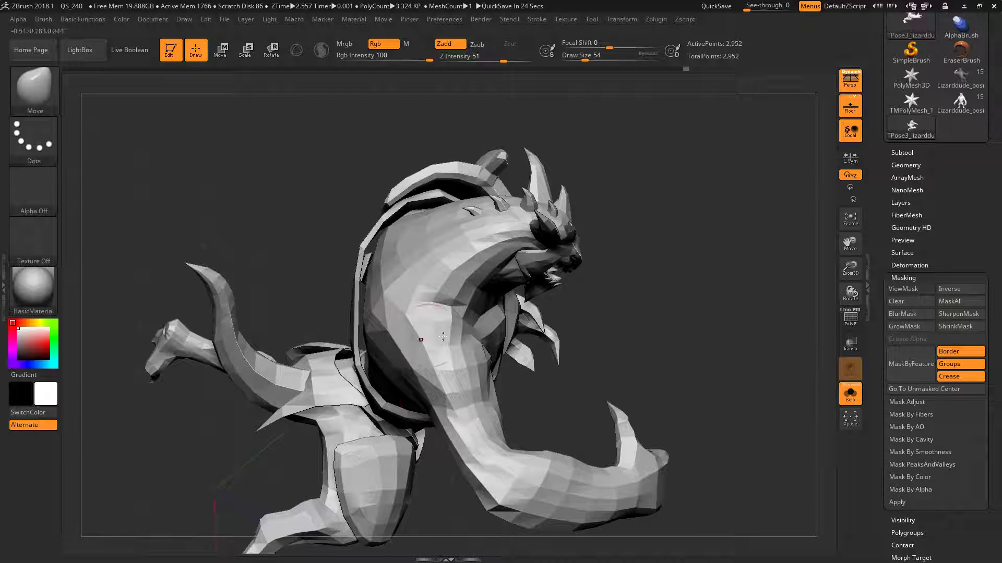
{"action": "left_click", "coordinate": [850, 317]}
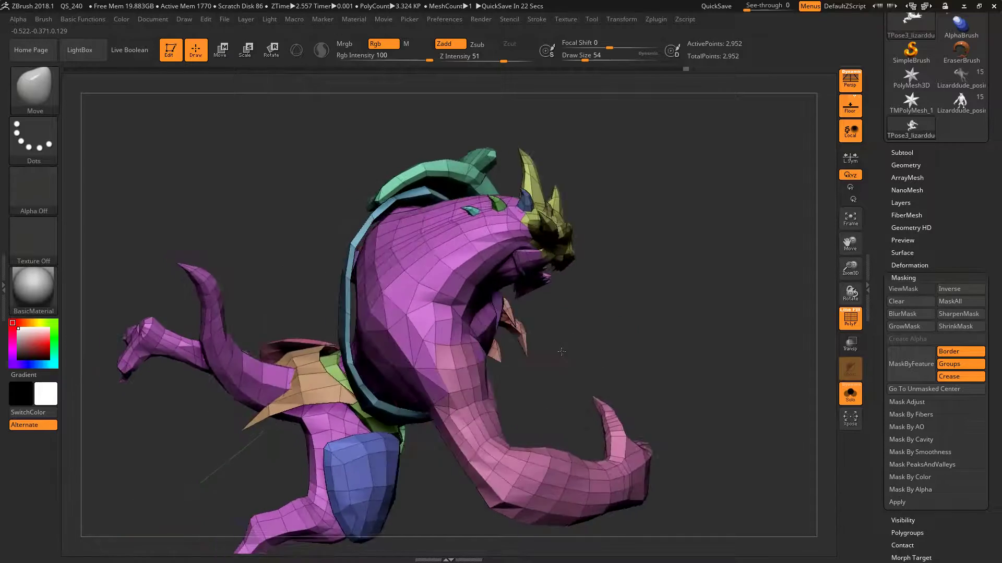
{"action": "left_click_drag", "start_coordinate": [562, 351], "coordinate": [428, 396]}
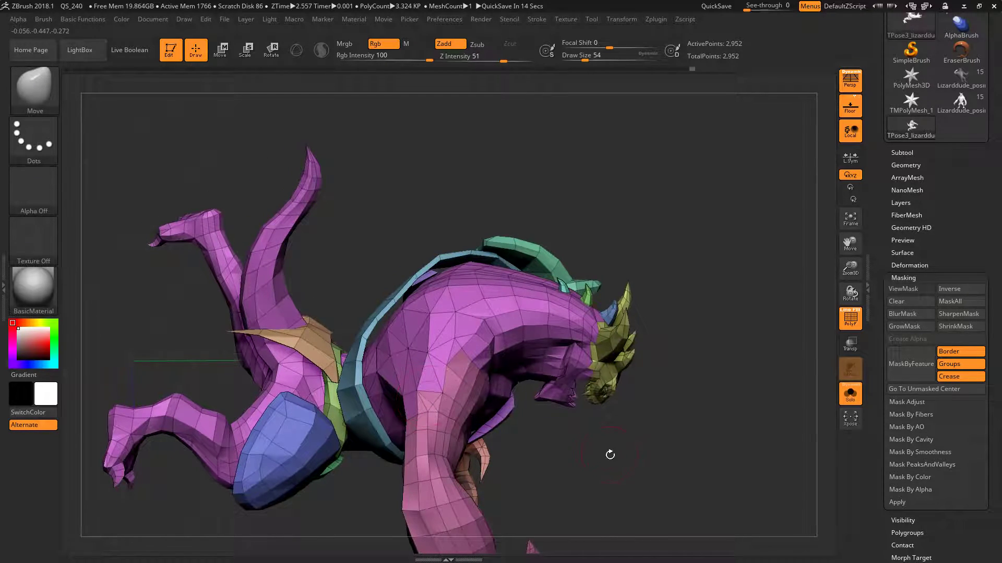
{"action": "left_click_drag", "start_coordinate": [607, 453], "coordinate": [441, 325]}
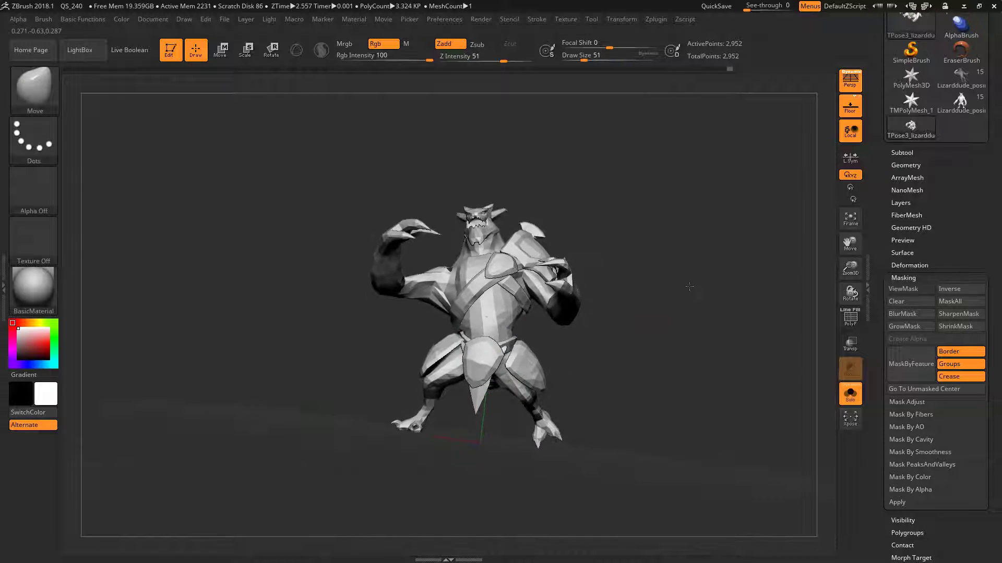
{"action": "left_click", "coordinate": [565, 19]}
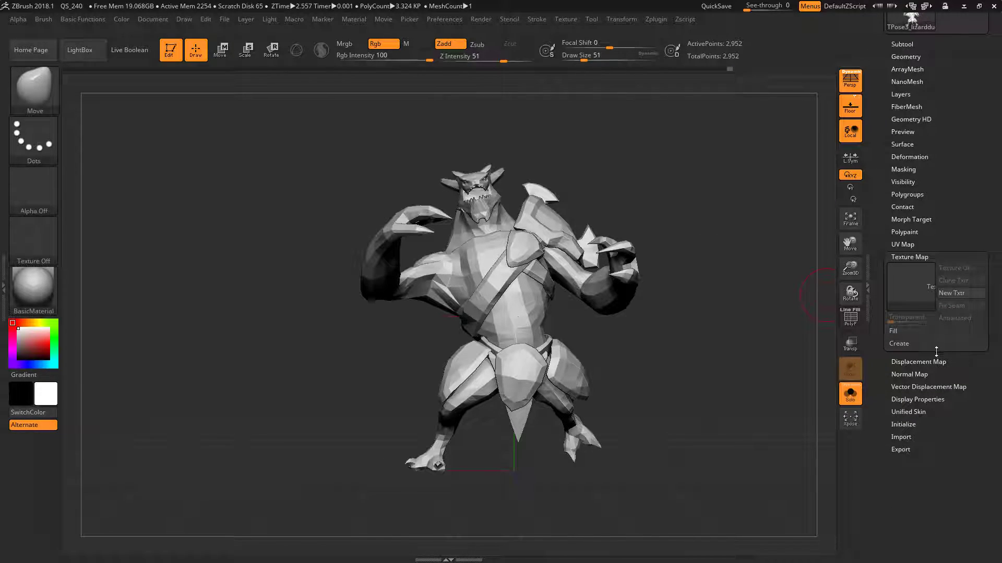
{"action": "mouse_move", "coordinate": [850, 269]}
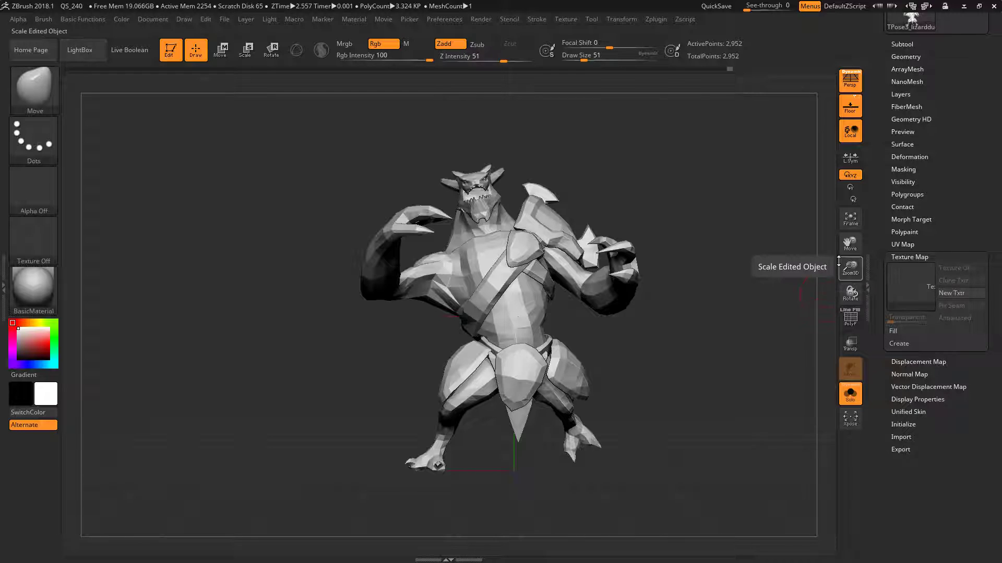
{"action": "mouse_move", "coordinate": [850, 294]}
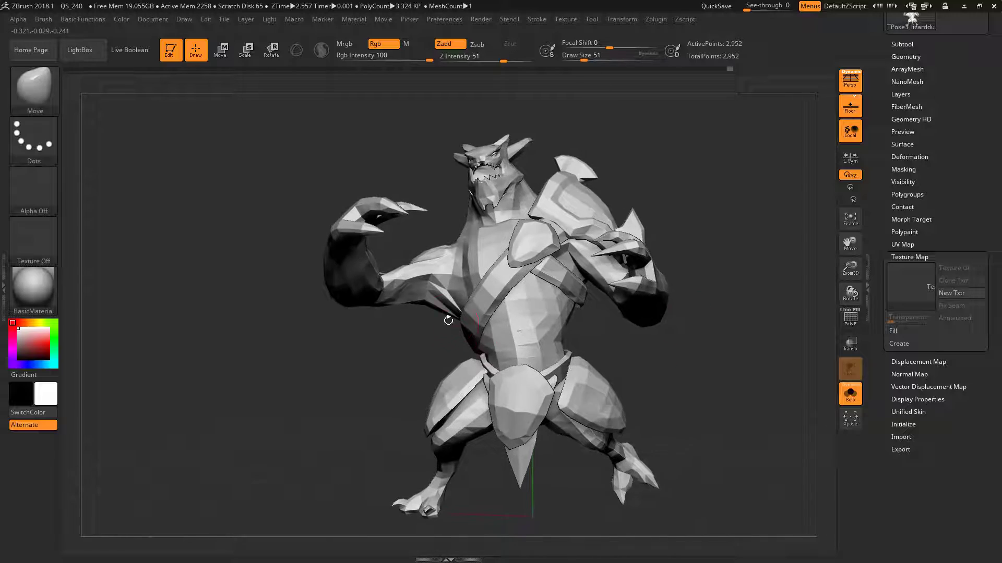
{"action": "left_click_drag", "start_coordinate": [447, 320], "coordinate": [734, 173]}
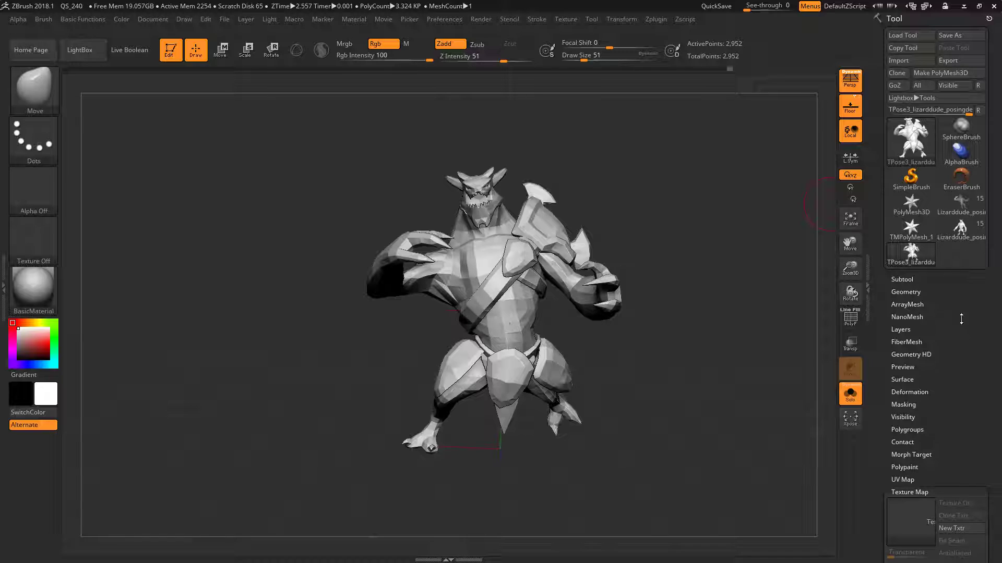
Apply Transpose Master TPose>SubT from the pose mesh to all 15 subtools
{"action": "left_click", "coordinate": [655, 20]}
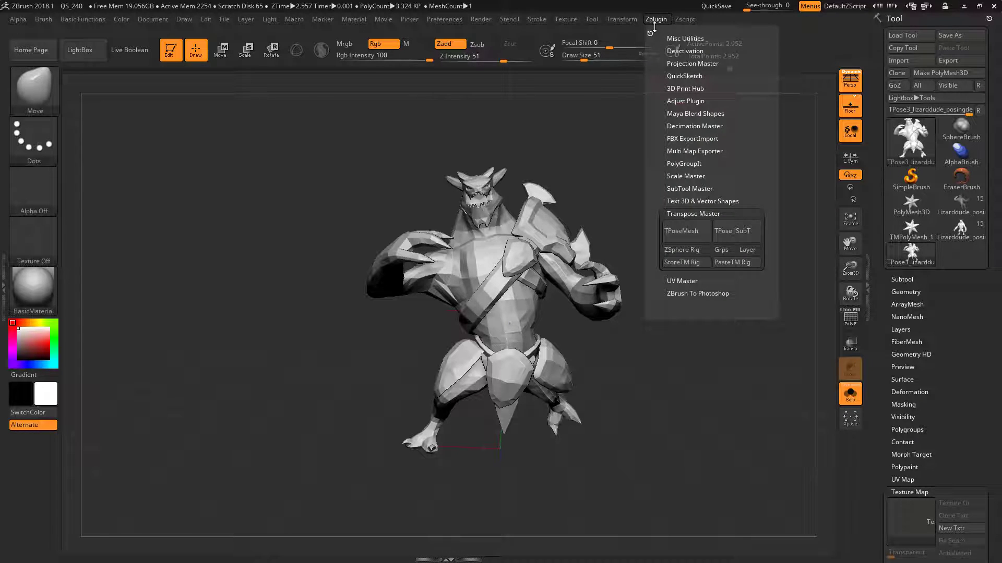
{"action": "mouse_move", "coordinate": [735, 231]}
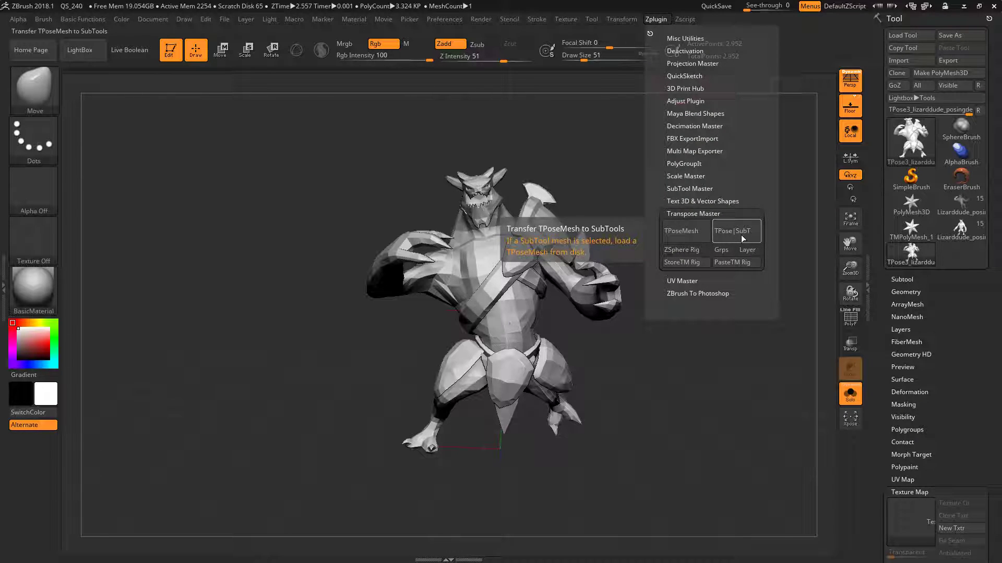
{"action": "mouse_move", "coordinate": [683, 250]}
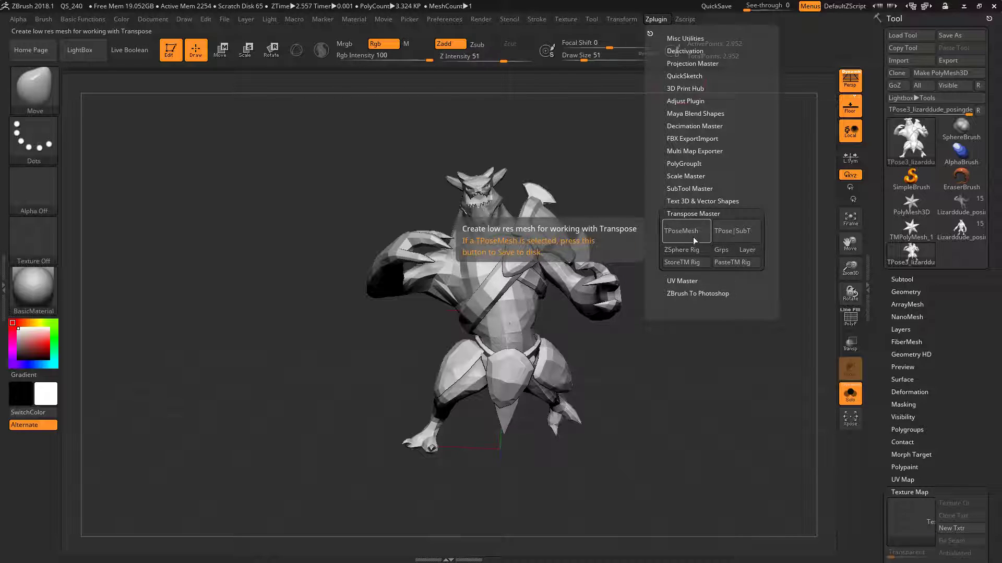
{"action": "mouse_move", "coordinate": [746, 249]}
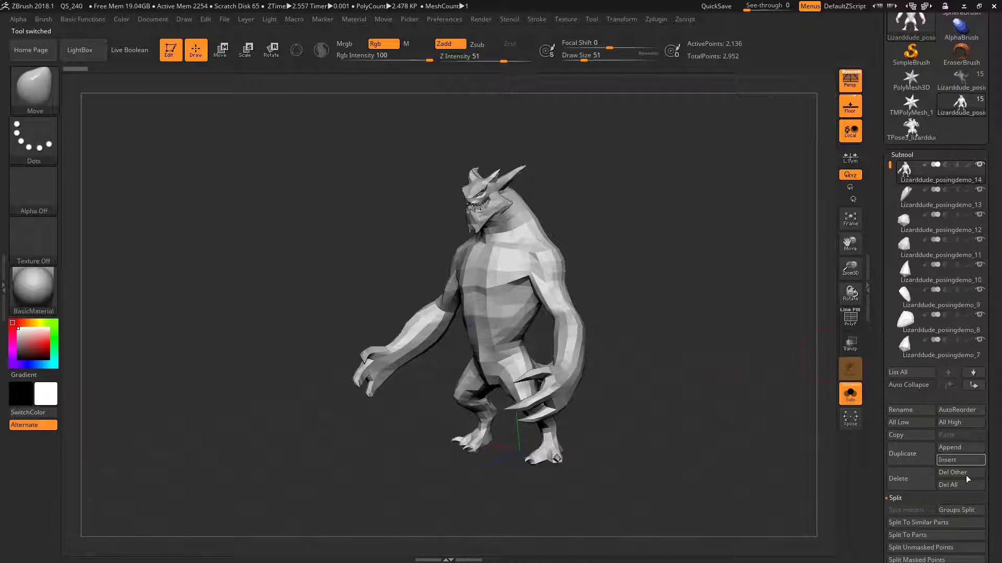
{"action": "left_click", "coordinate": [953, 473]}
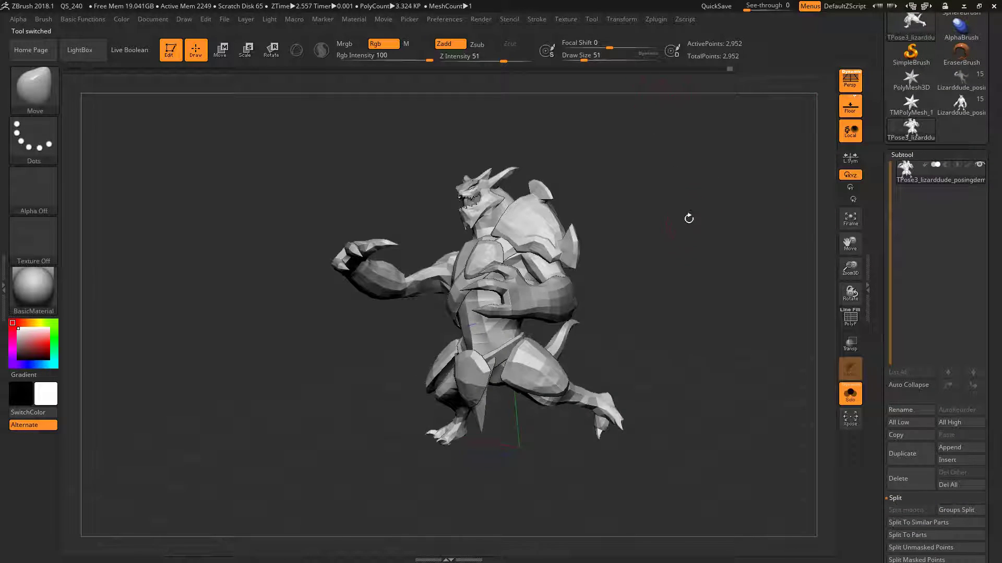
{"action": "left_click", "coordinate": [655, 19]}
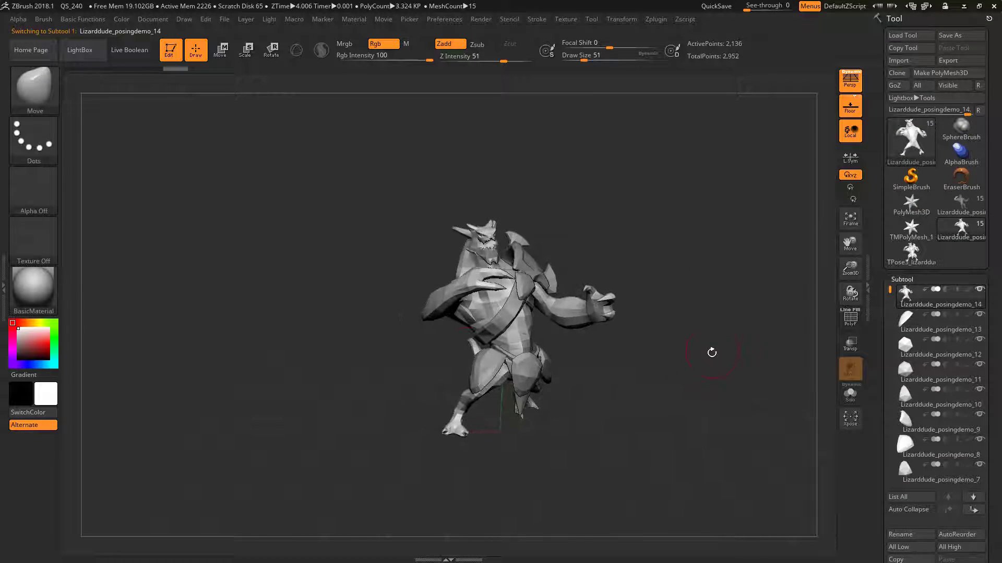
{"action": "left_click_drag", "start_coordinate": [711, 353], "coordinate": [724, 416]}
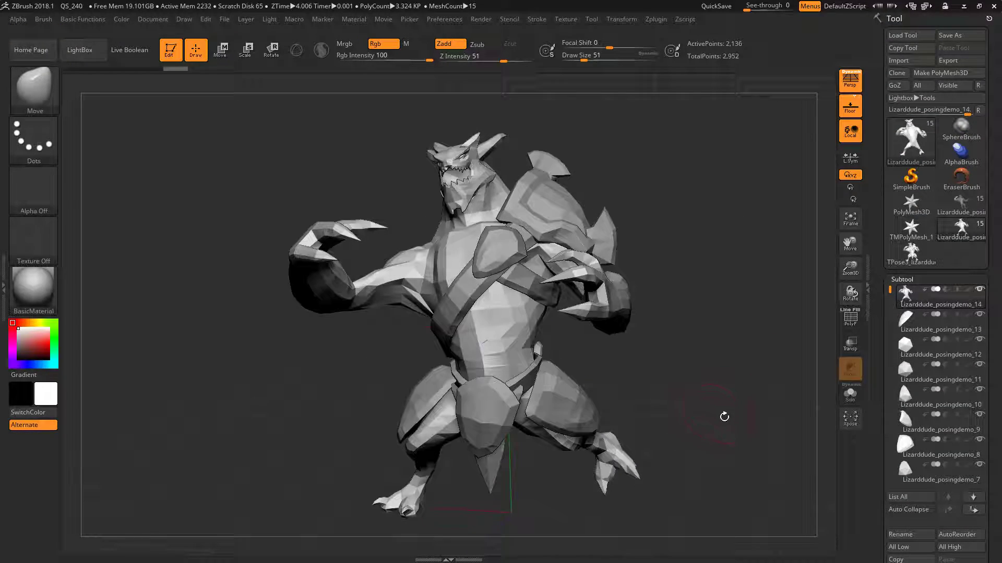